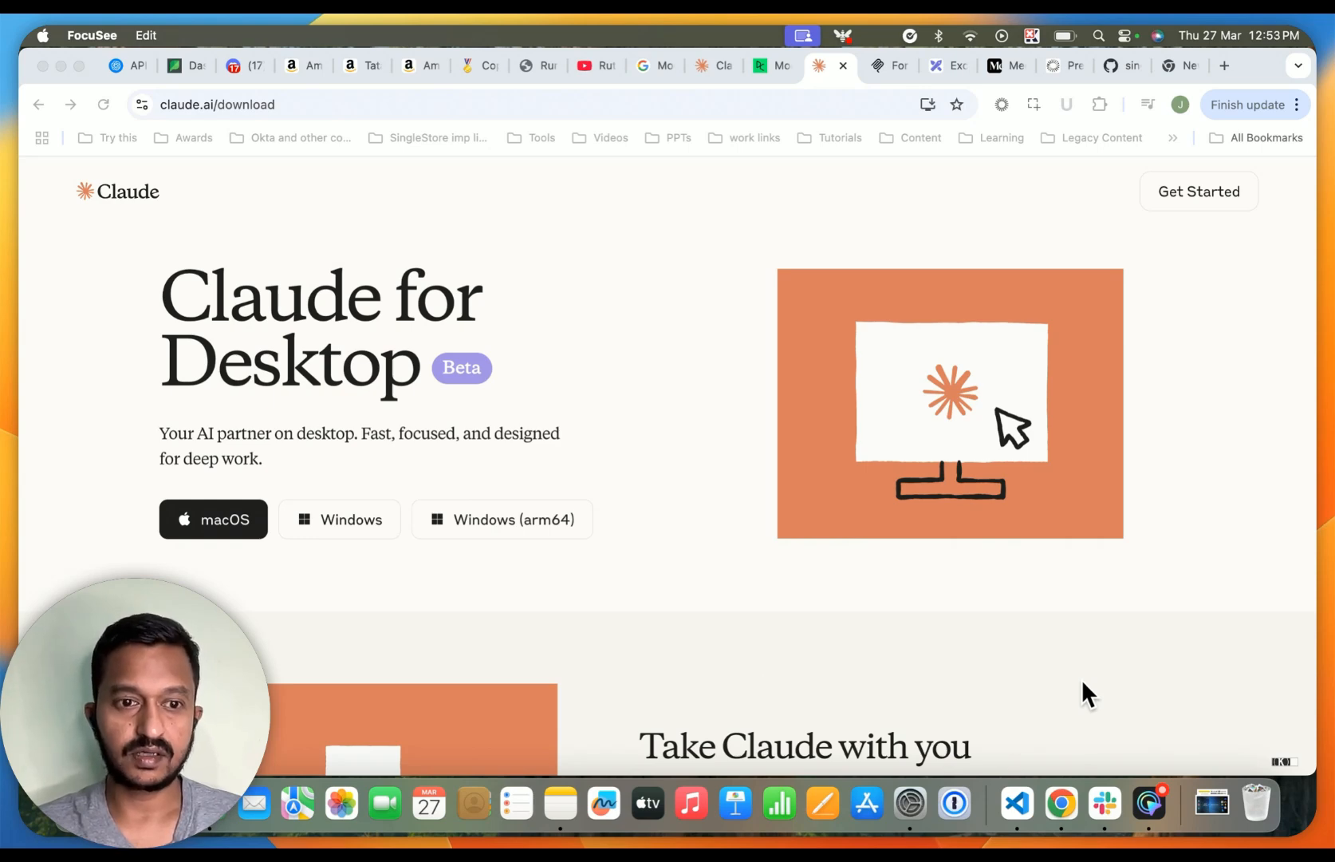
mouse_move(1013, 651)
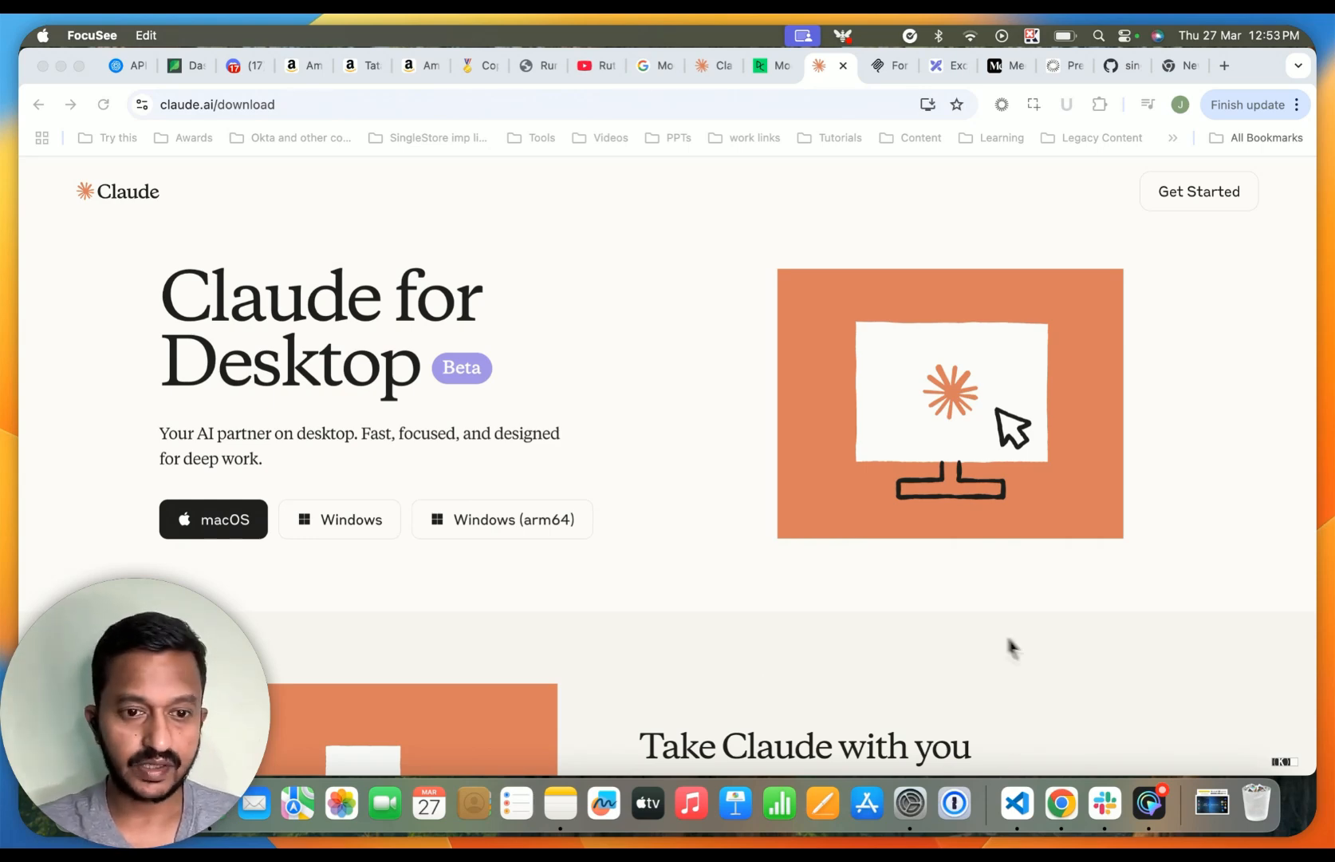
mouse_move(340, 536)
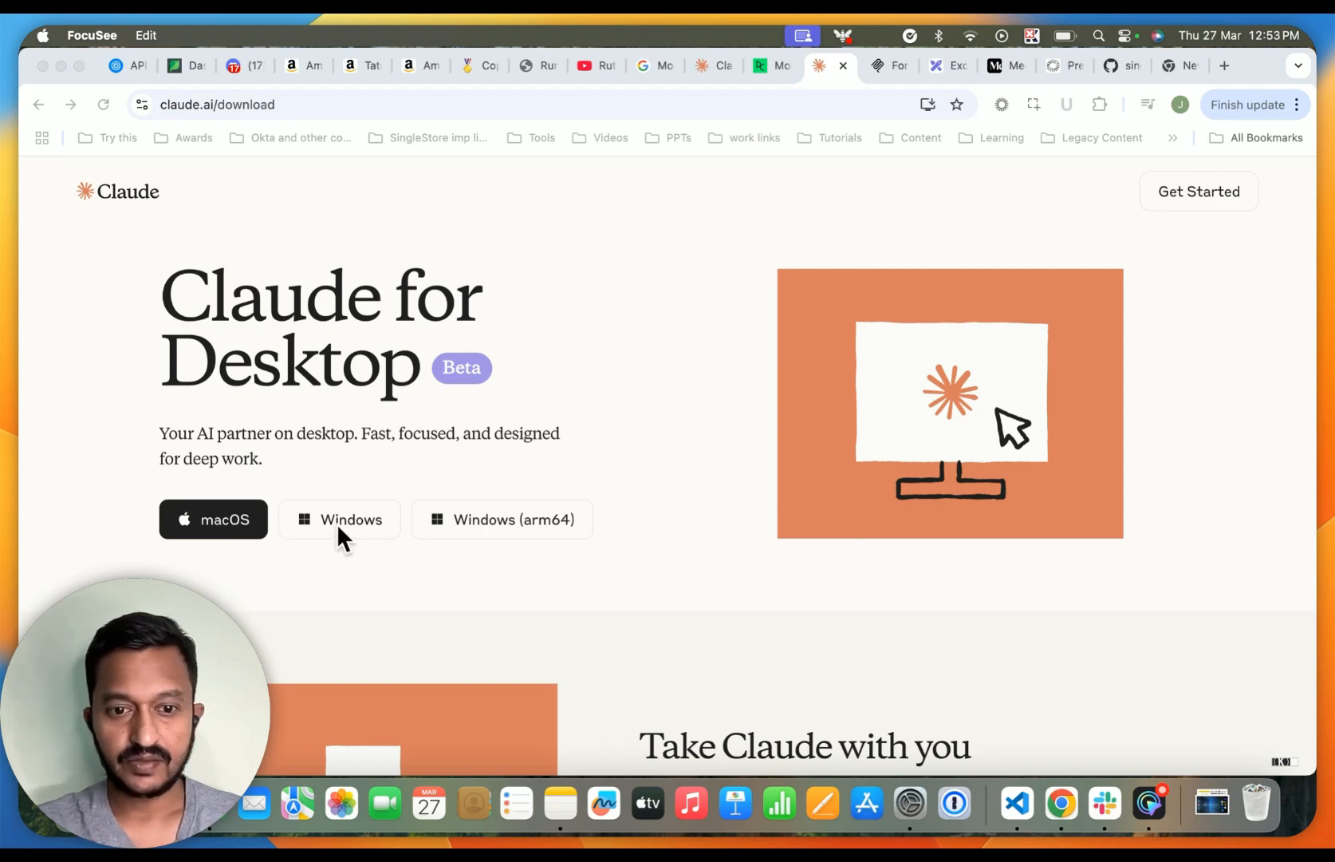
mouse_move(589, 545)
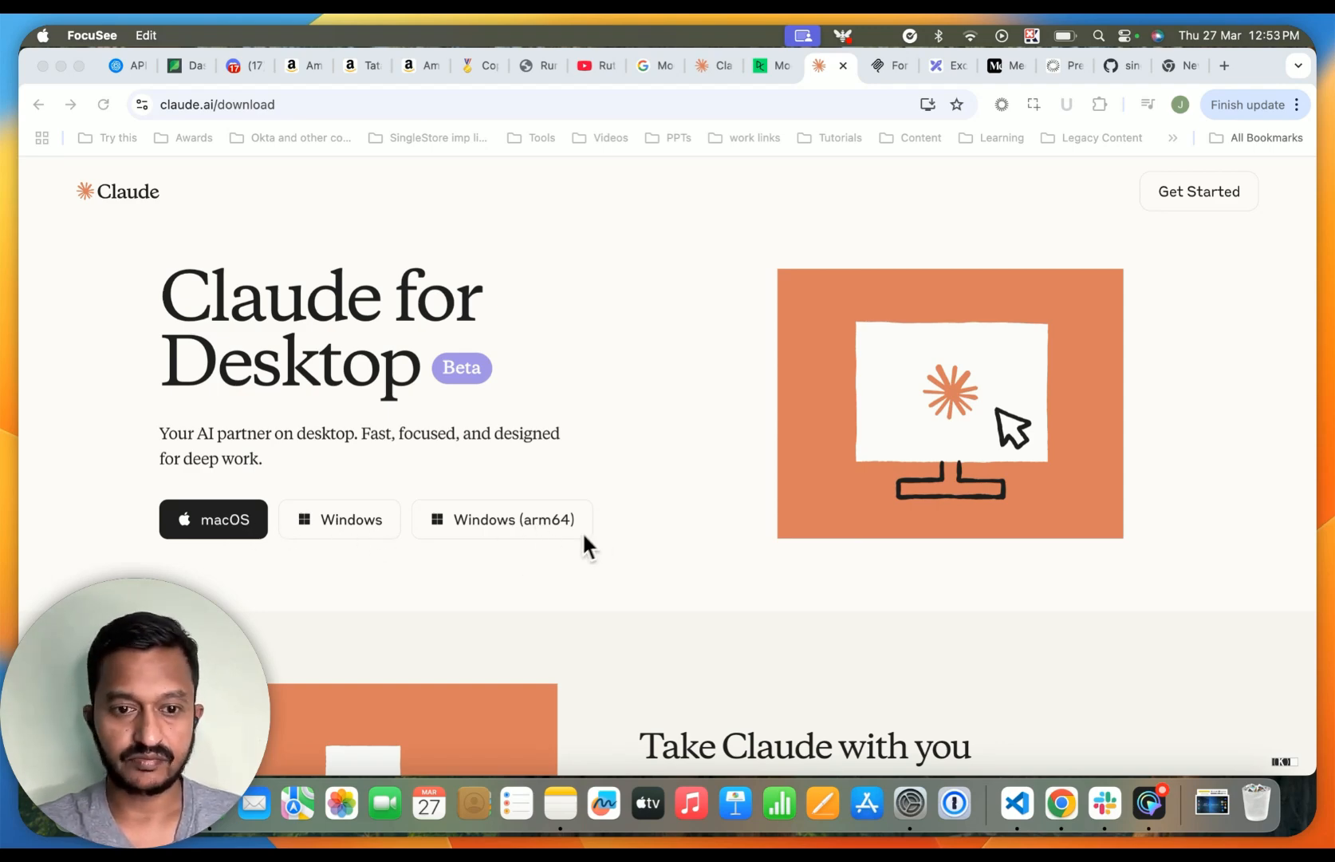
mouse_move(382, 542)
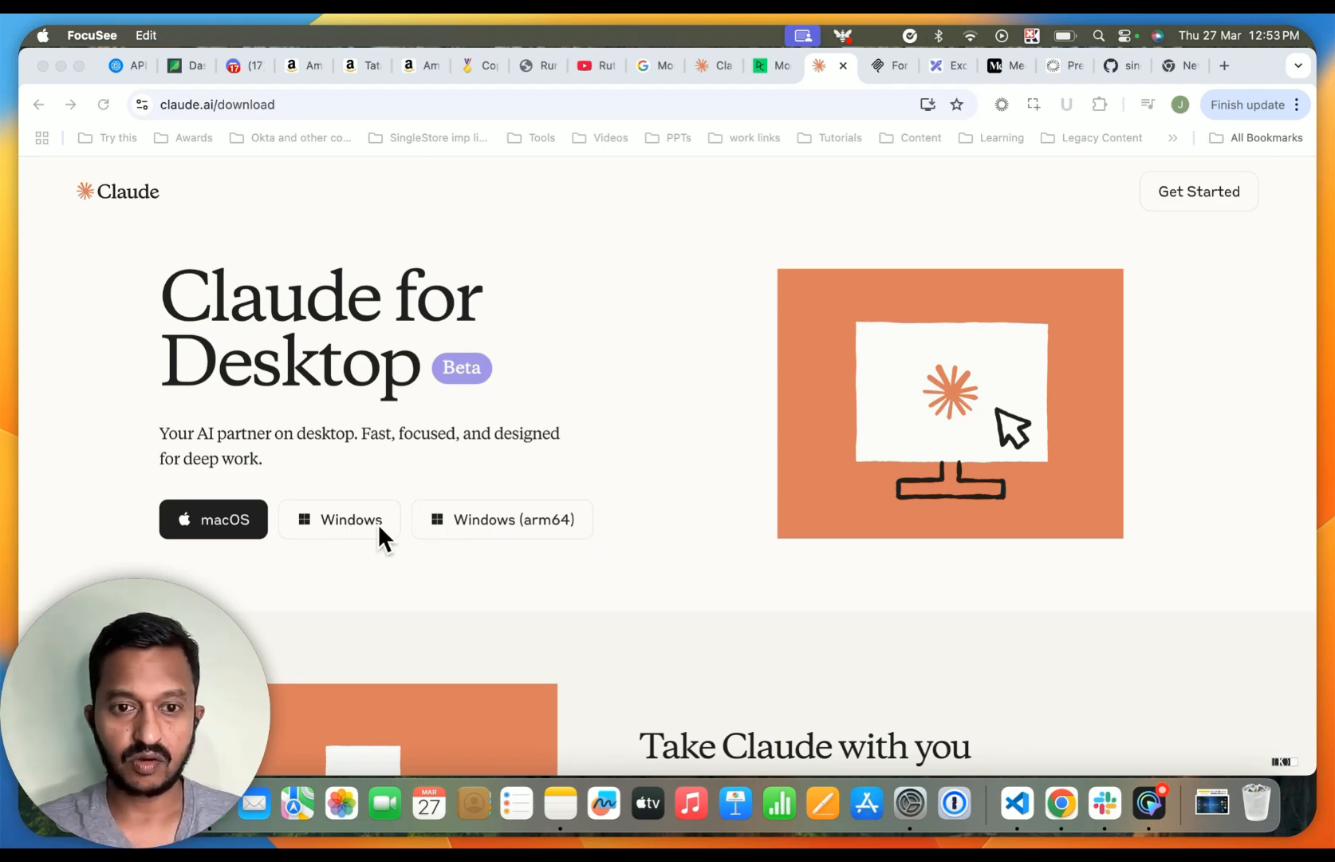
- Scroll through the weather server code to review the tool functions and stdio entry point
scroll("down", 3)
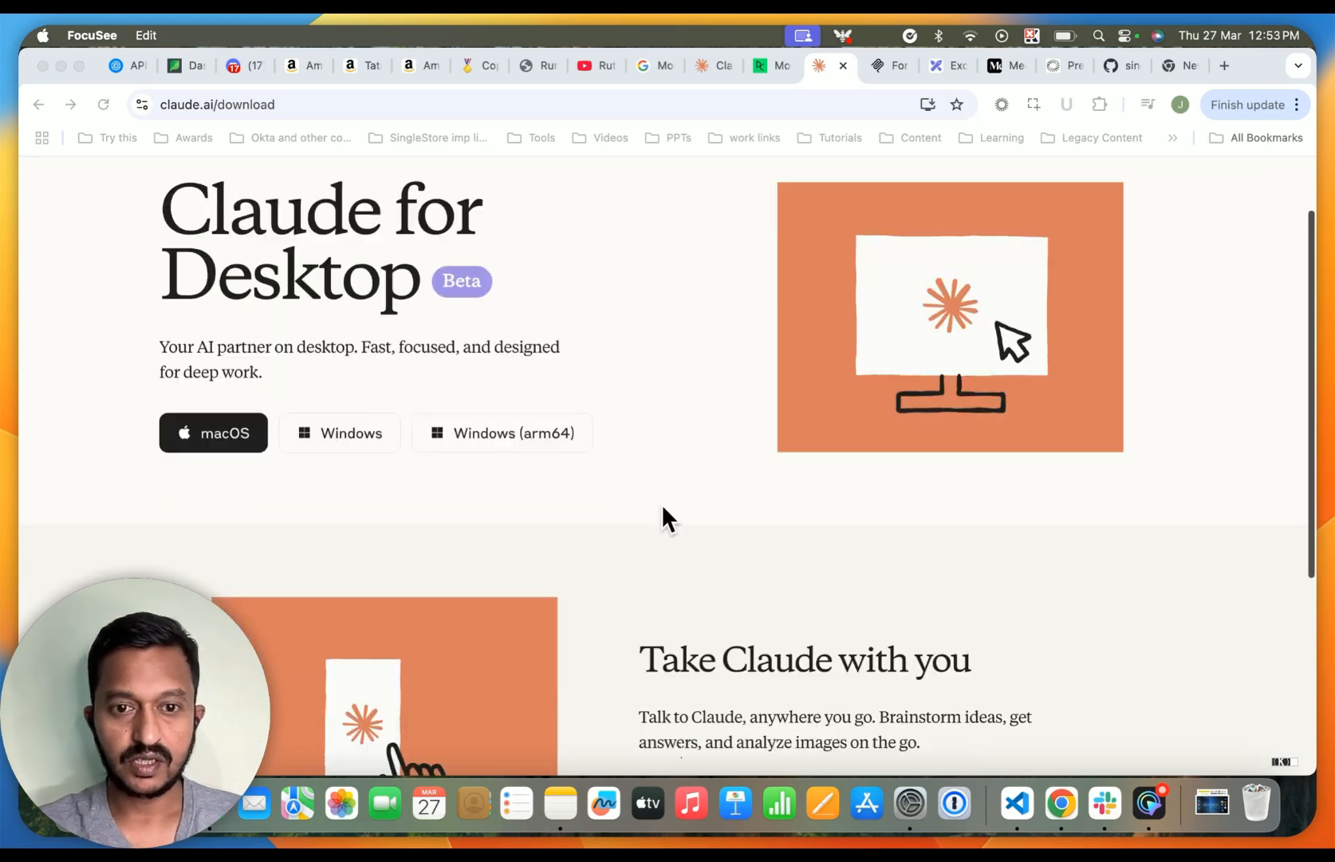
scroll("up", 3)
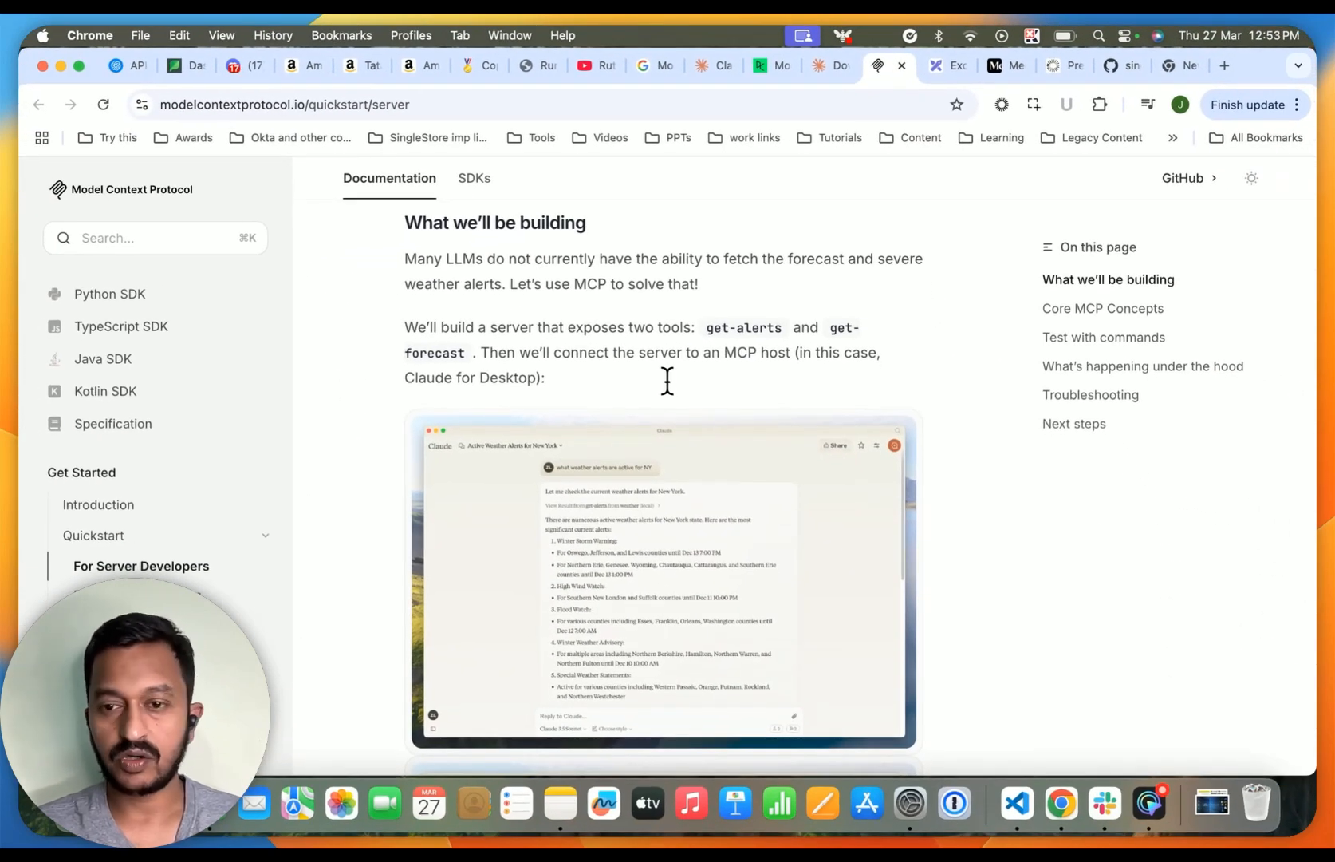
scroll("down", 3)
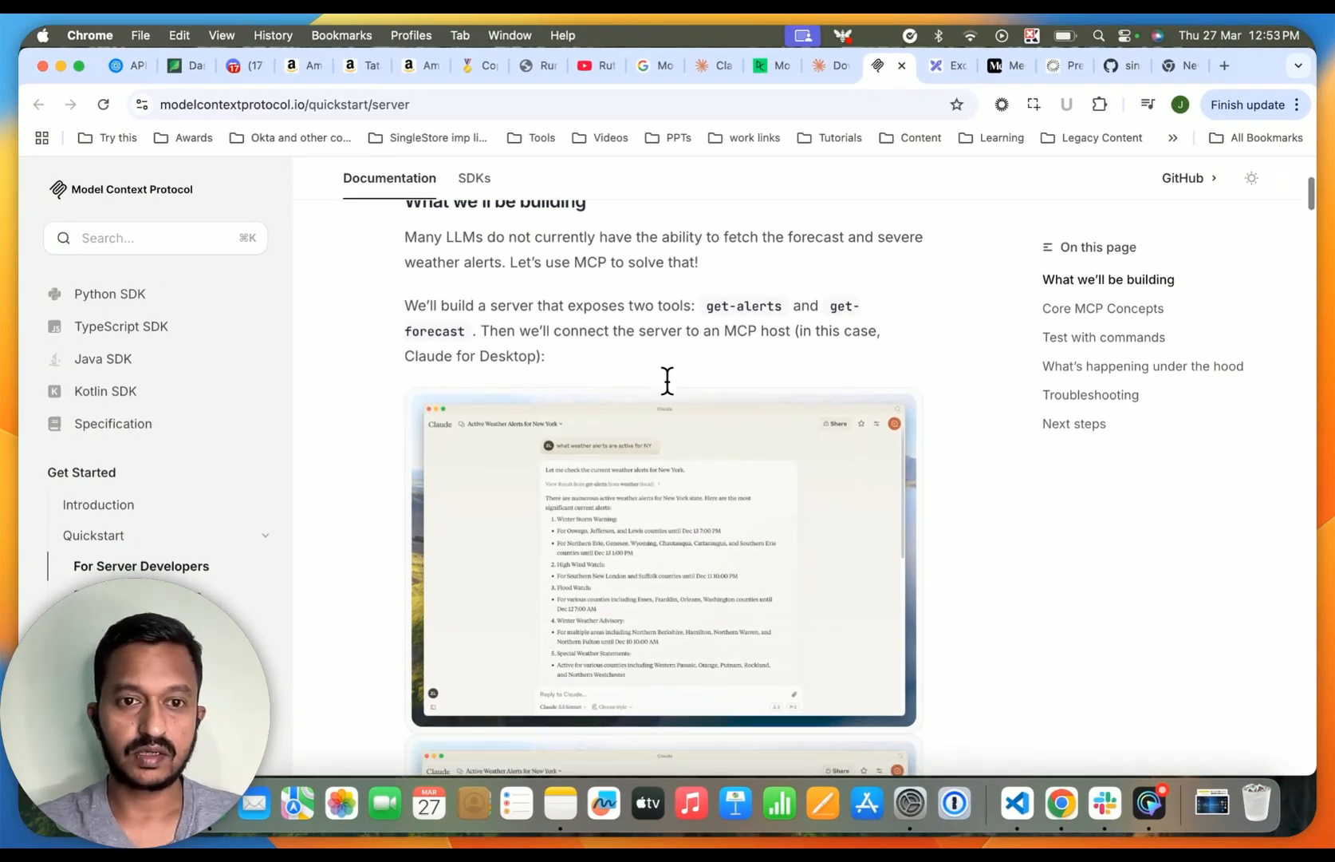
scroll("up", 3)
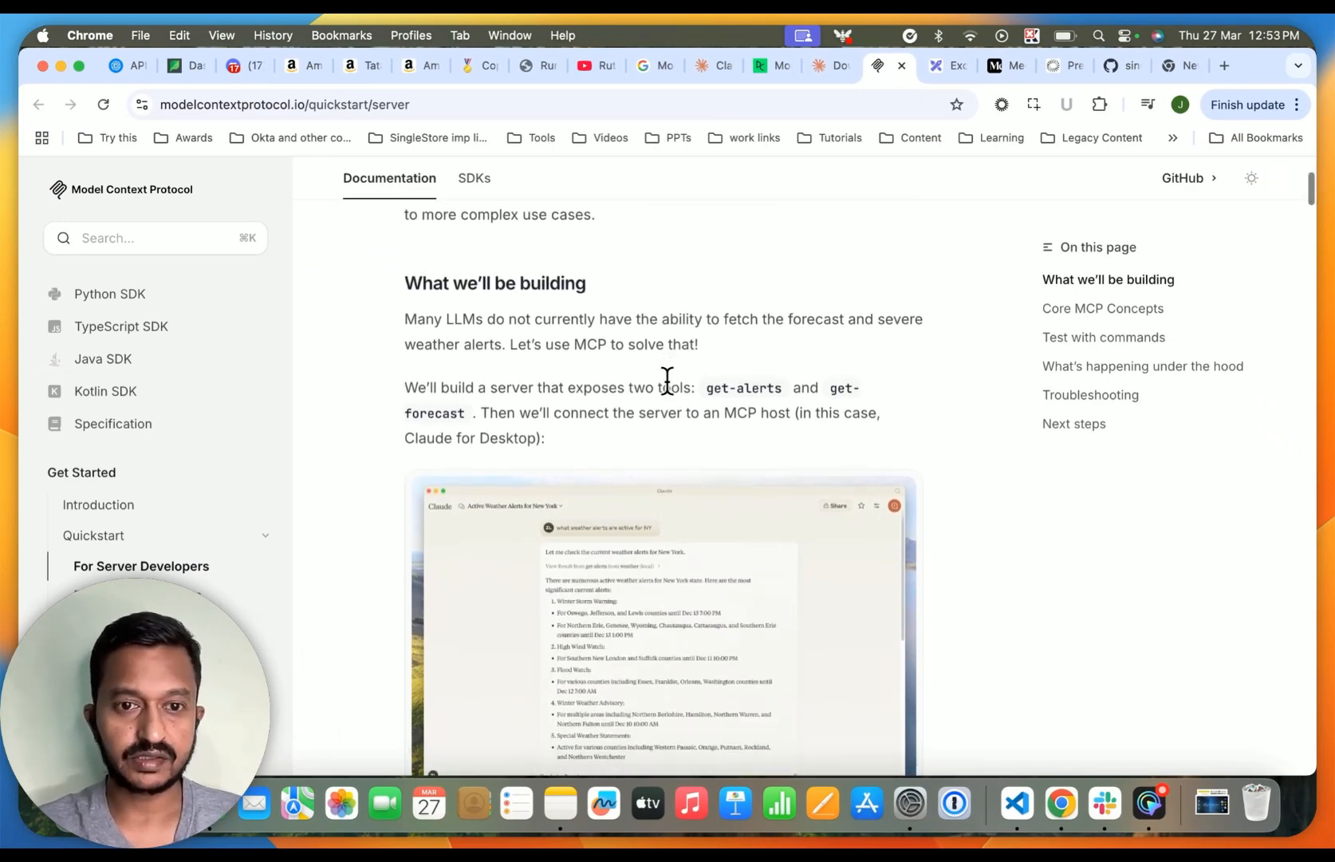
scroll("down", 3)
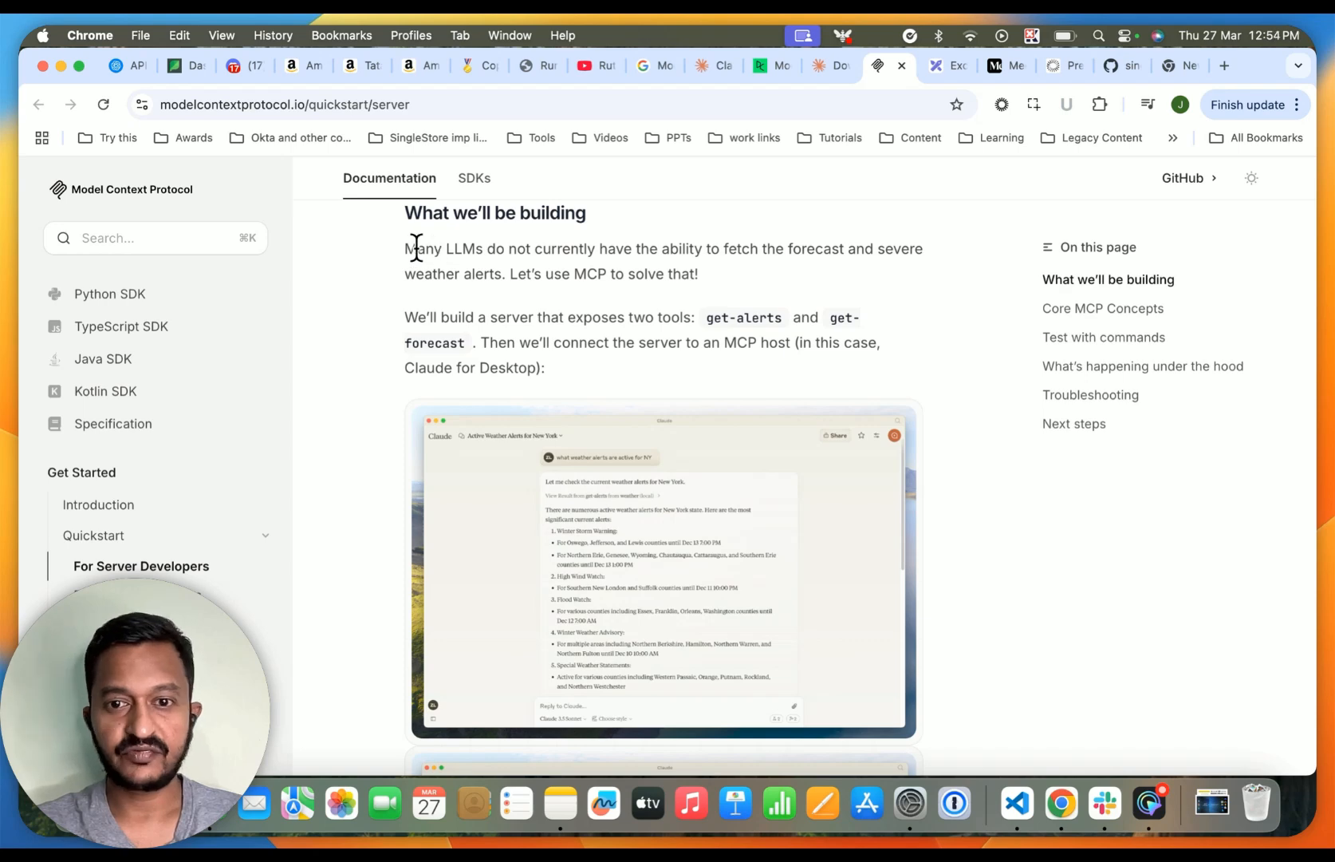
mouse_move(494, 316)
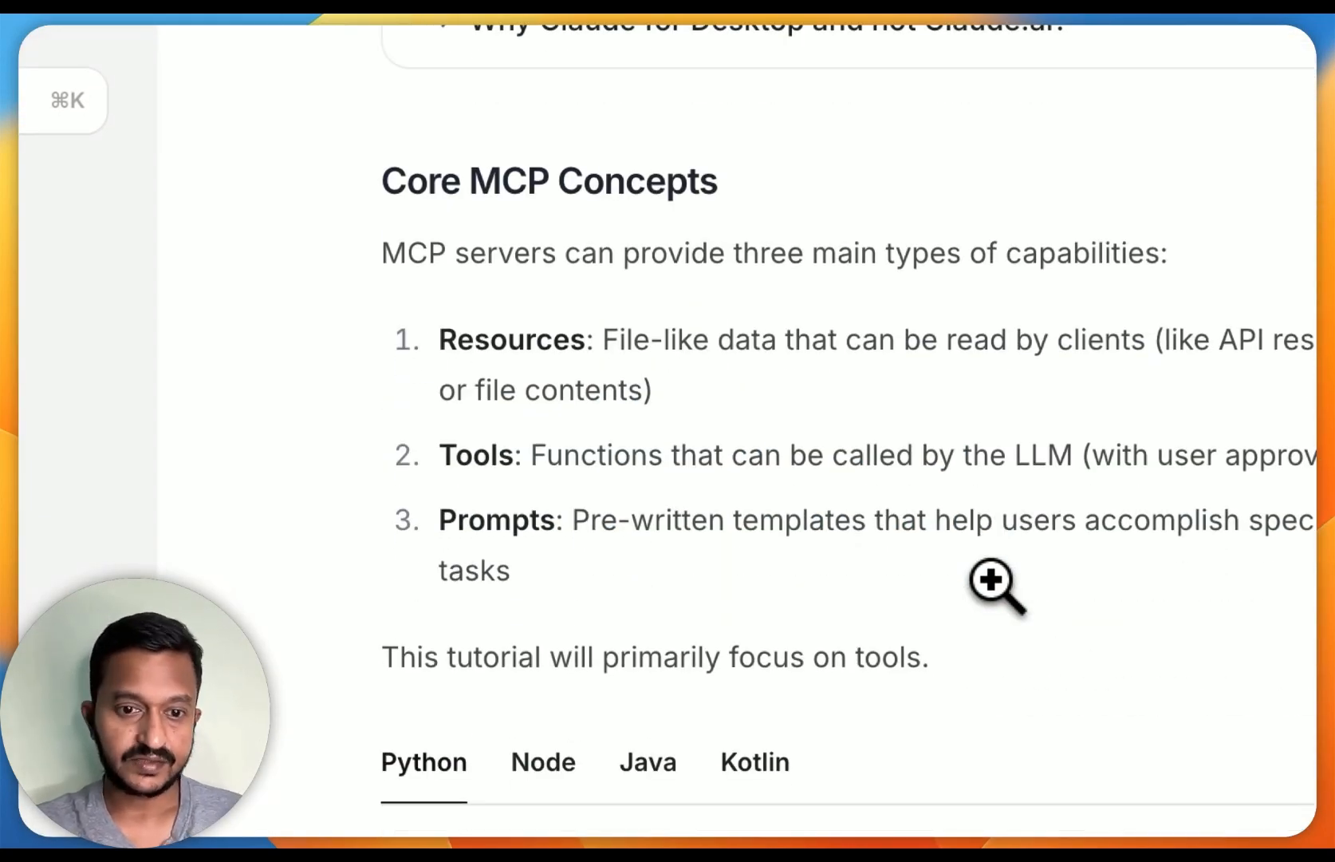
scroll("down", 3)
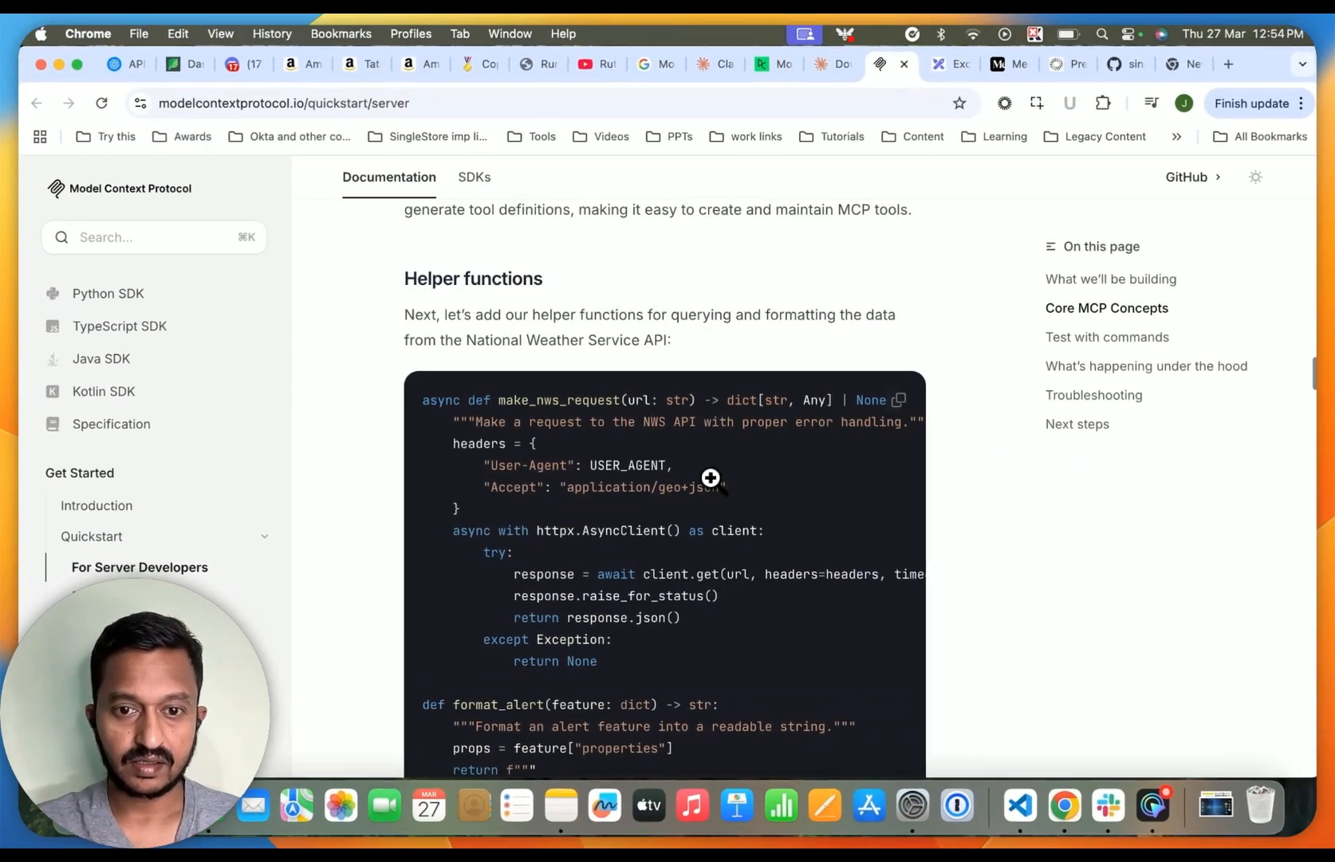
scroll("up", 3)
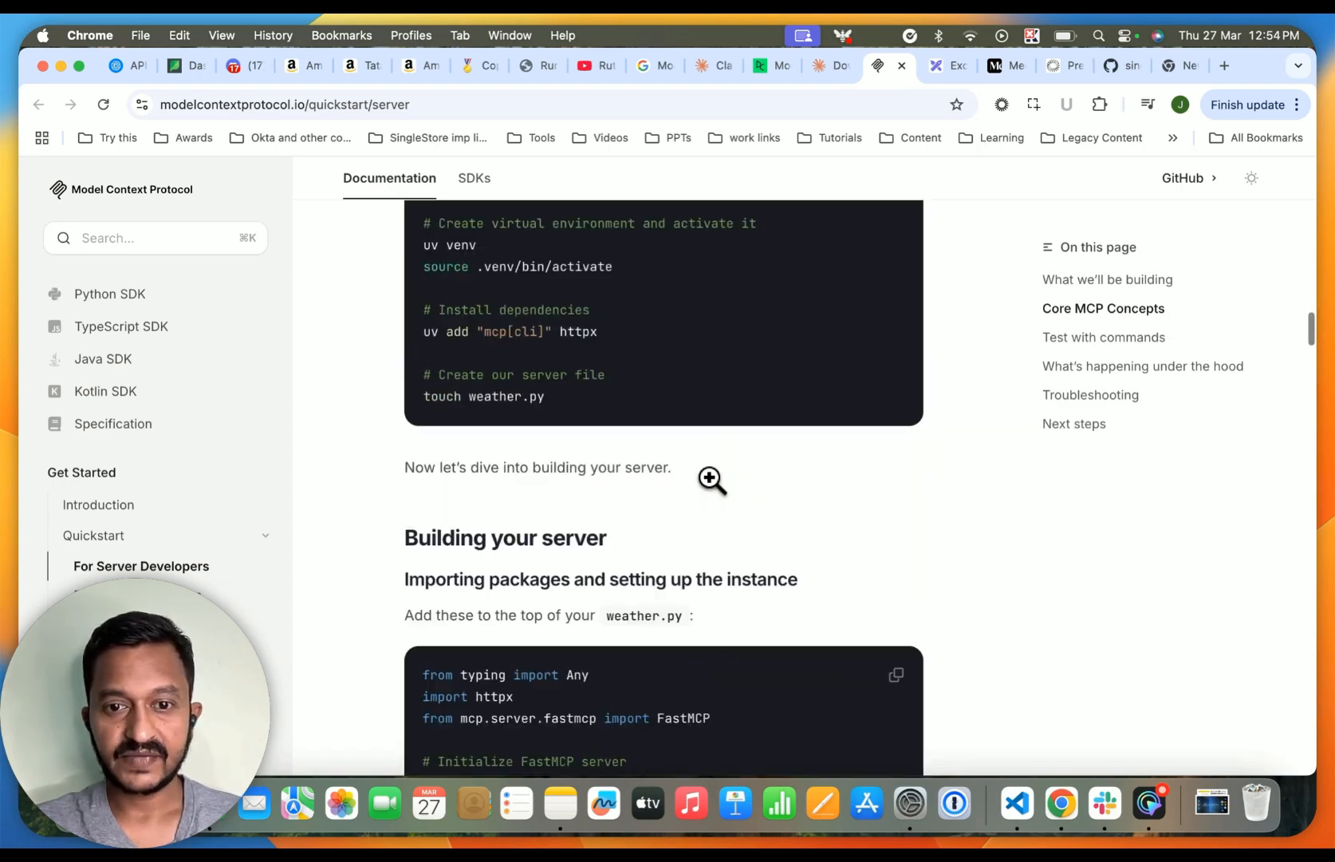
scroll("down", 3)
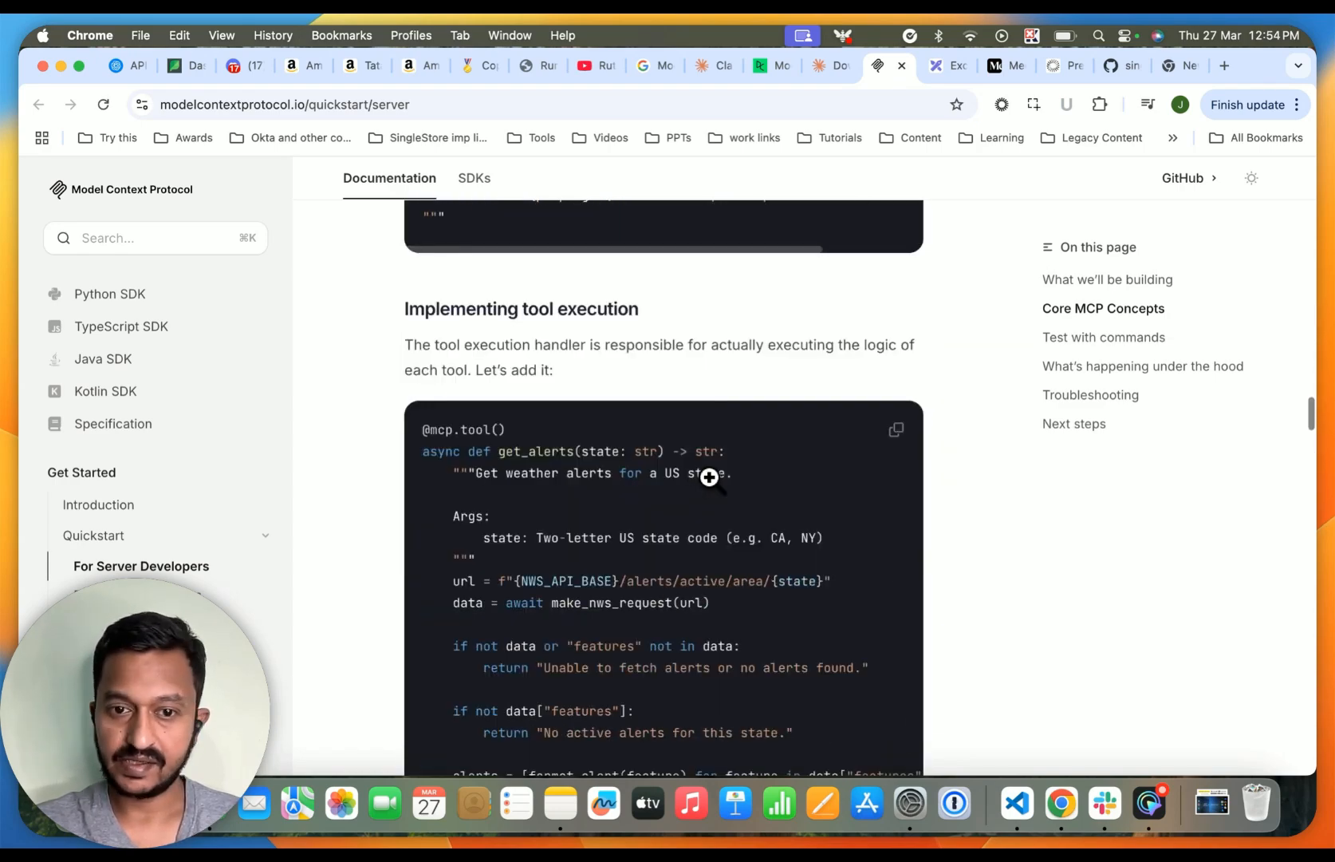
scroll("down", 3)
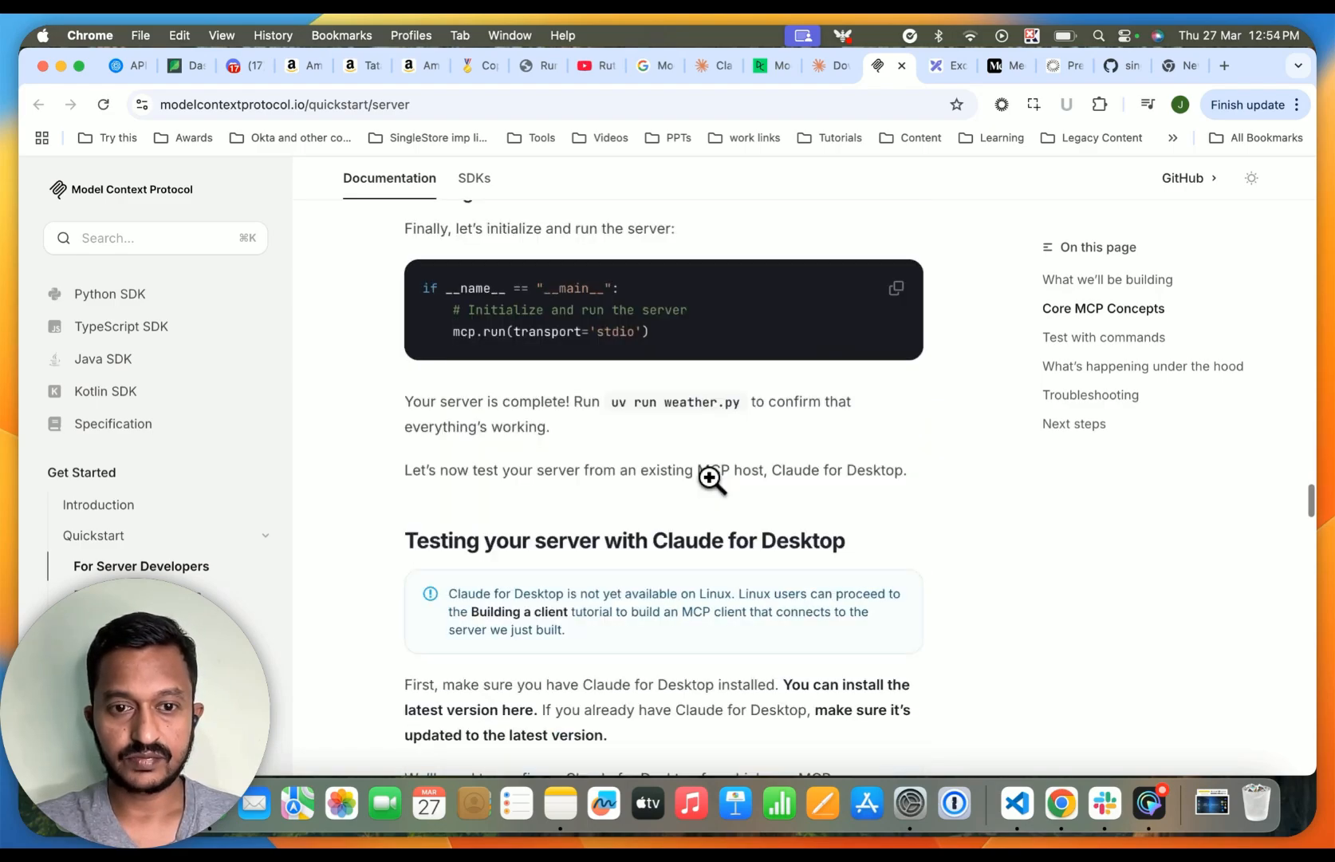
scroll("up", 3)
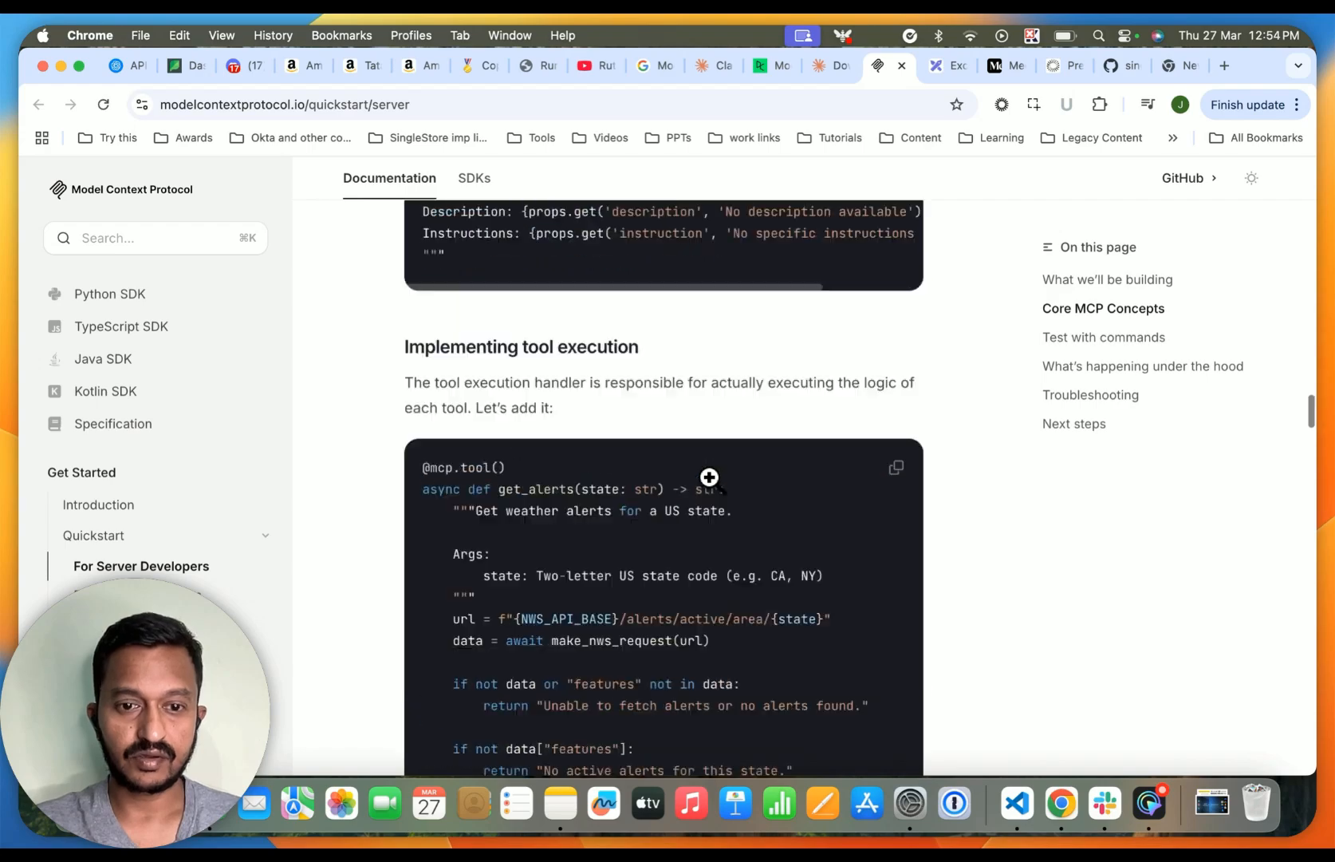
scroll("down", 3)
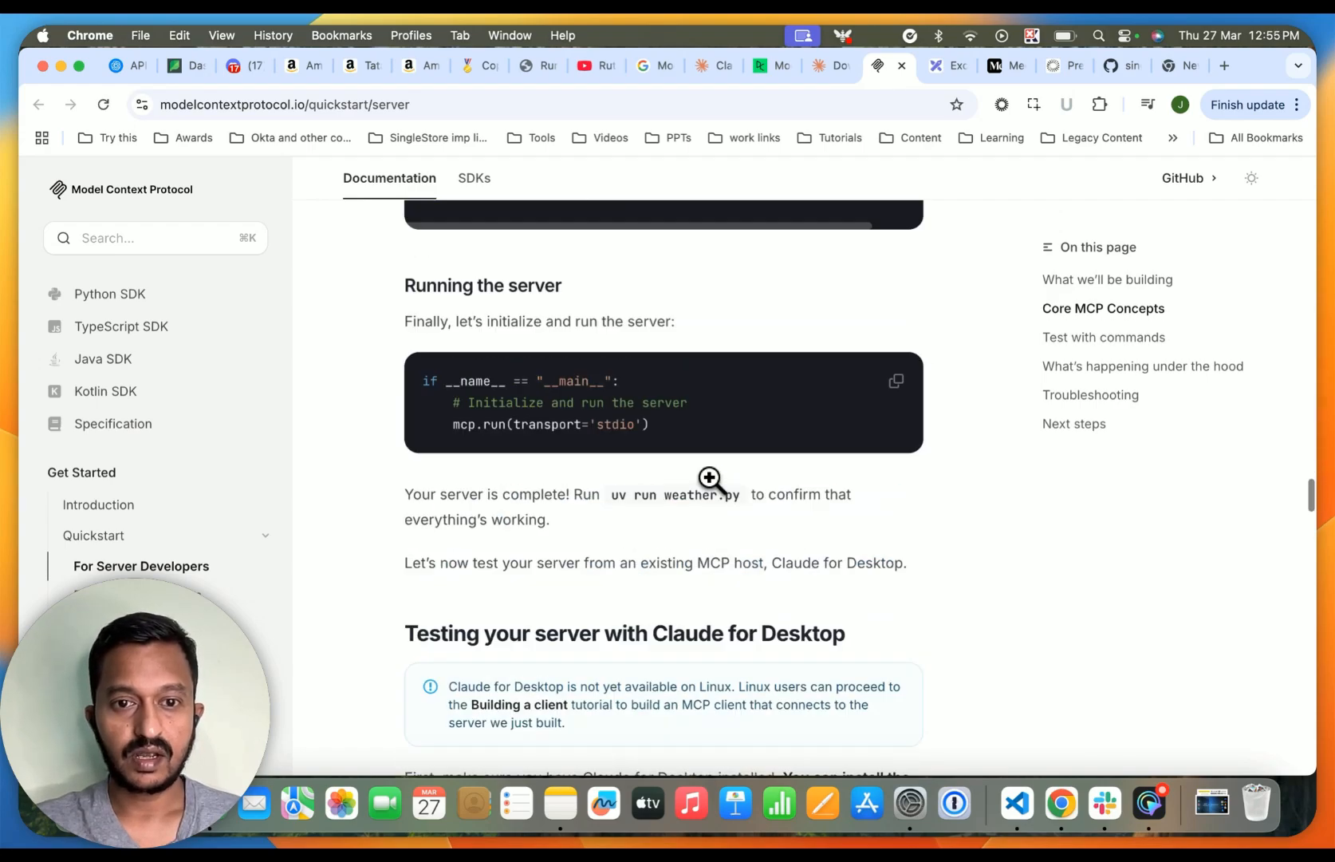
scroll("down", 3)
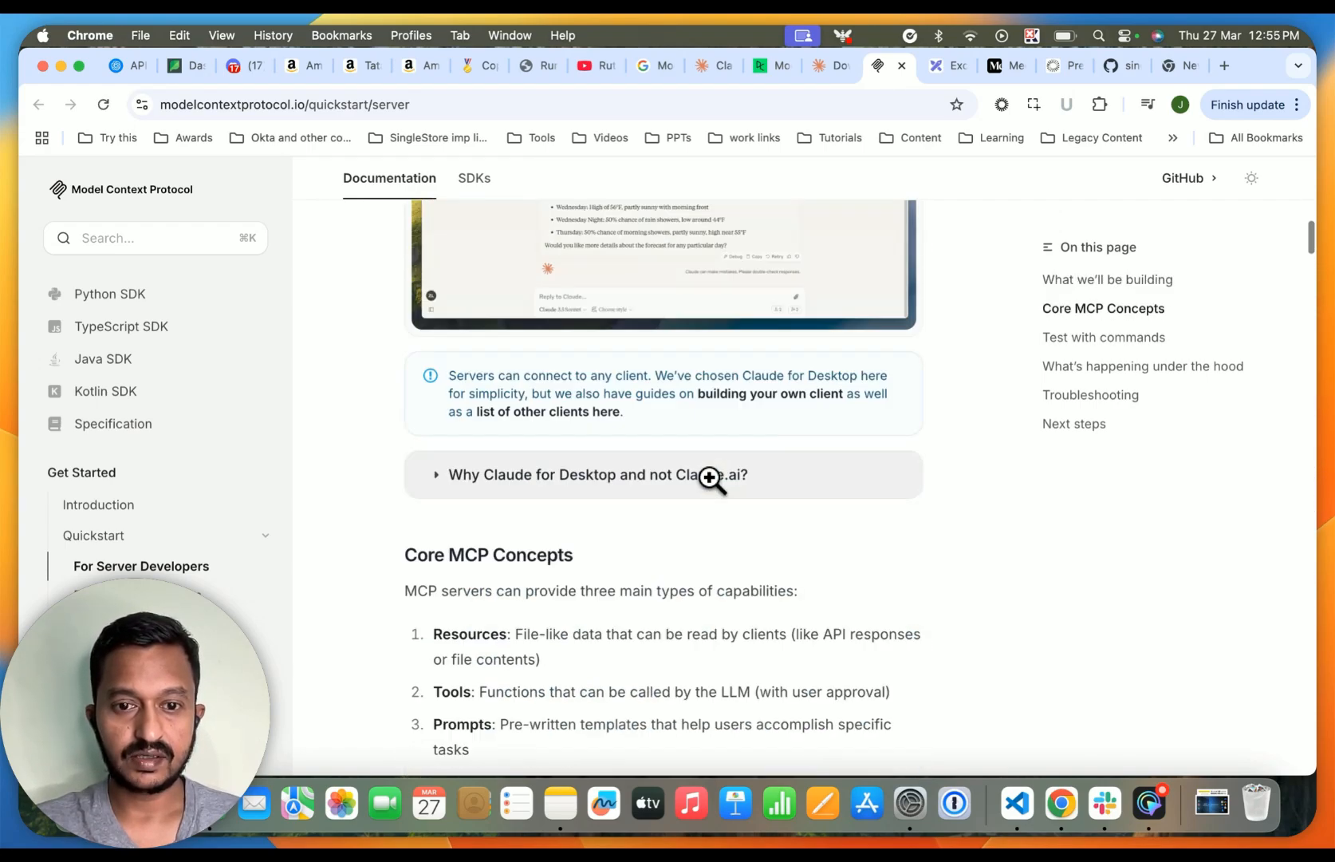
scroll("up", 3)
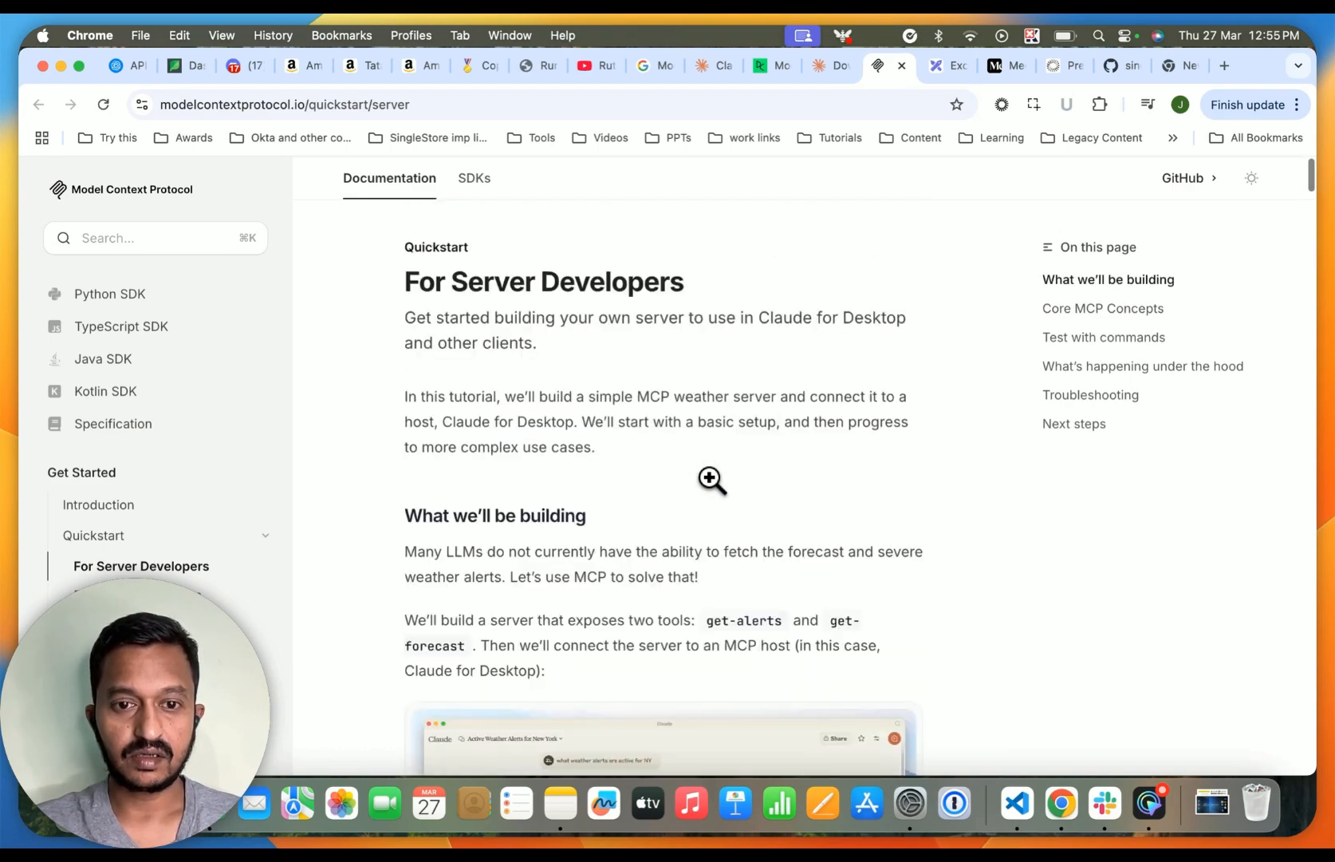
scroll("down", 3)
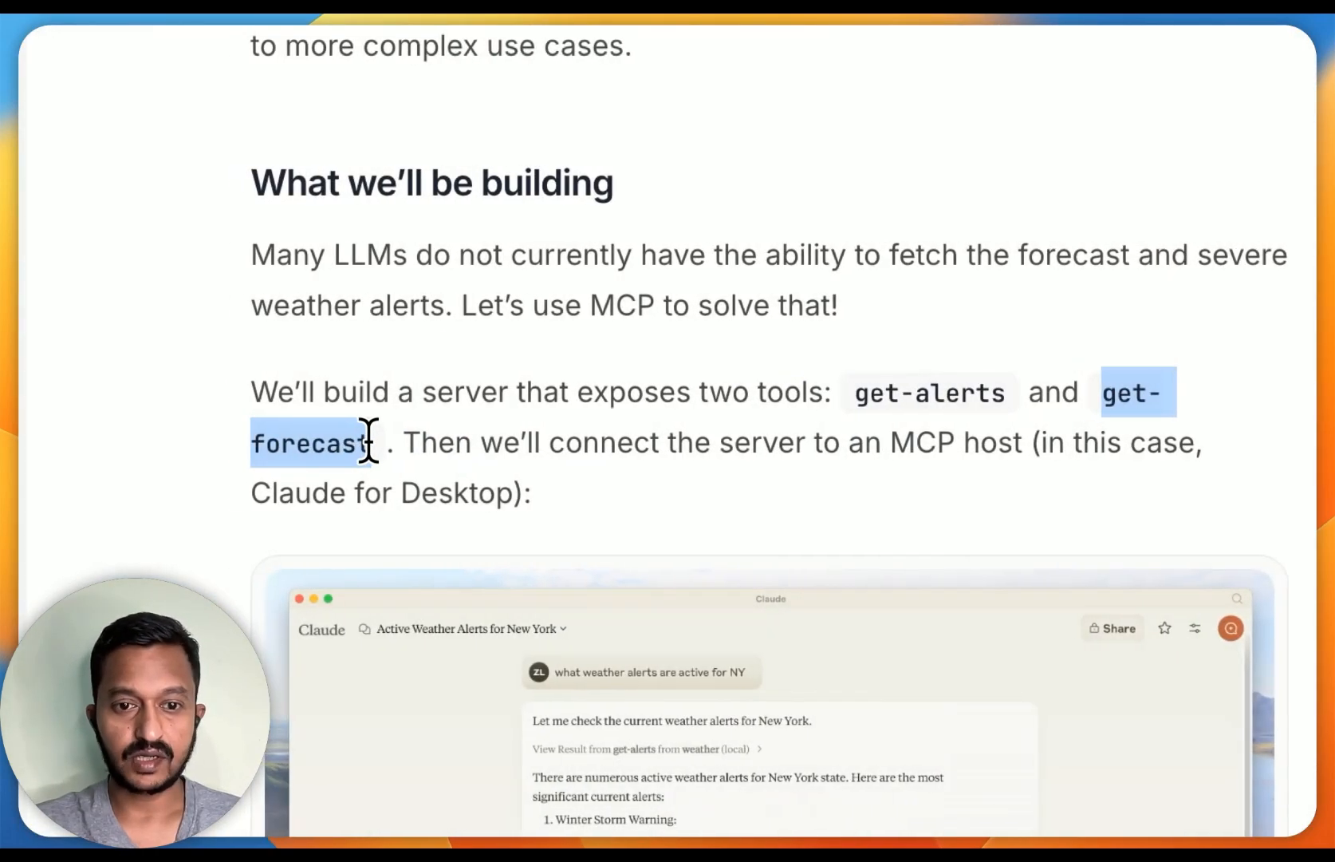
mouse_move(654, 490)
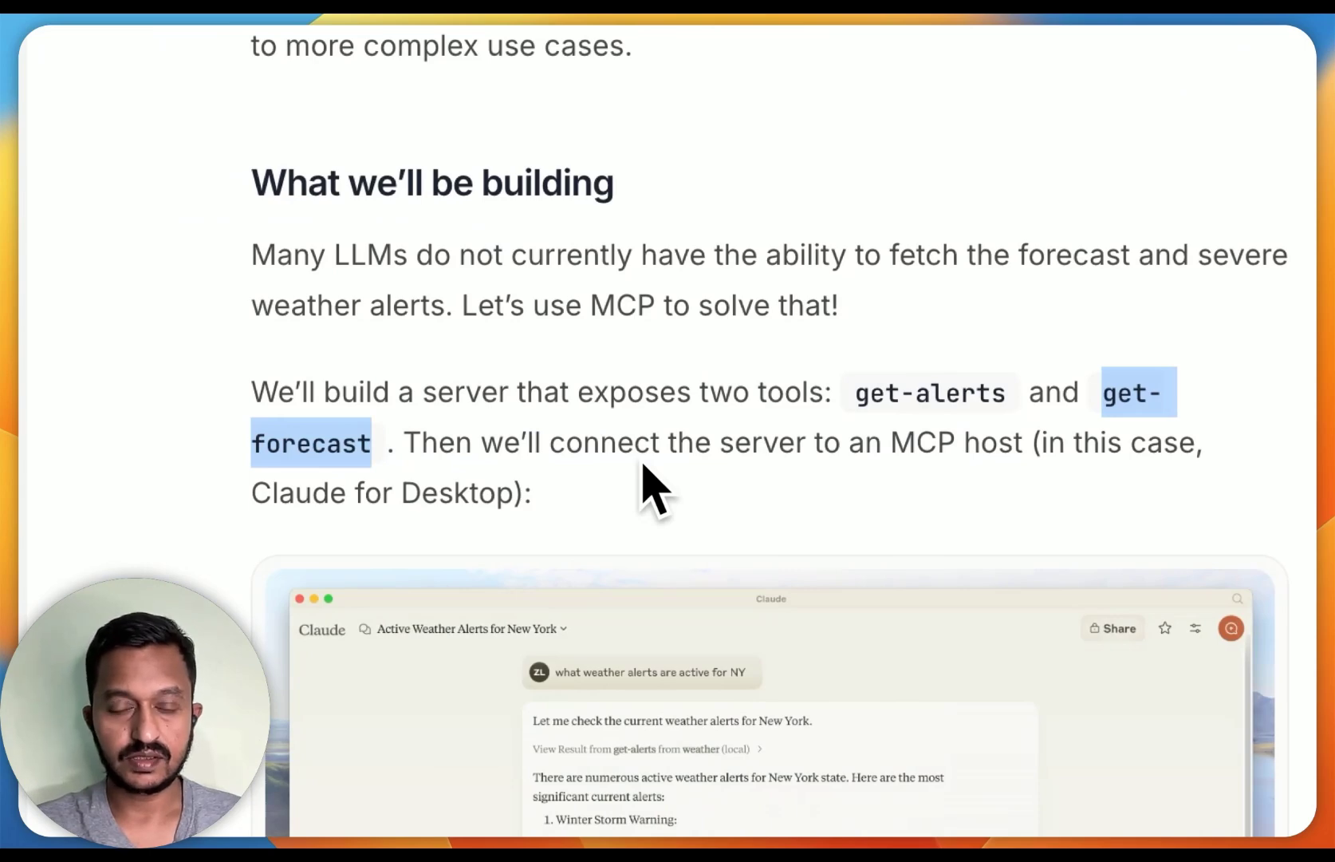
scroll("down", 3)
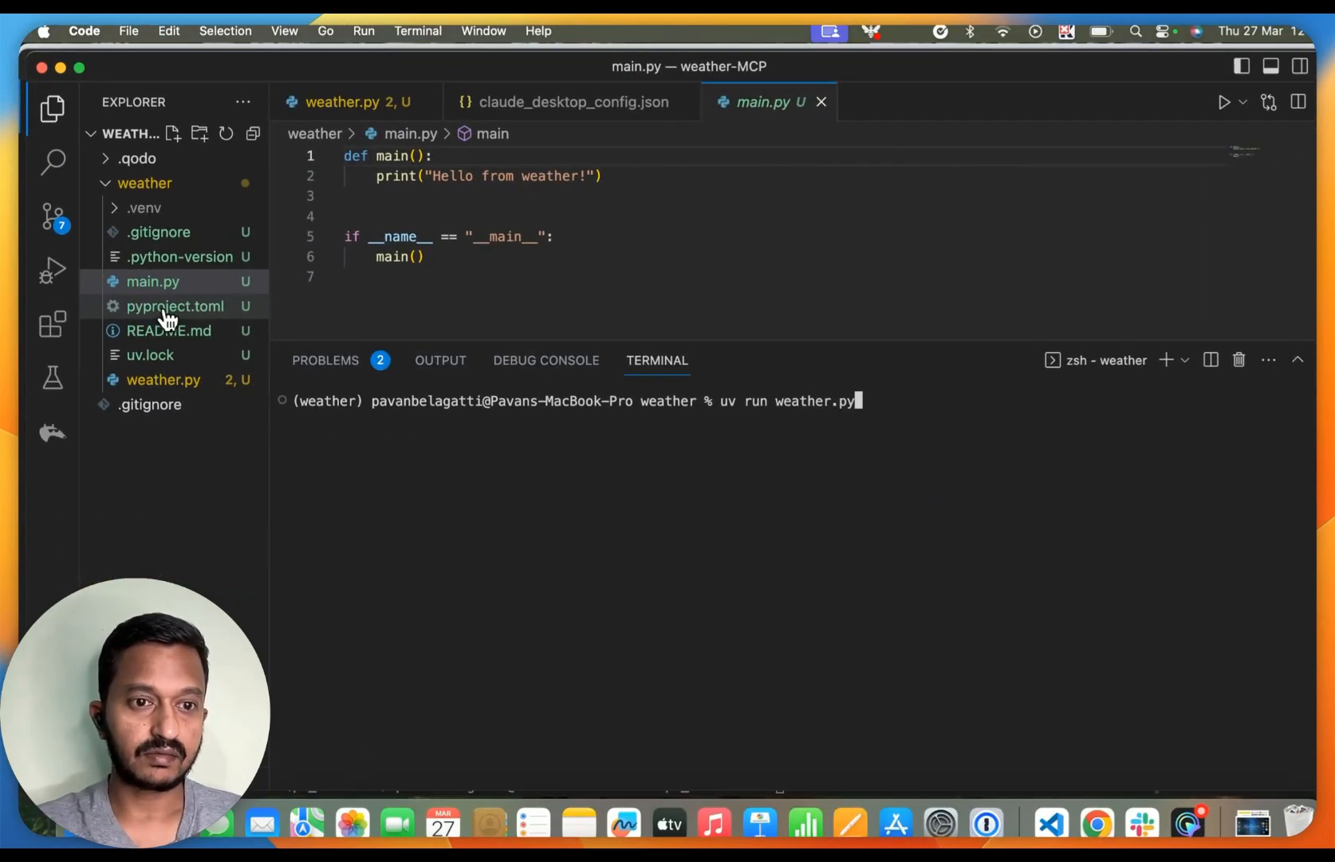
- Open main.py then weather.py and enter 'uv run weather.py' in the terminal
left_click(153, 281)
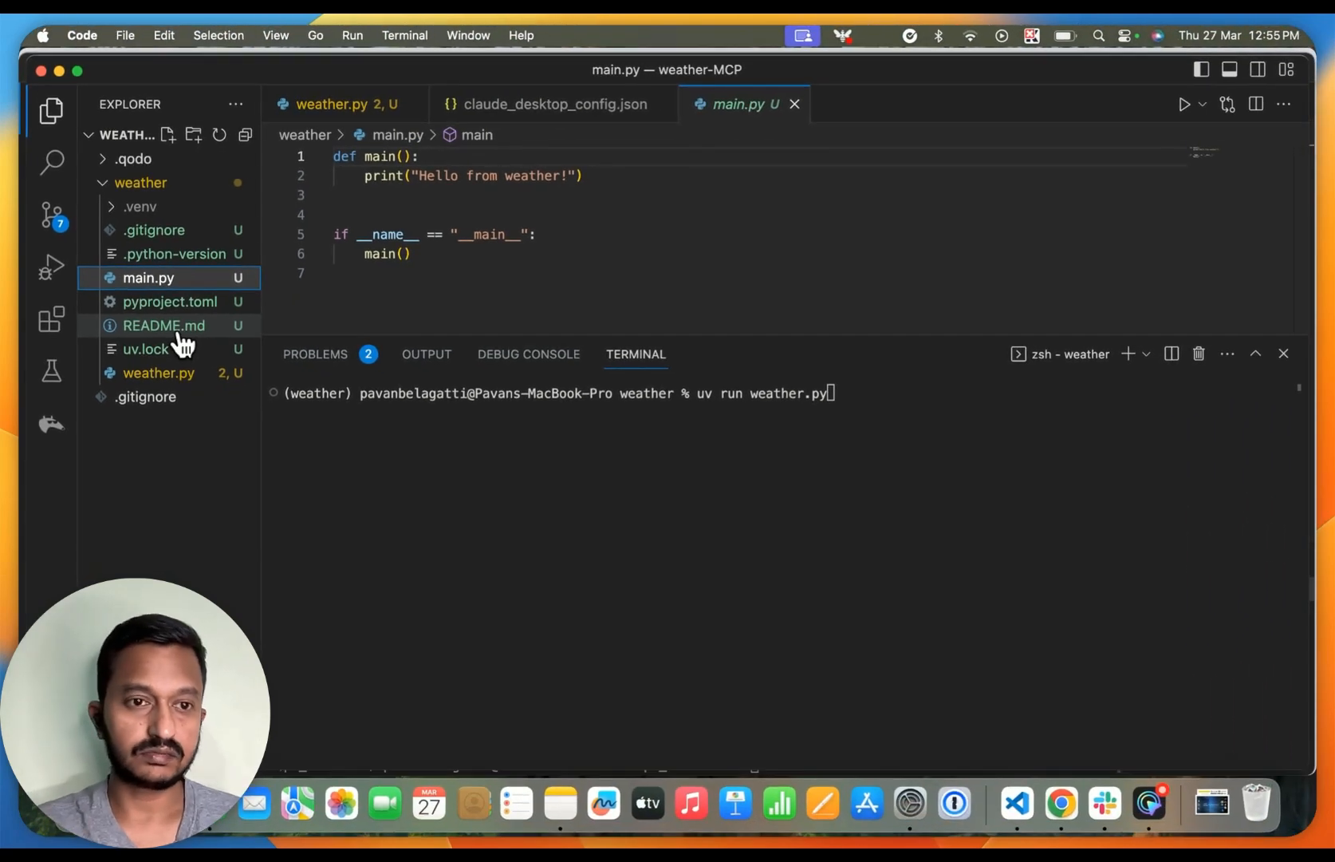
left_click(158, 372)
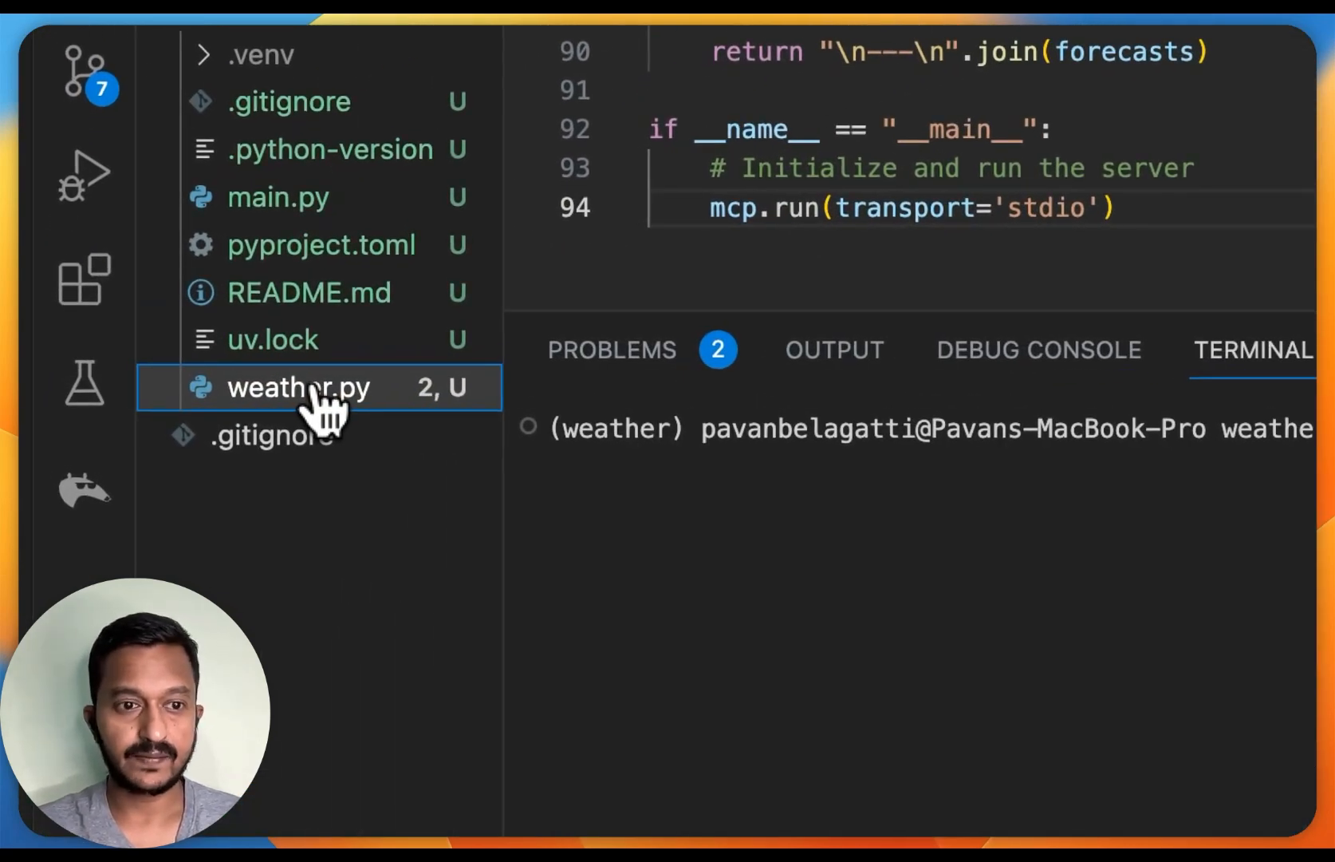
type("uv run weather.py")
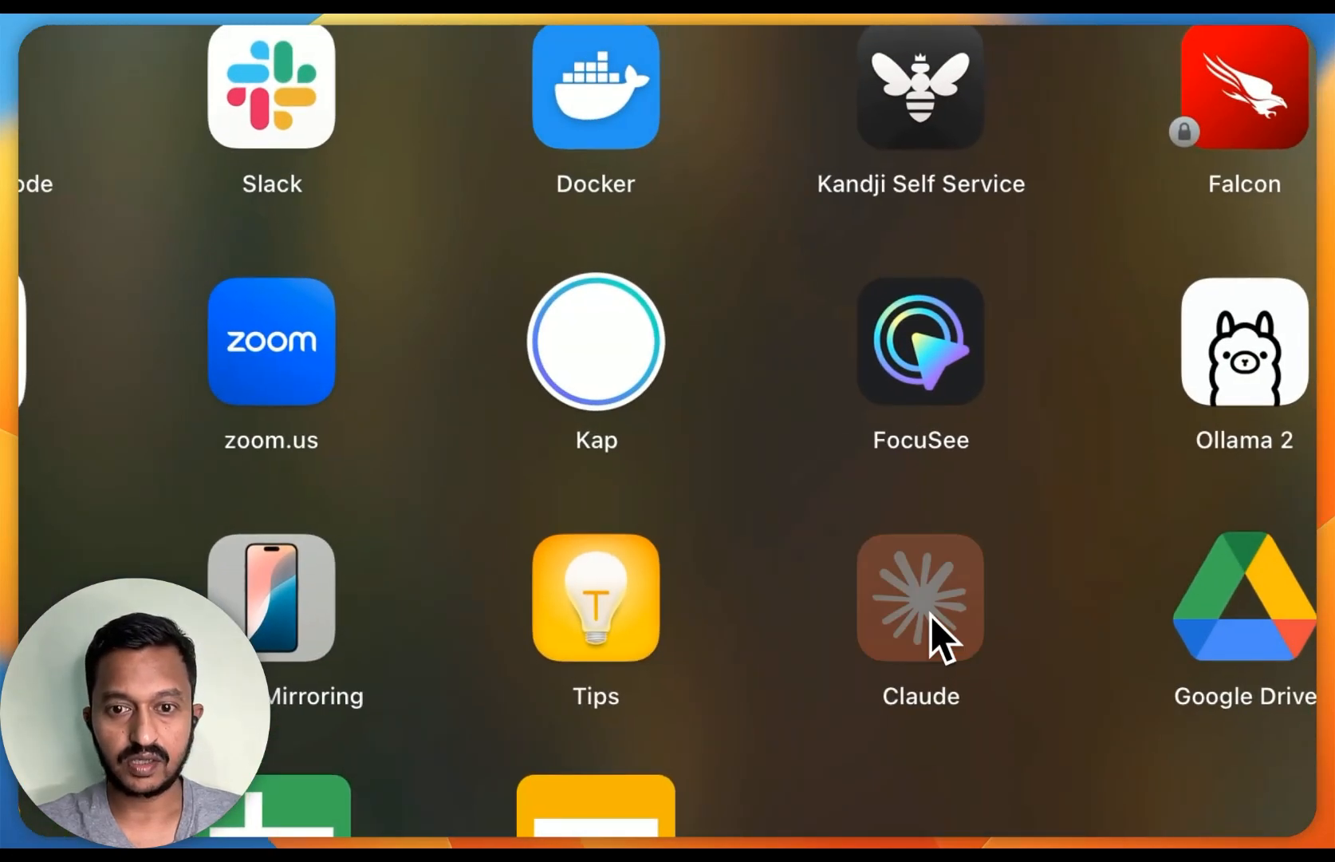
- Launch Claude Desktop and show the MCP tools list with get_alerts and get_forecast
left_click(919, 597)
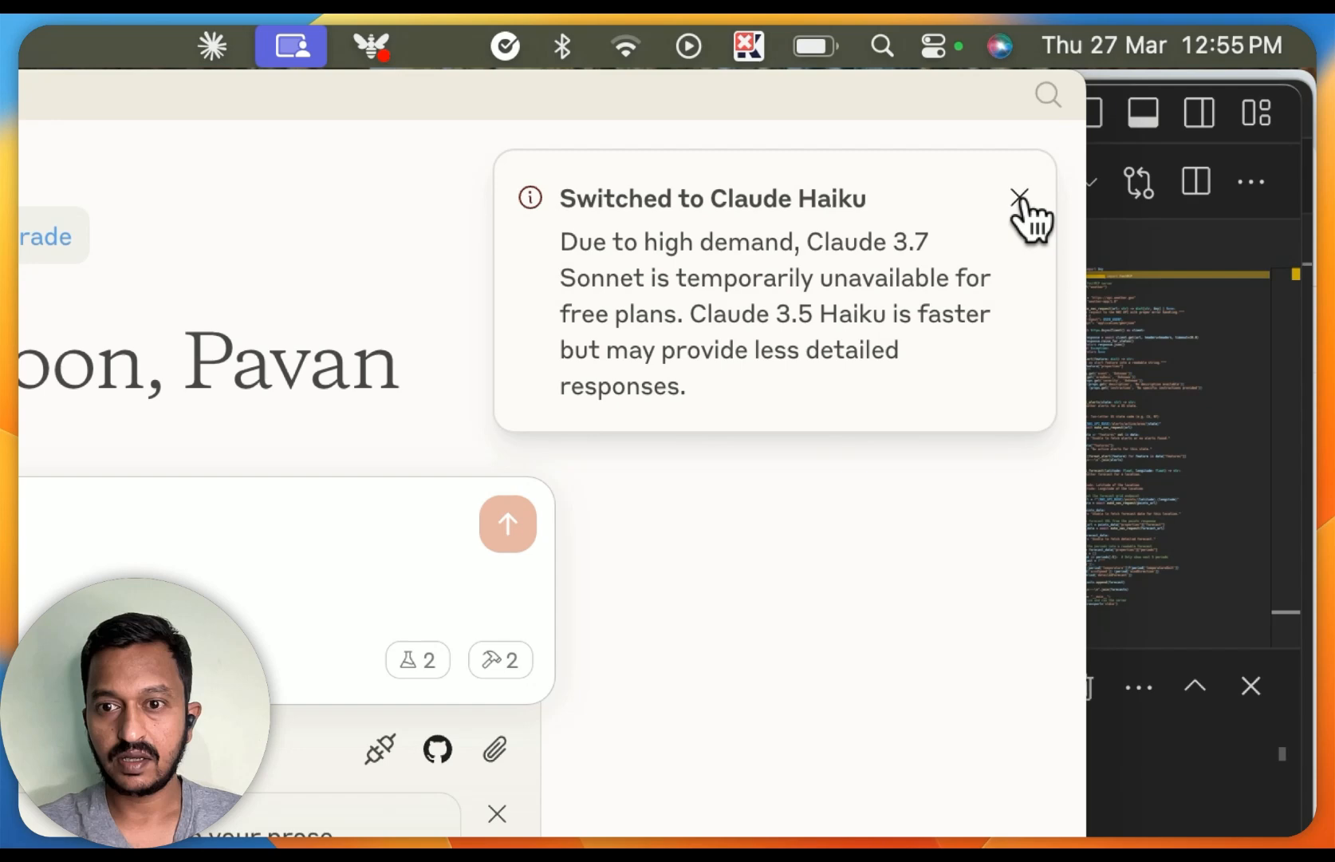
left_click(1031, 198)
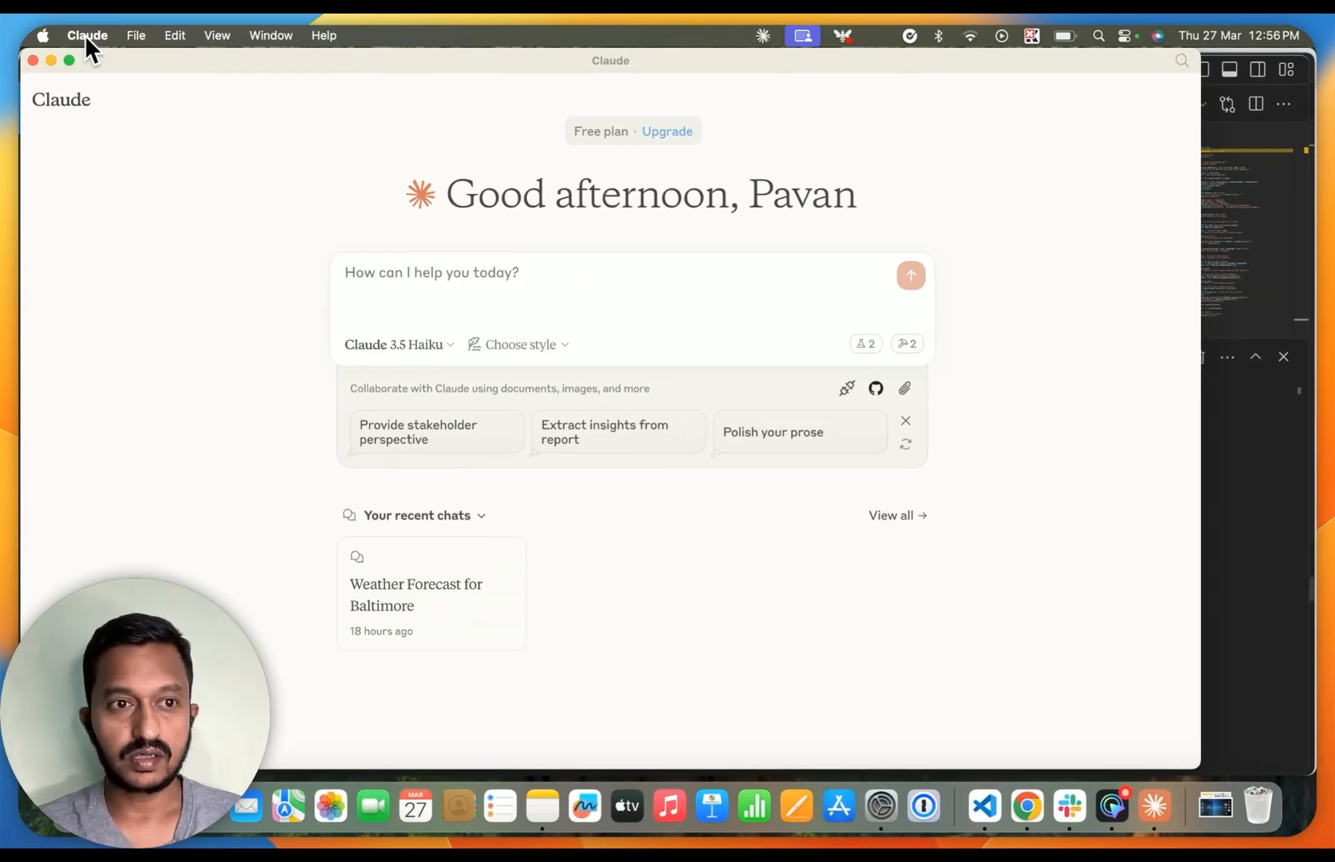
mouse_move(909, 343)
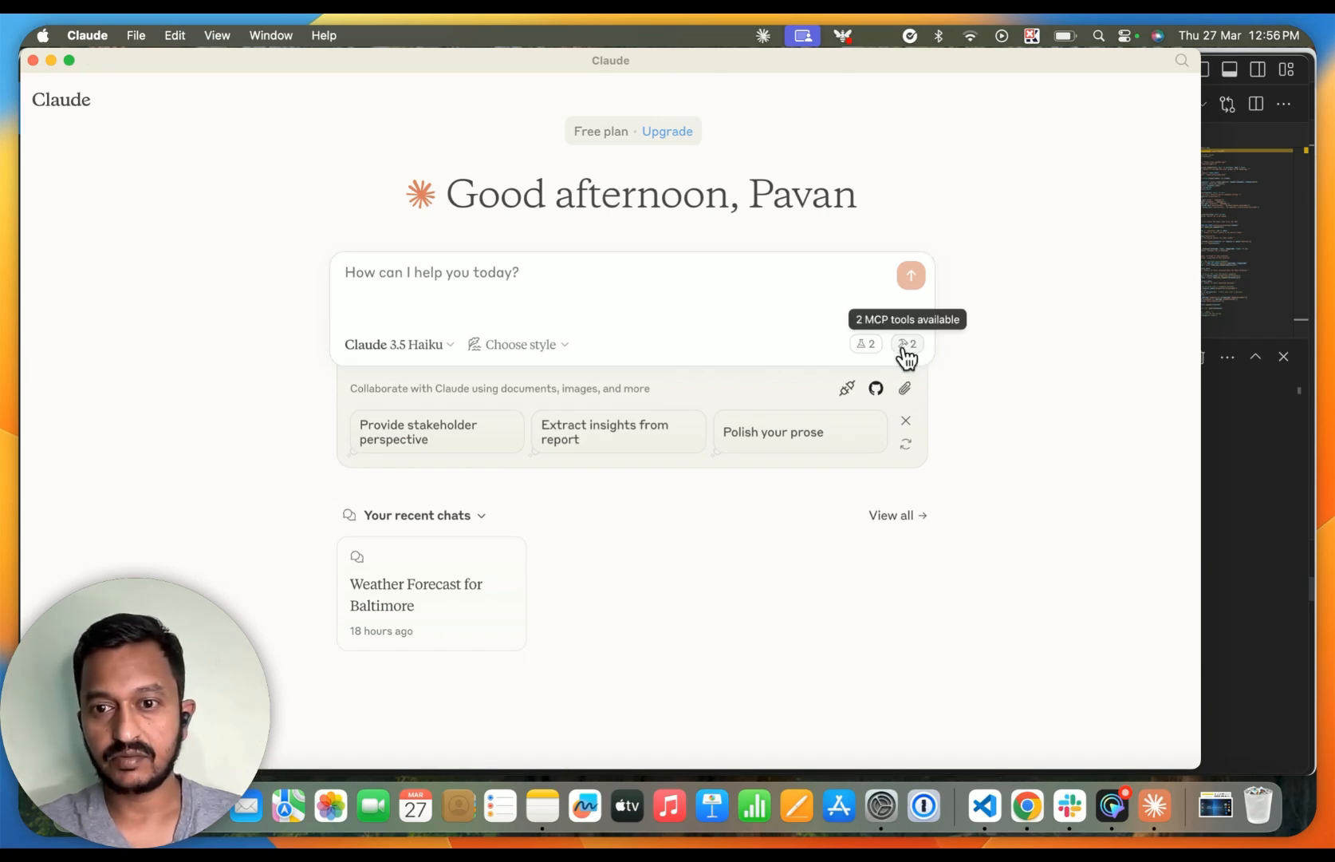
left_click(906, 345)
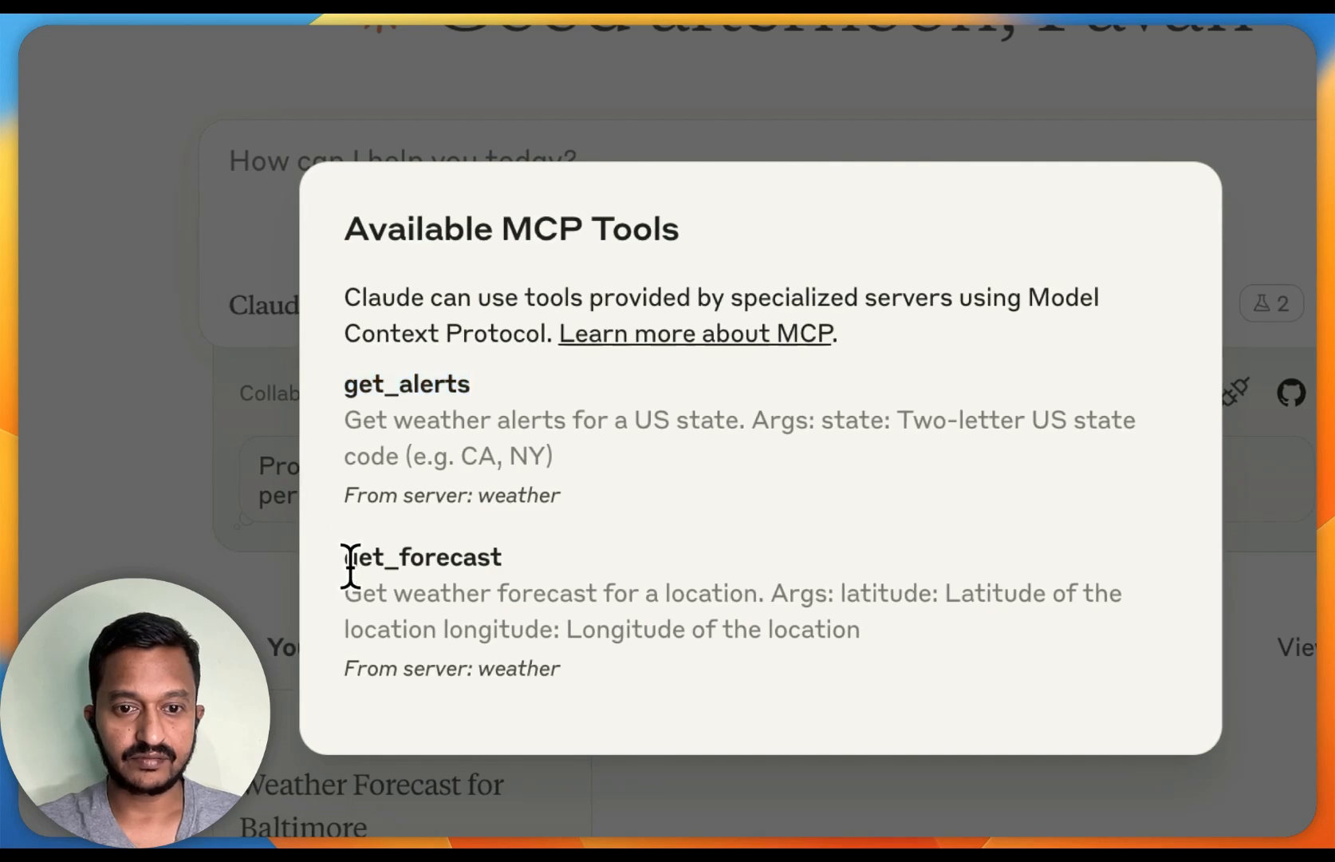
mouse_move(584, 592)
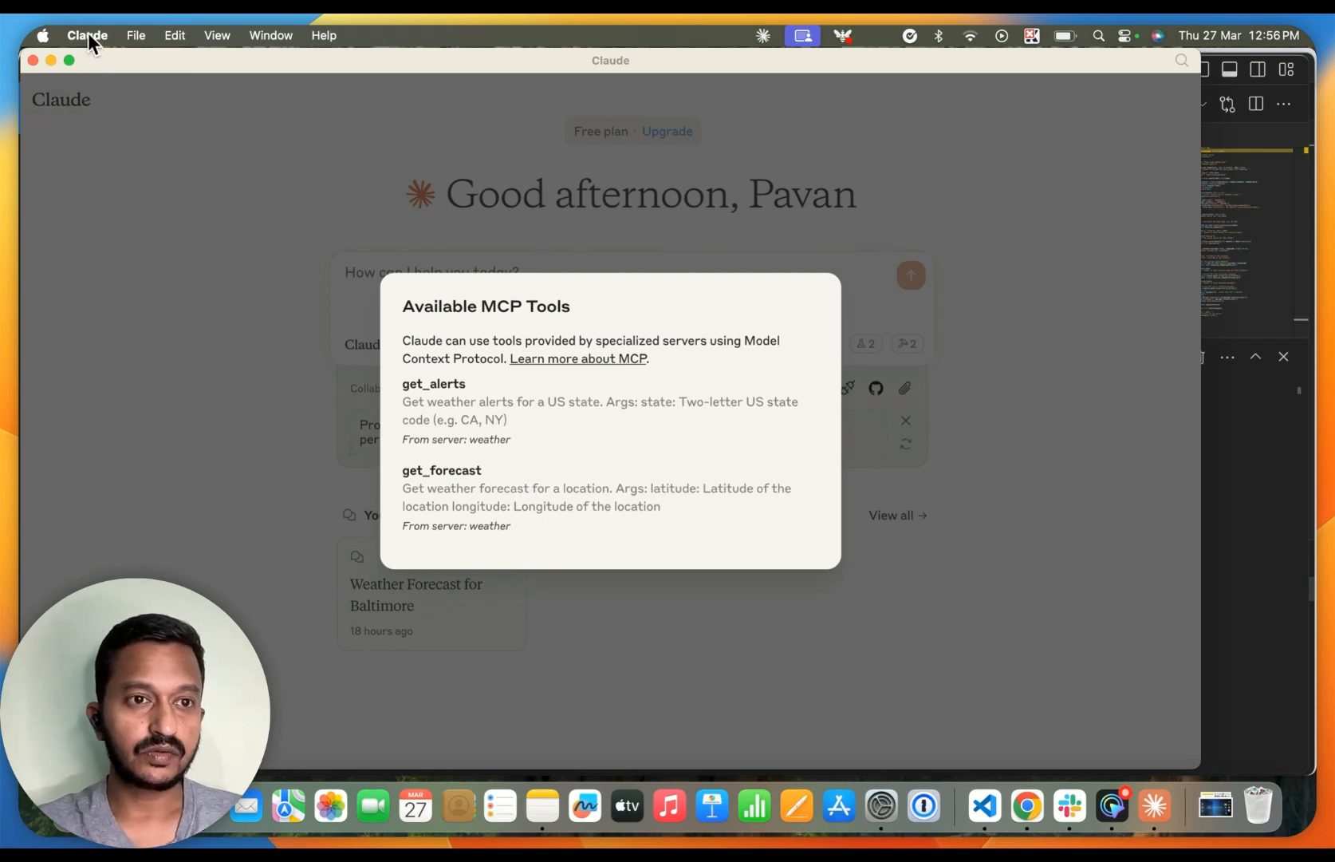
- Open claude_desktop_config.json via Settings > Developer > Edit Config
left_click(86, 35)
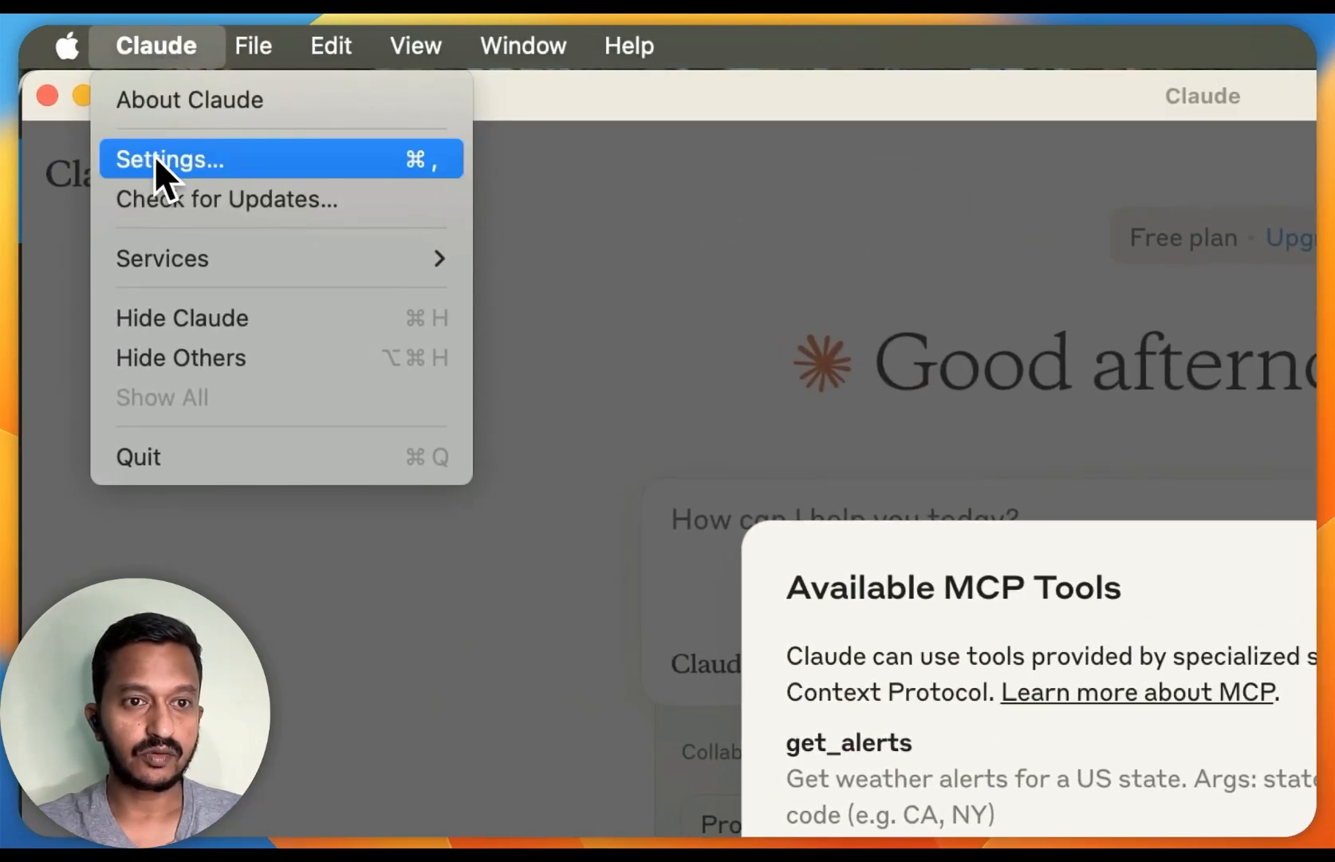
left_click(171, 160)
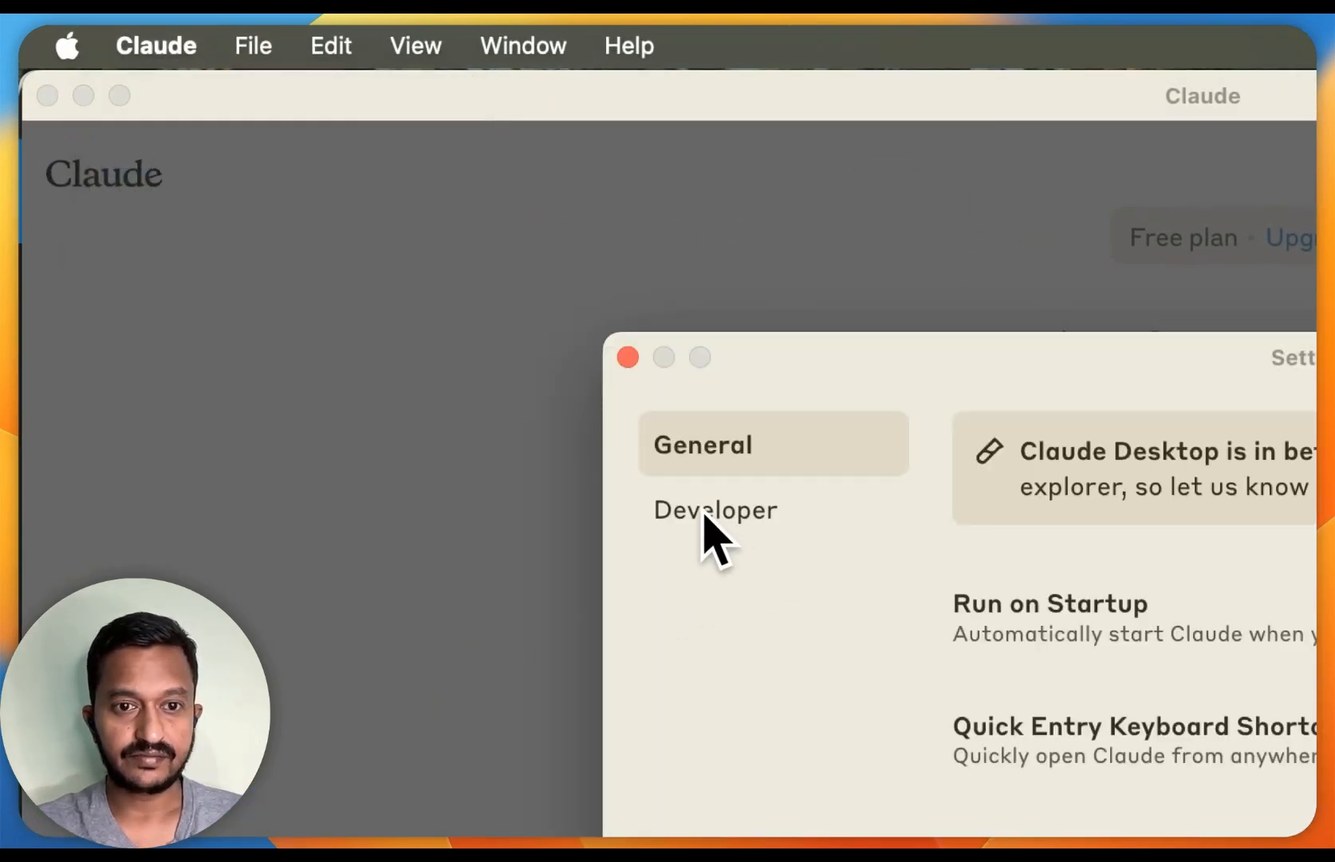
left_click(713, 509)
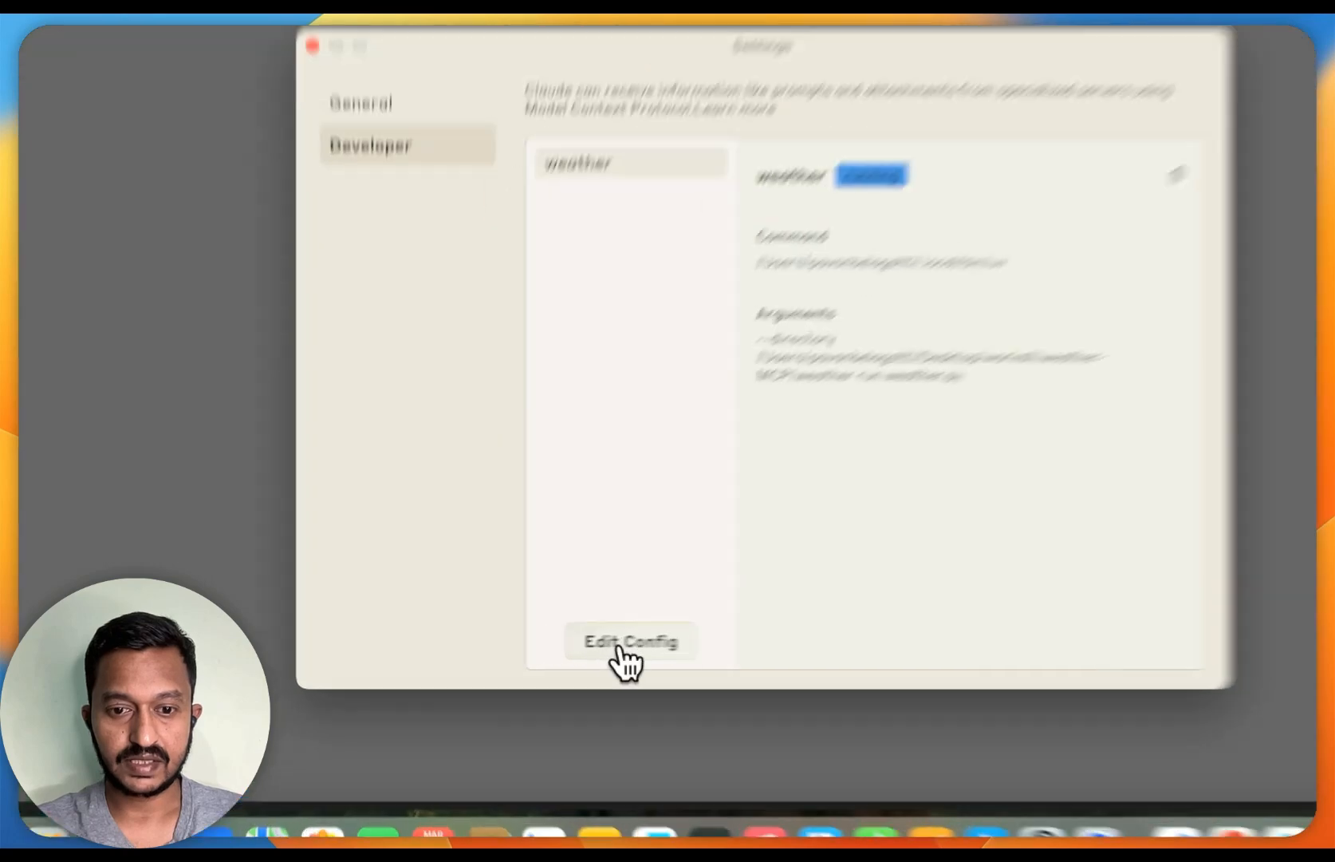
left_click(630, 640)
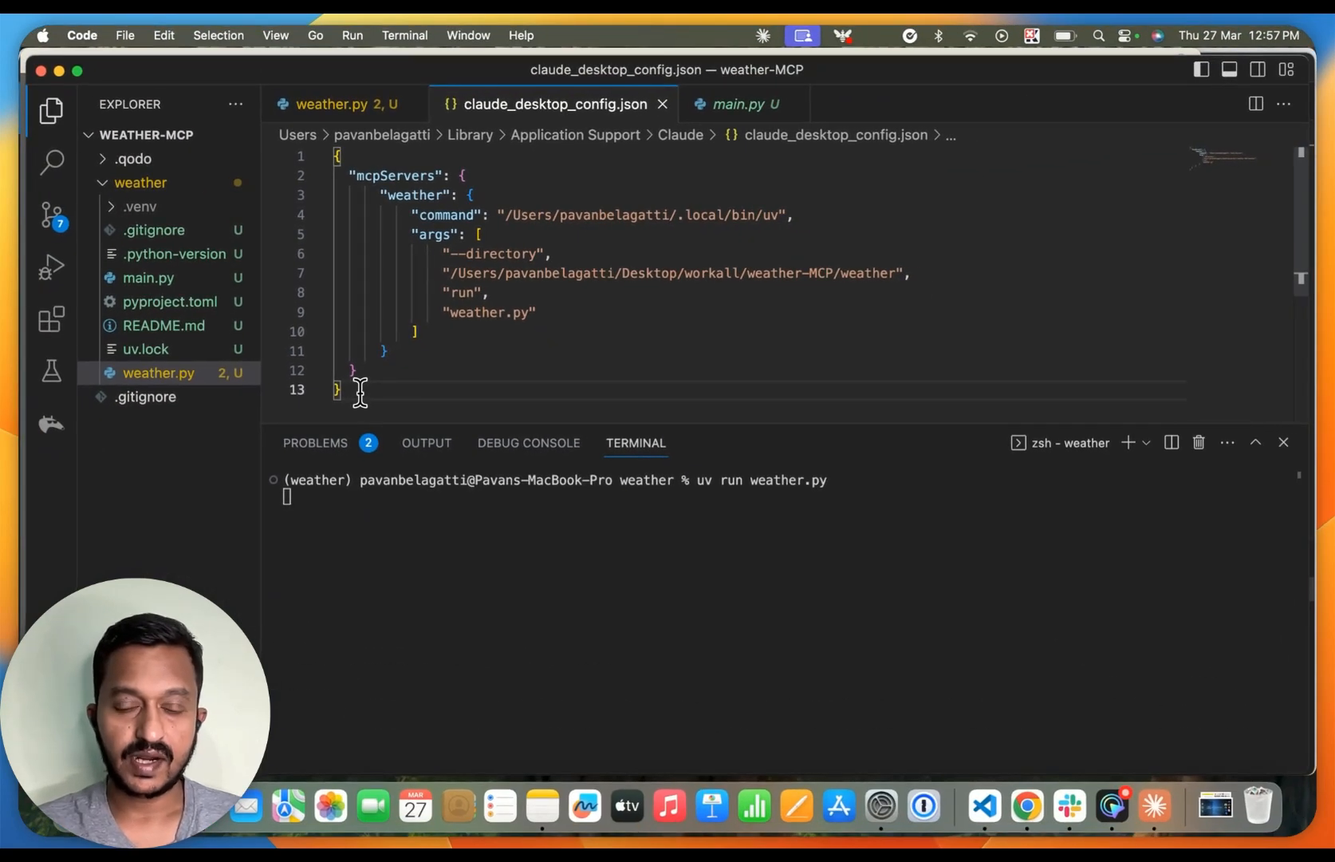
mouse_move(1112, 804)
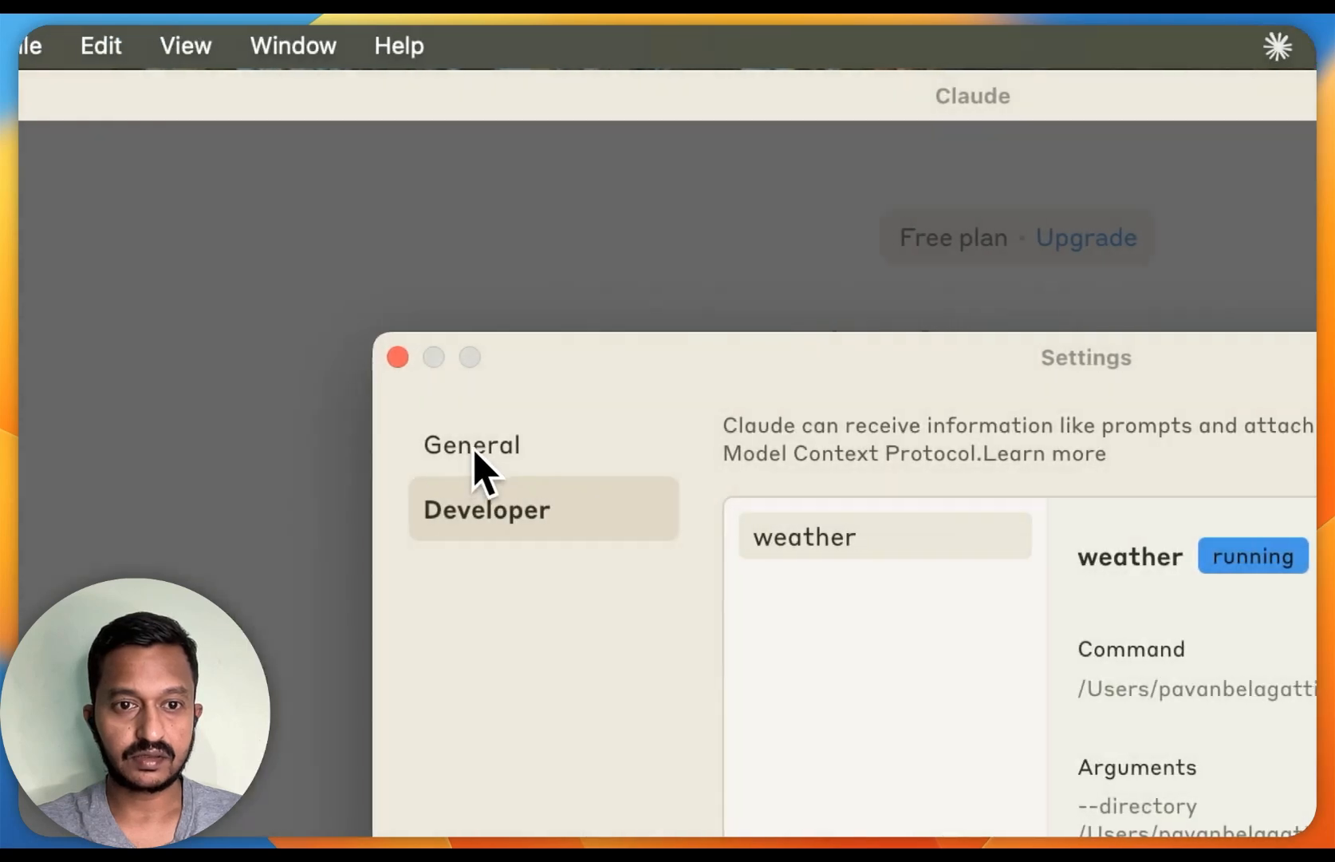
- Send 'what's the weather like in New York City' in a new chat
left_click(396, 358)
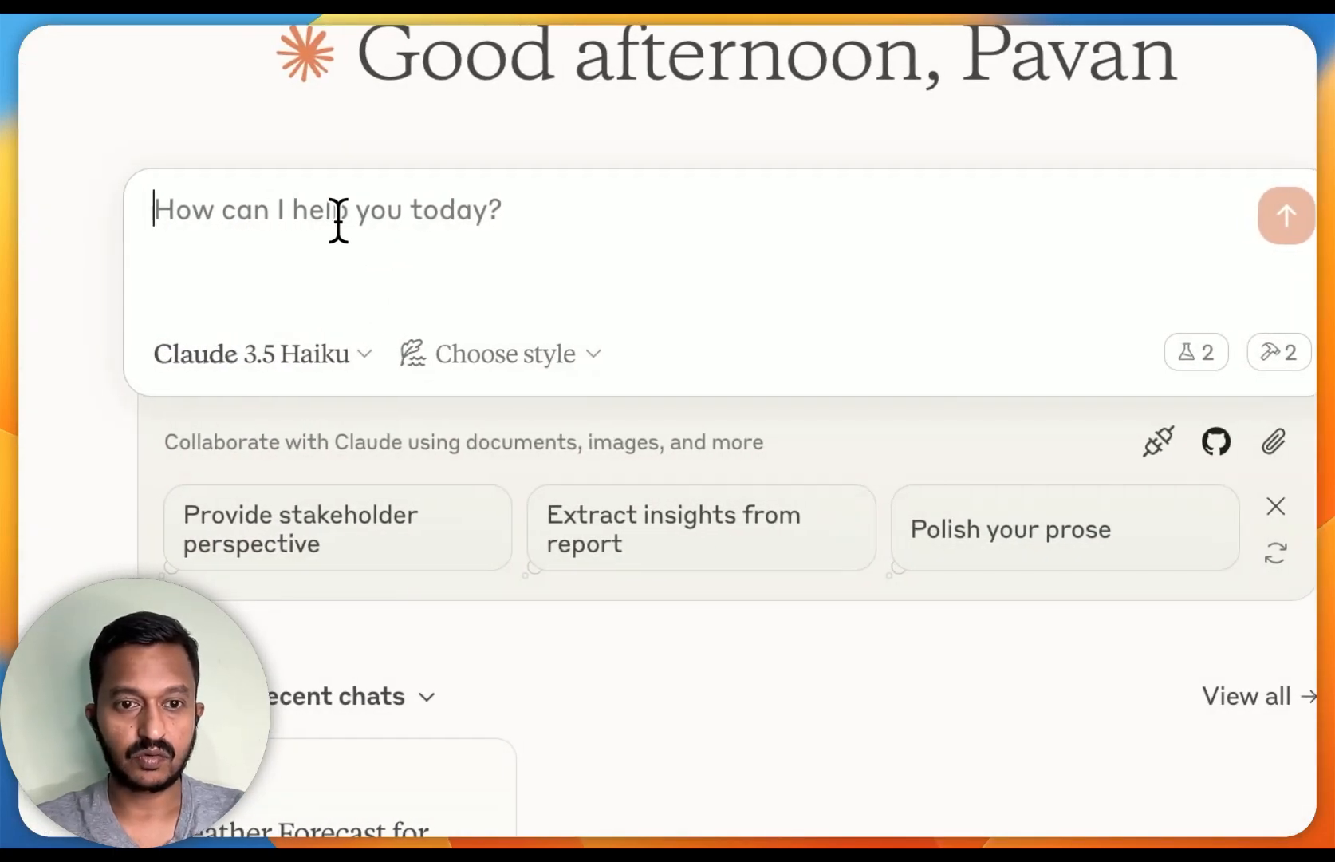
type("what")
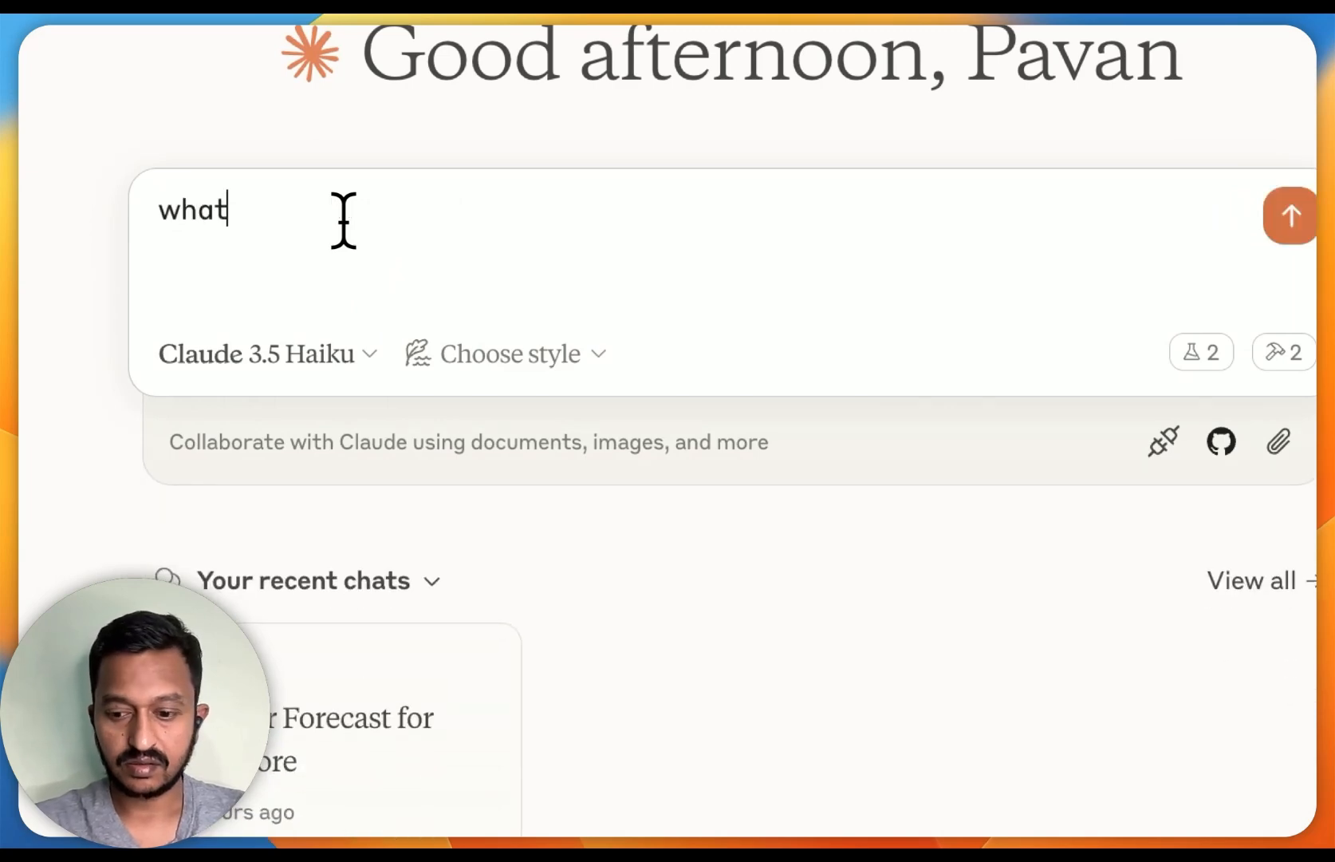
type("'s the w")
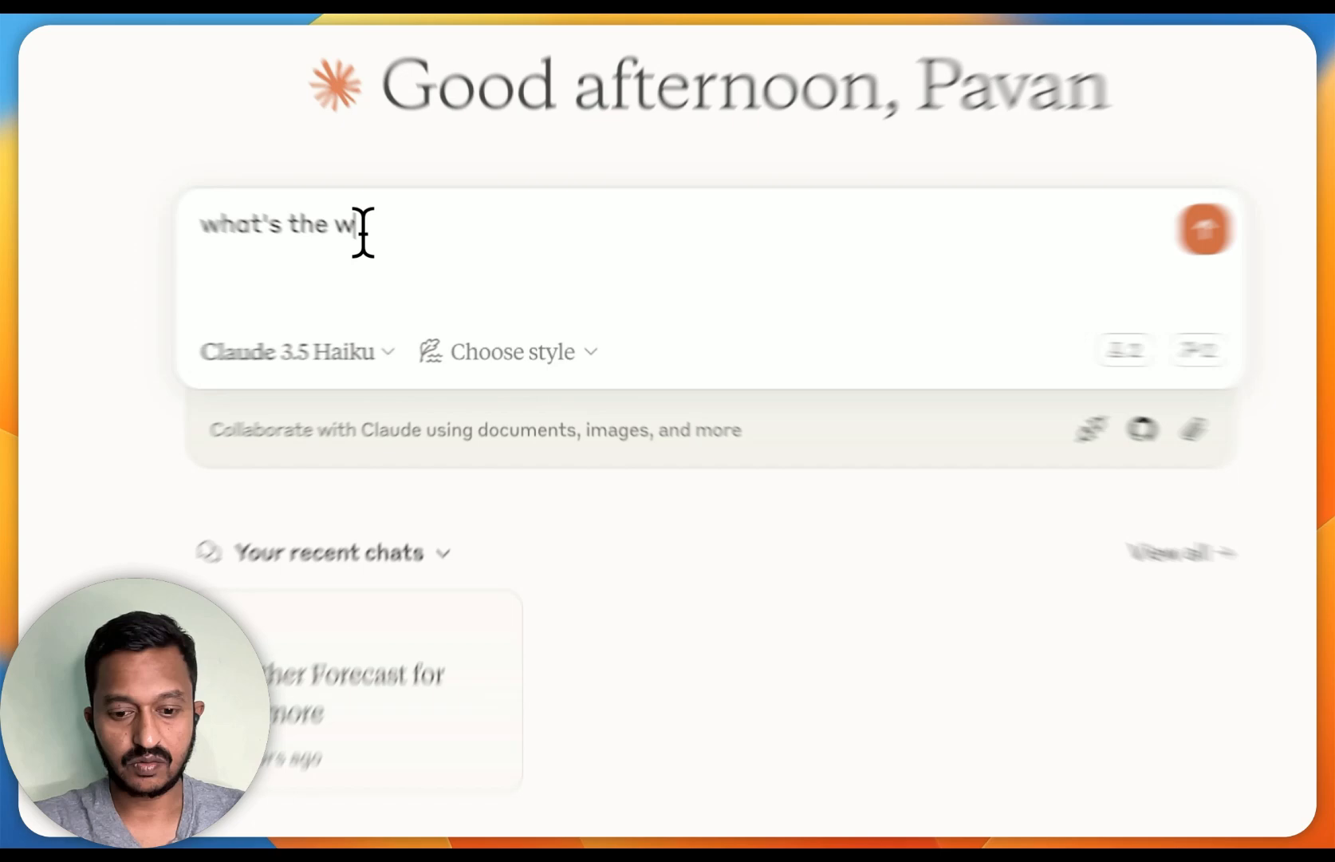
type("eather lik")
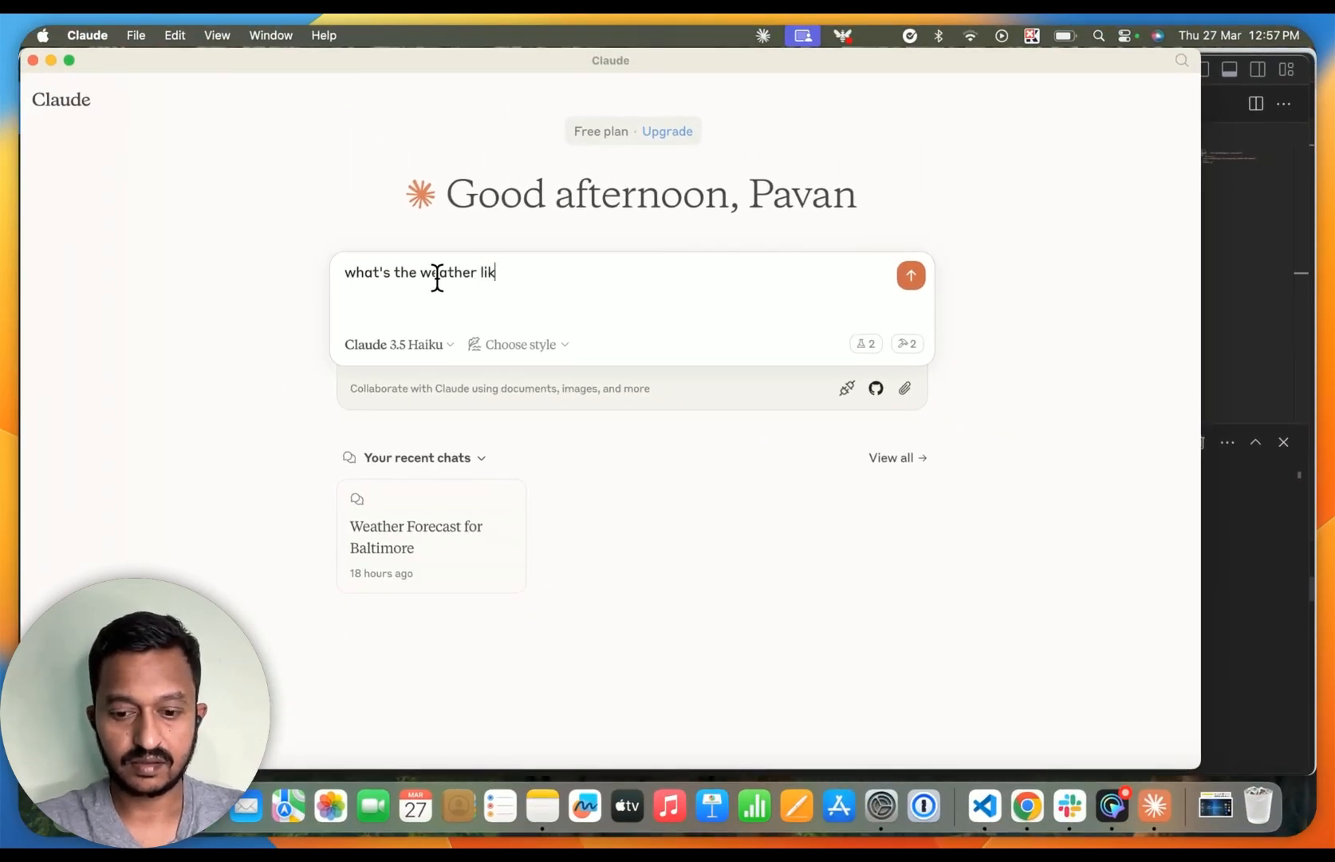
type("e in")
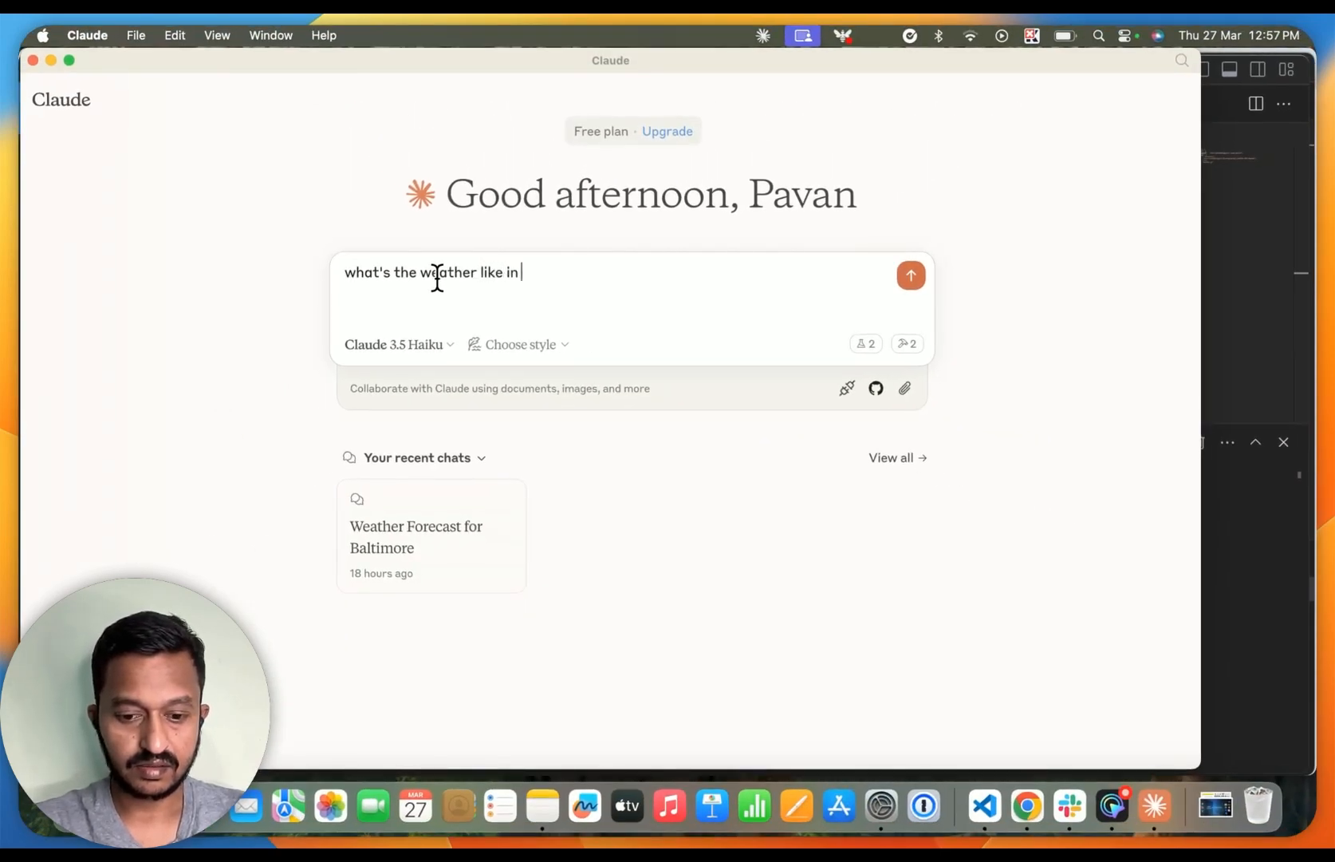
type("New Y")
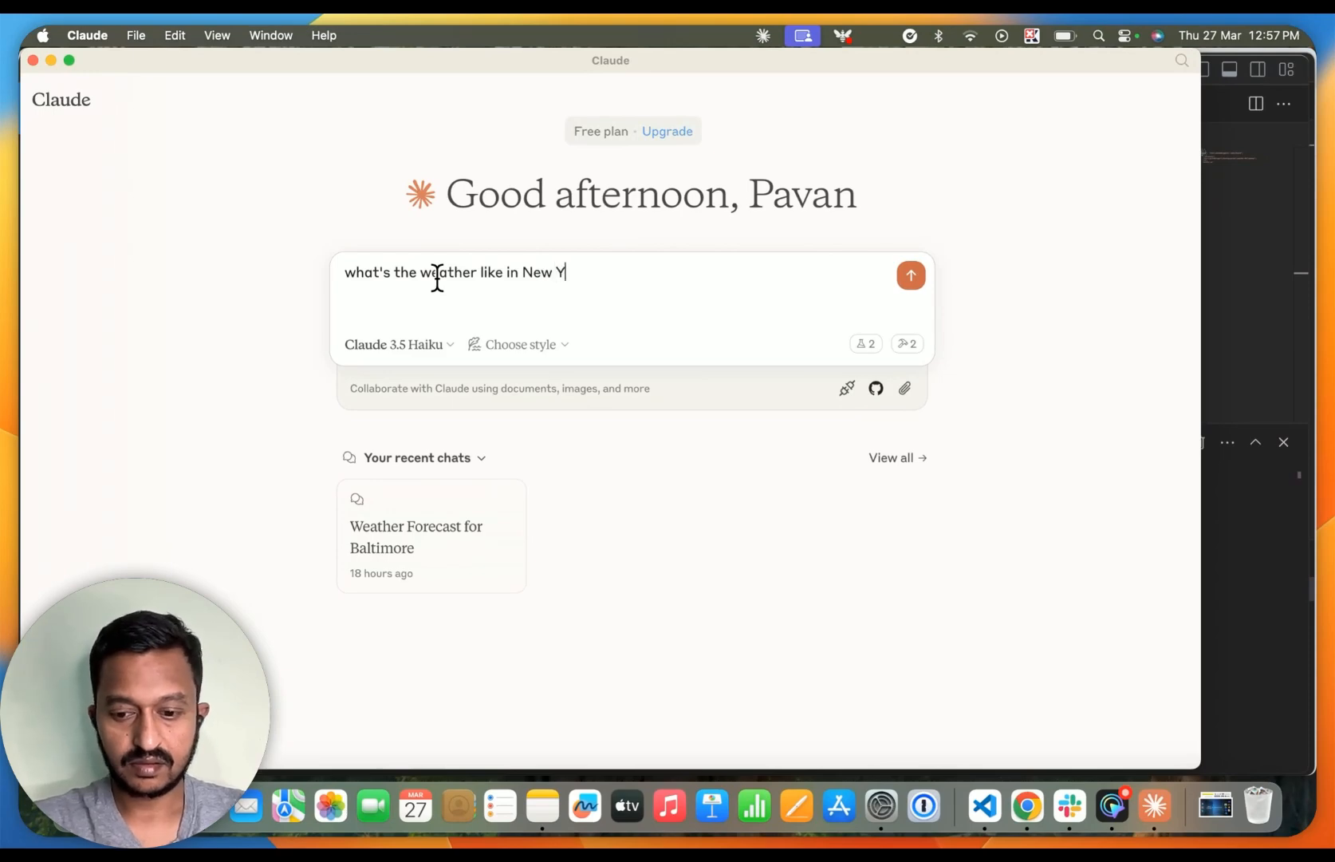
type("ork")
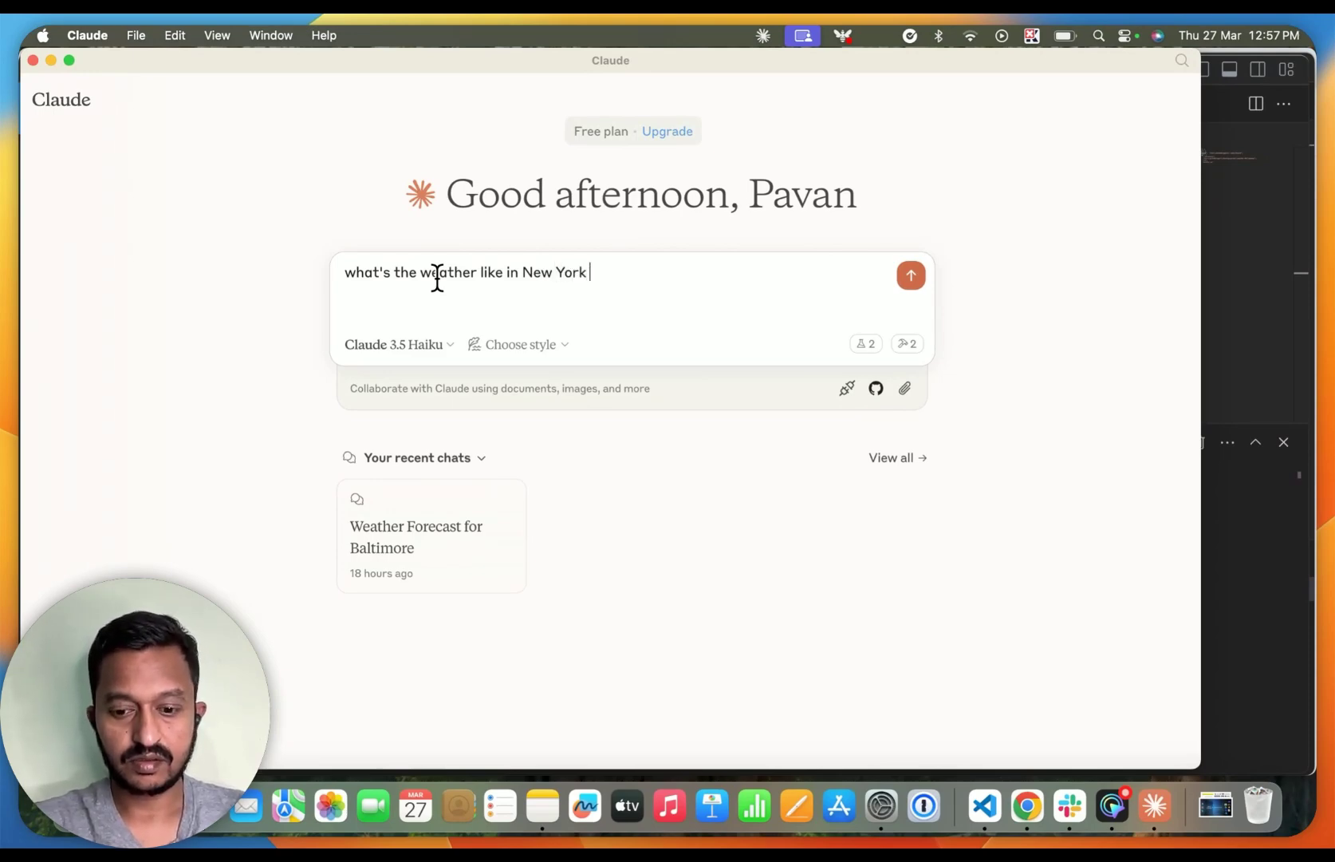
type("City")
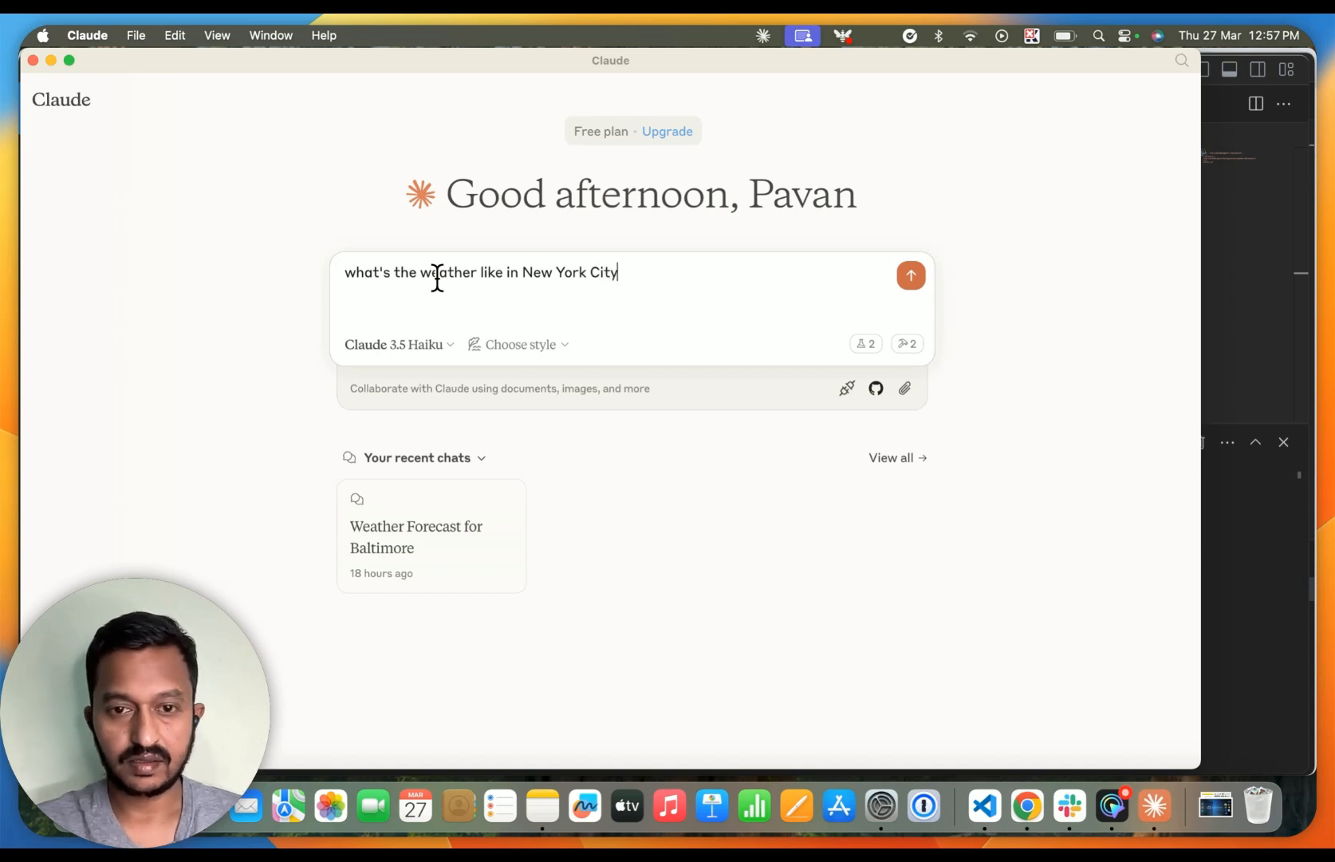
left_click(910, 275)
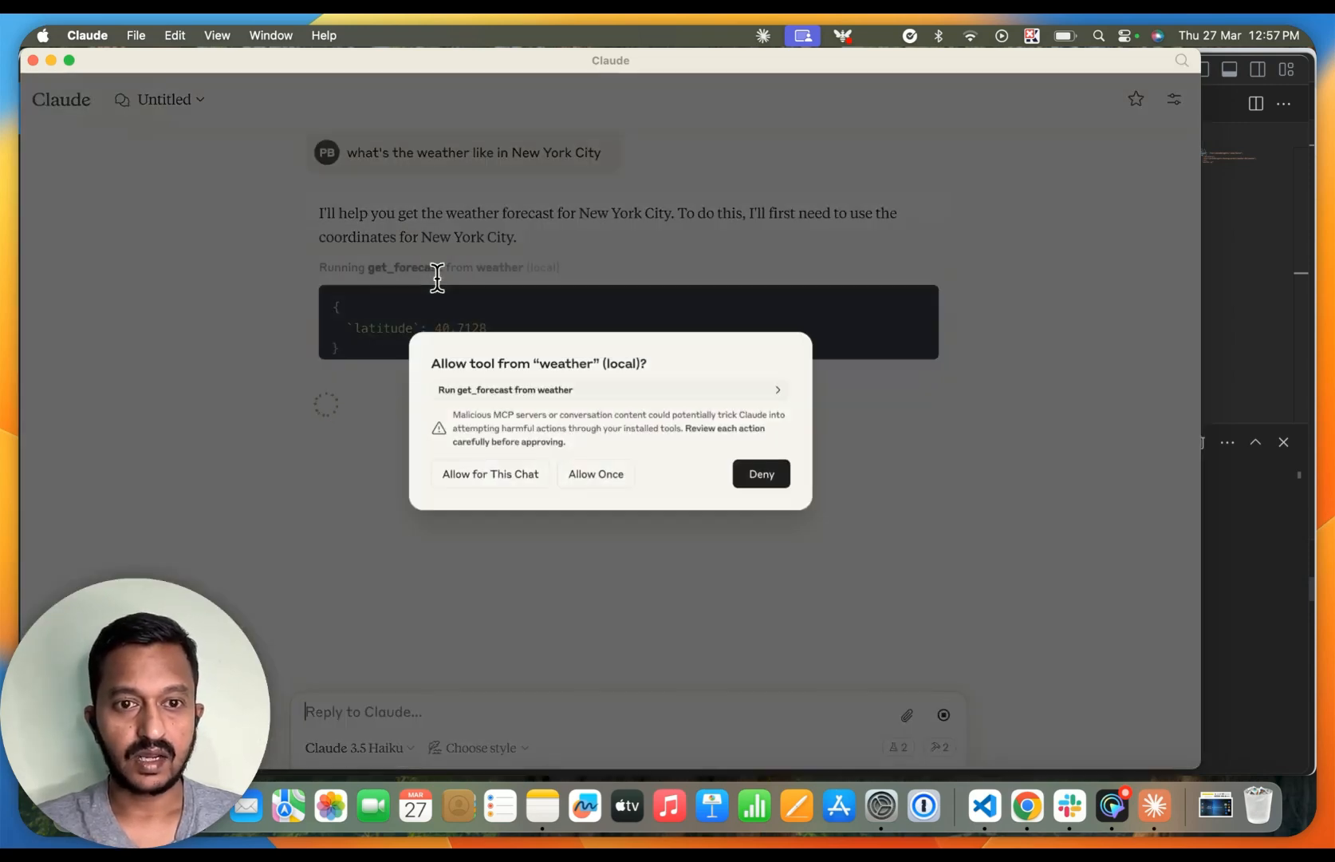
mouse_move(682, 259)
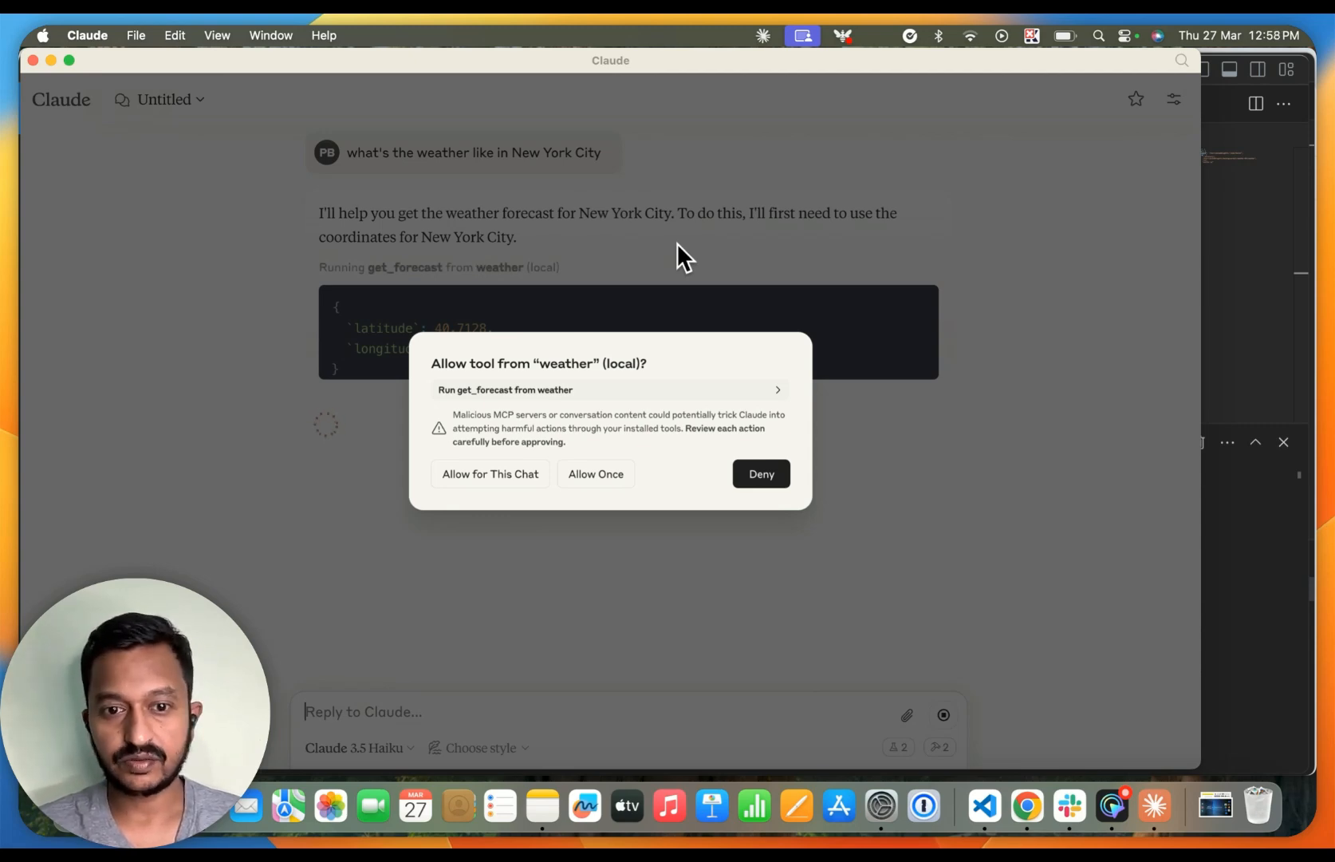
mouse_move(622, 356)
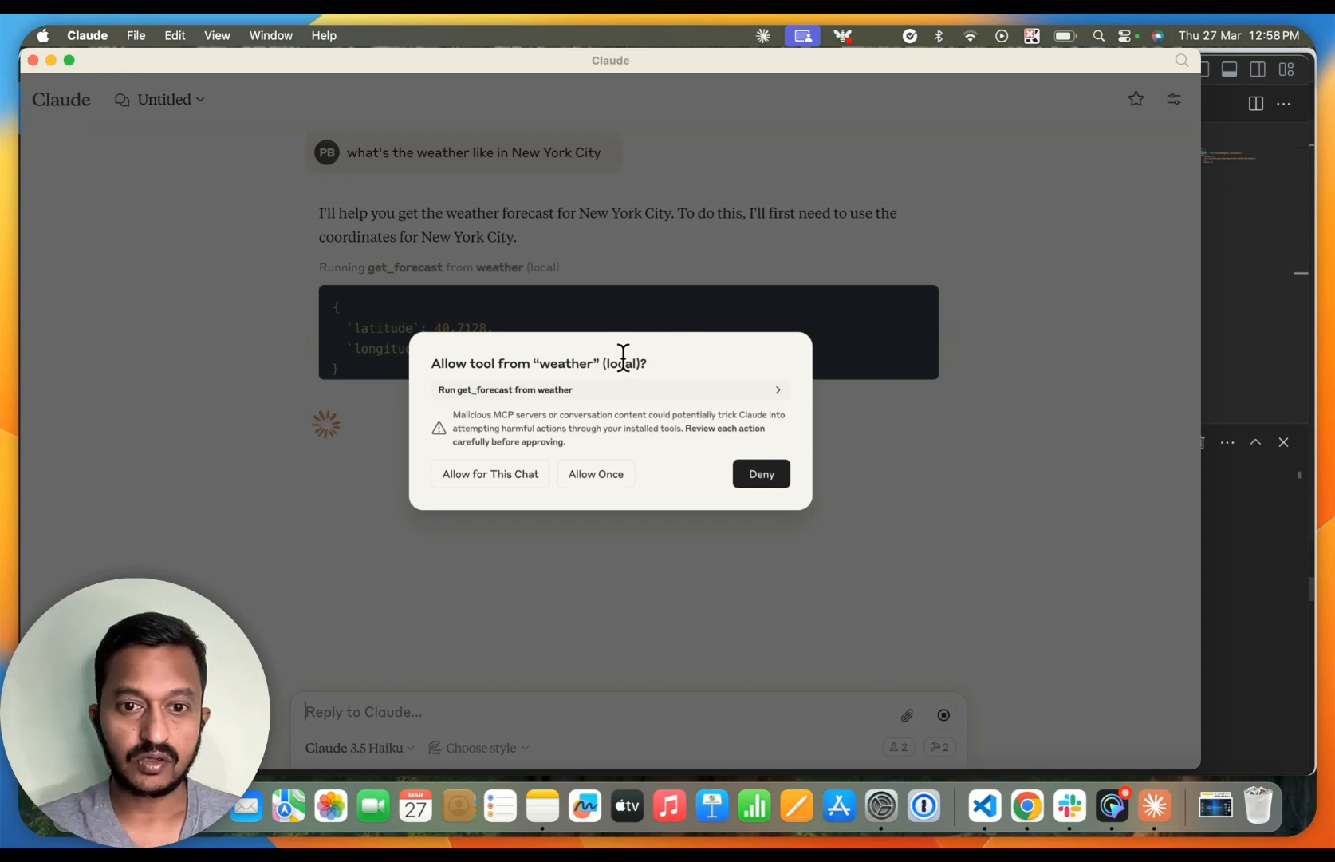
mouse_move(611, 389)
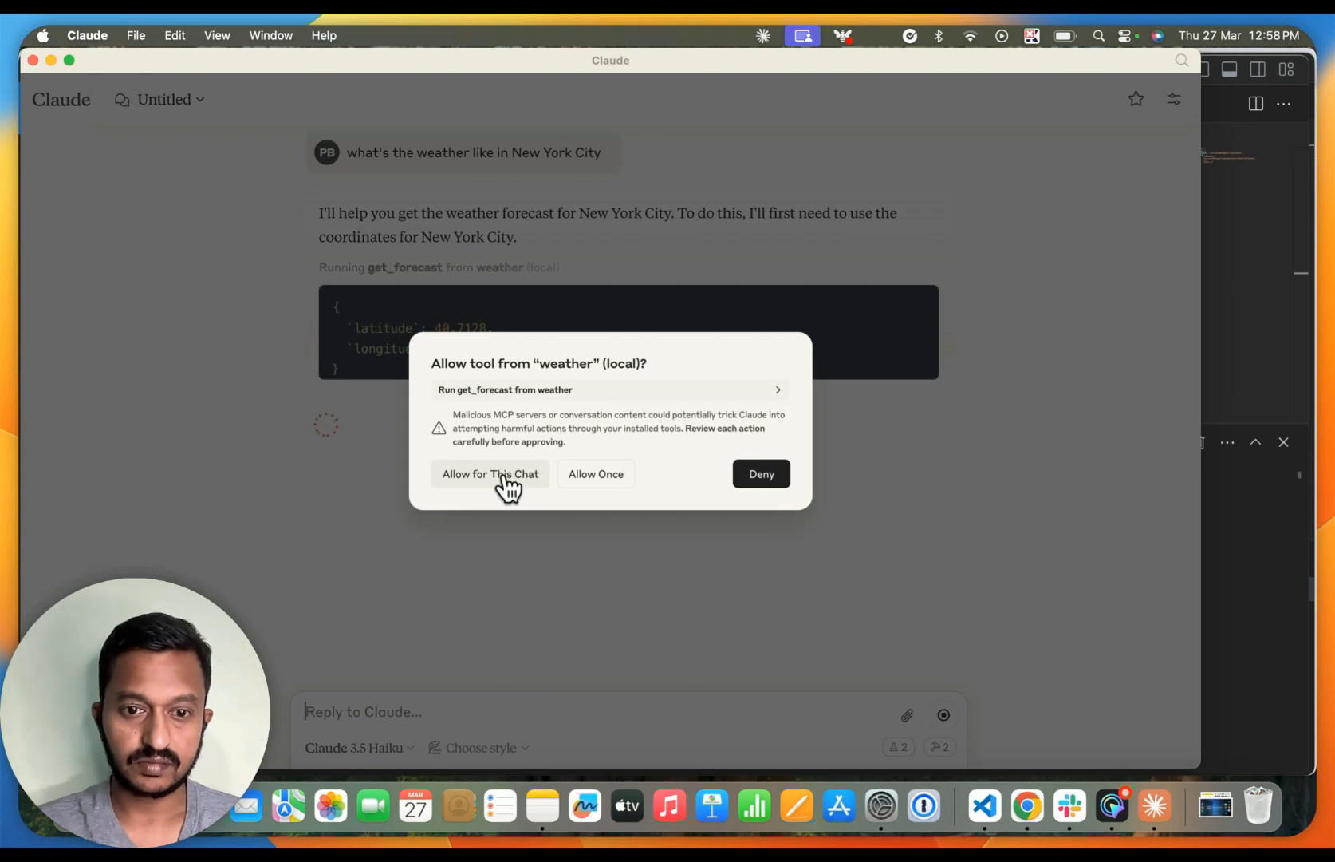
mouse_move(477, 483)
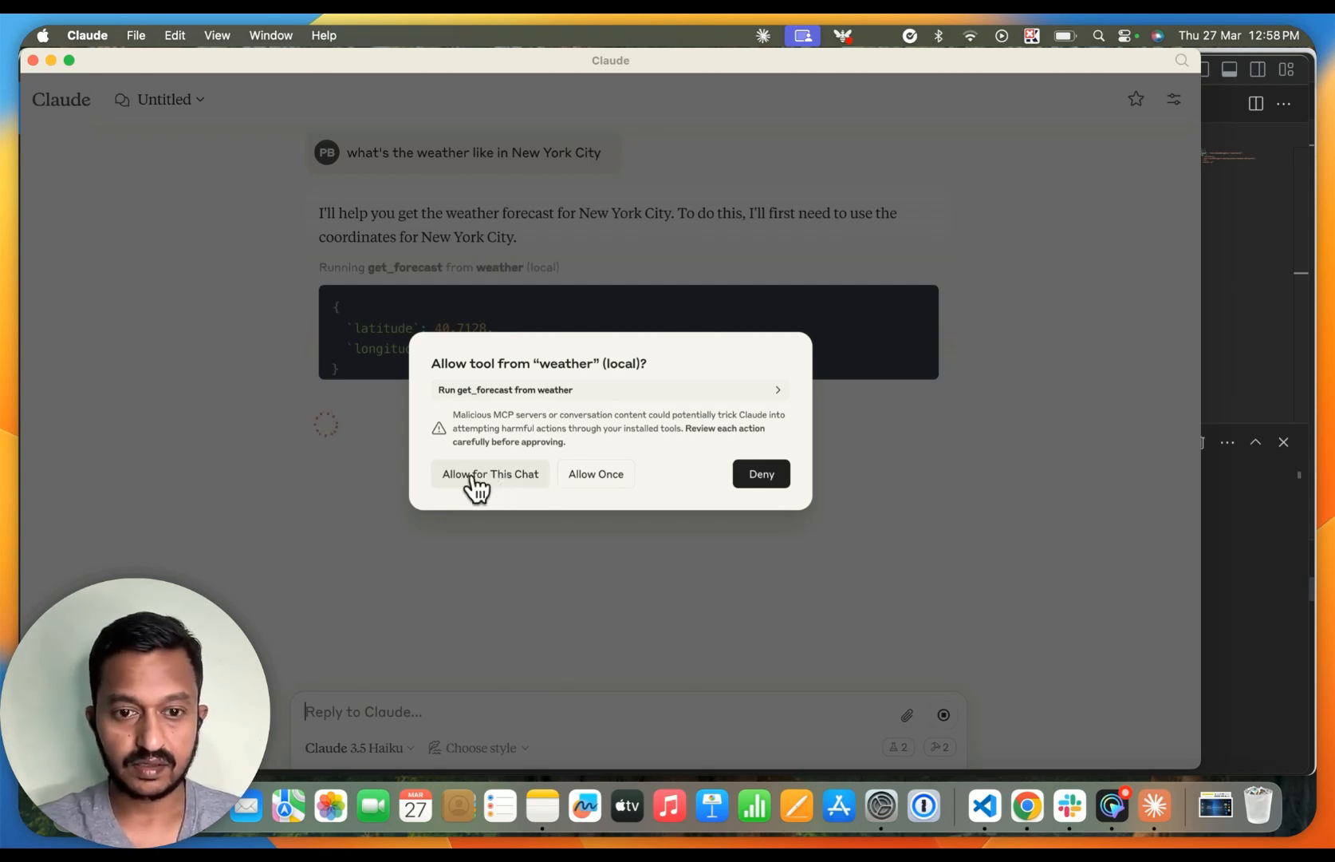
mouse_move(517, 478)
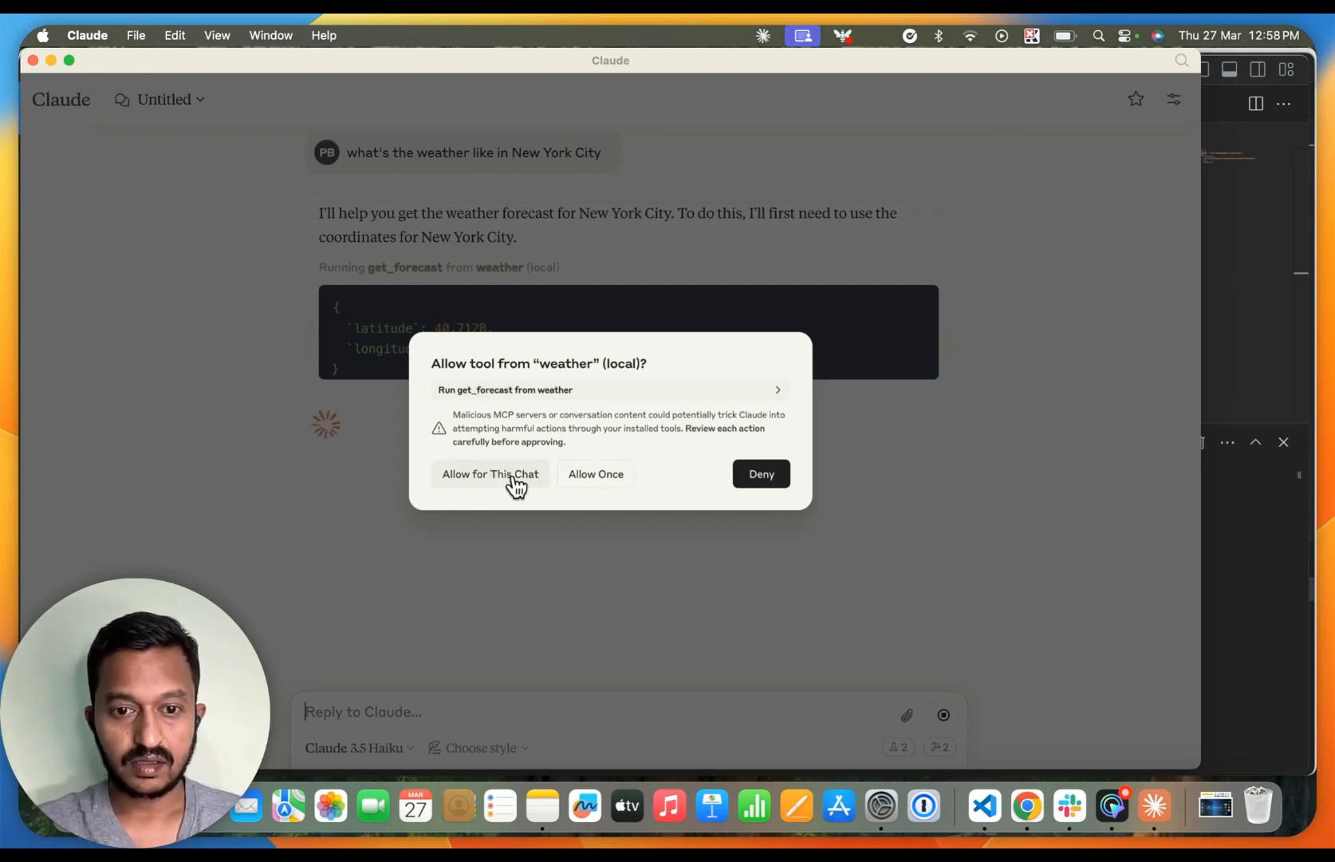
- Allow get_forecast and get_alerts for this chat
left_click(488, 473)
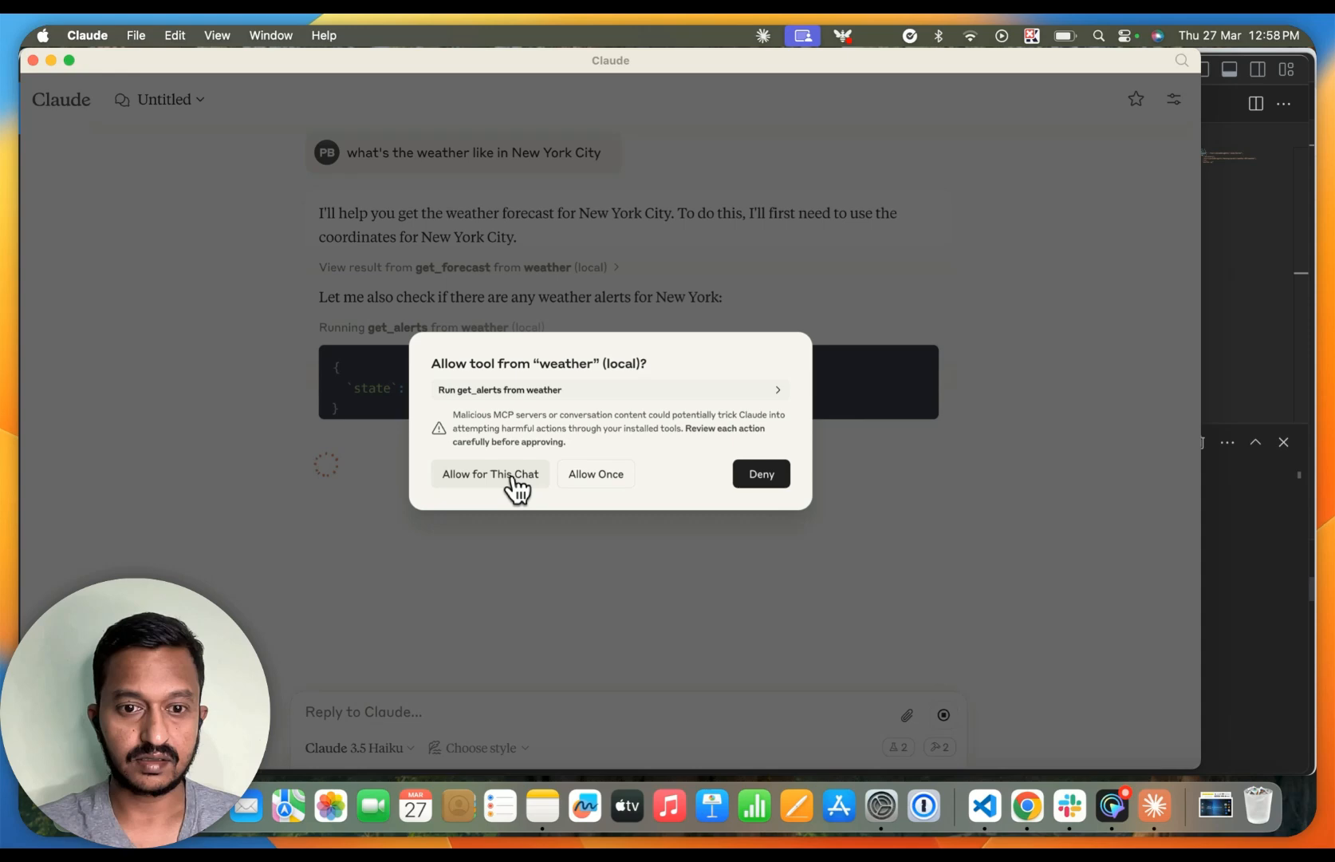
left_click(489, 474)
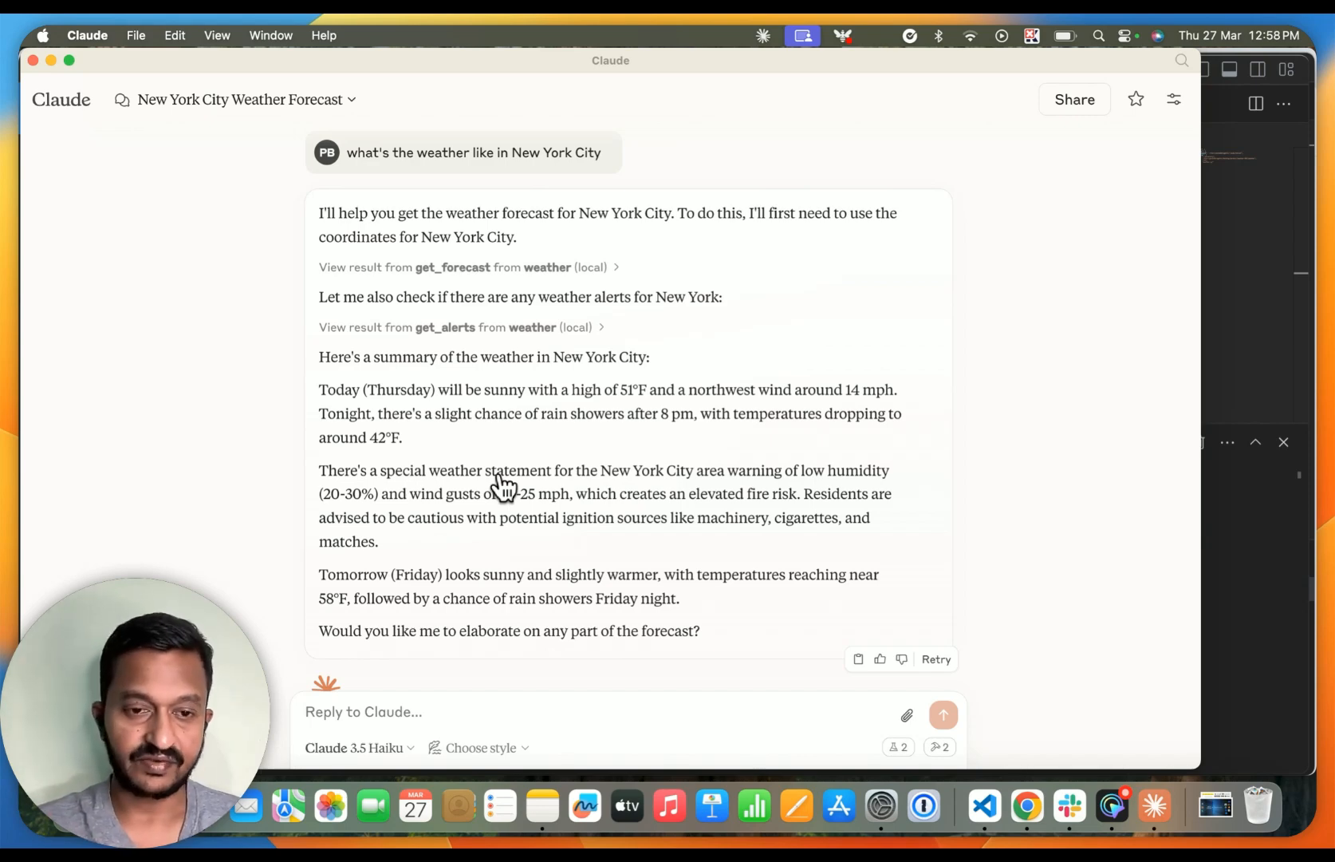
- Highlight today's forecast paragraph in the New York City weather summary
double_click(333, 358)
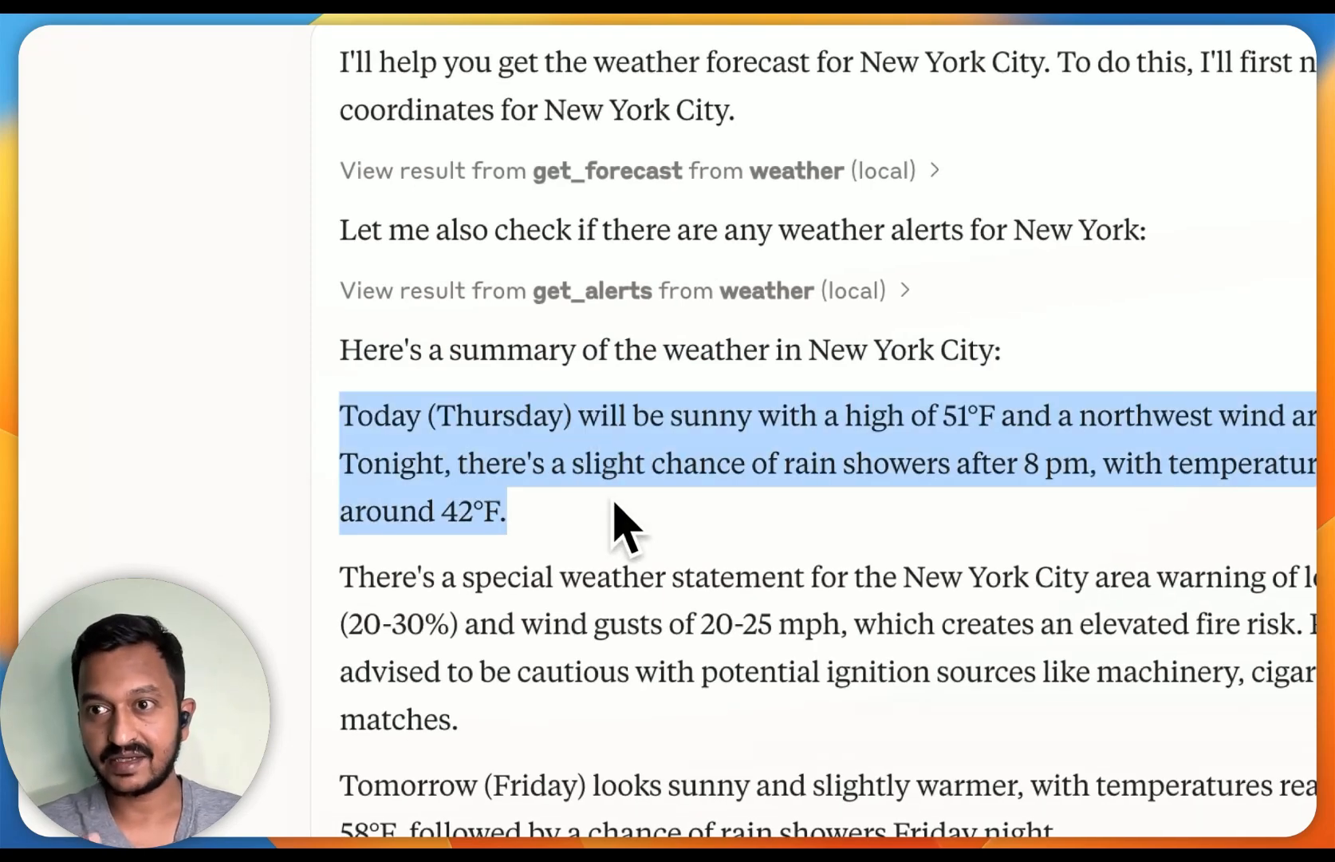
left_click(575, 414)
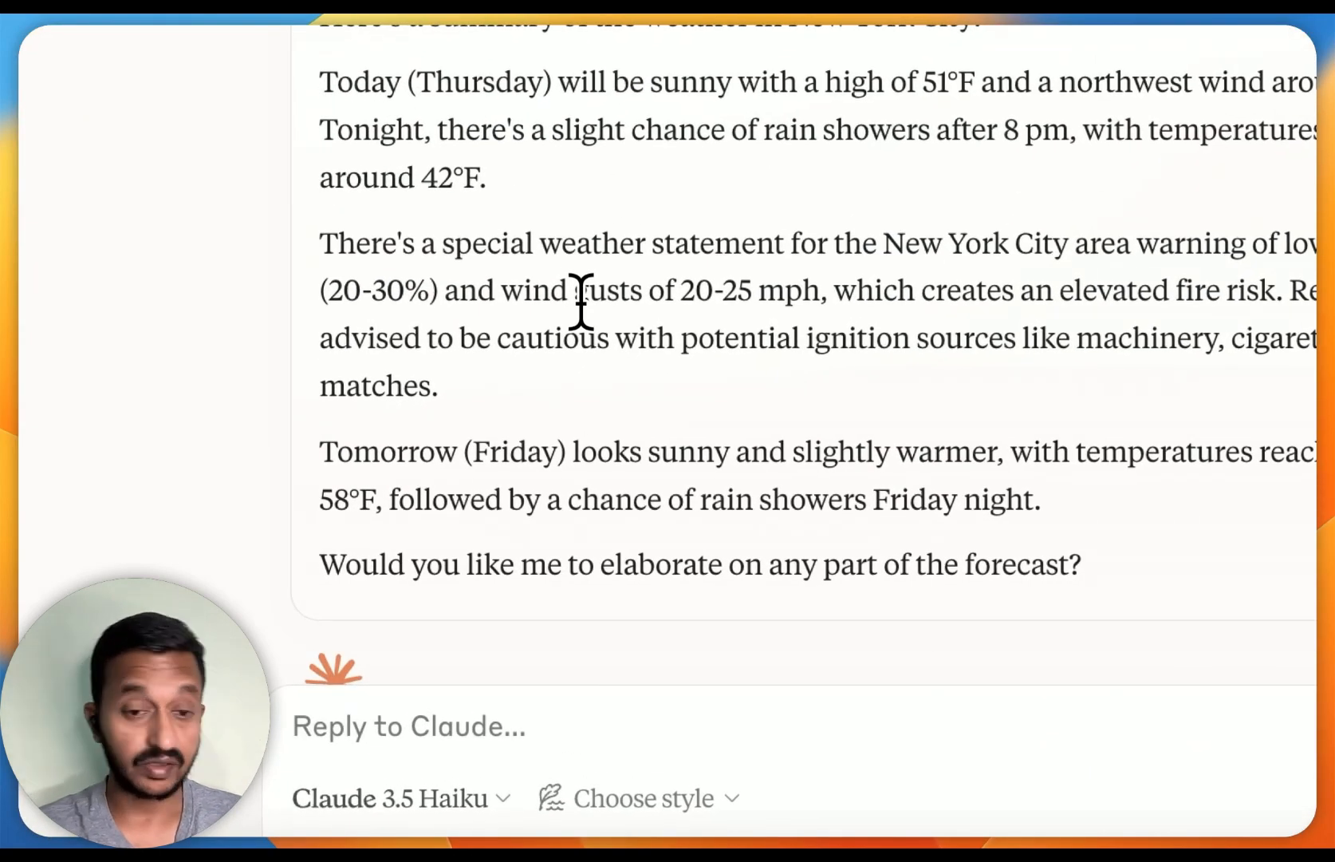
mouse_move(342, 446)
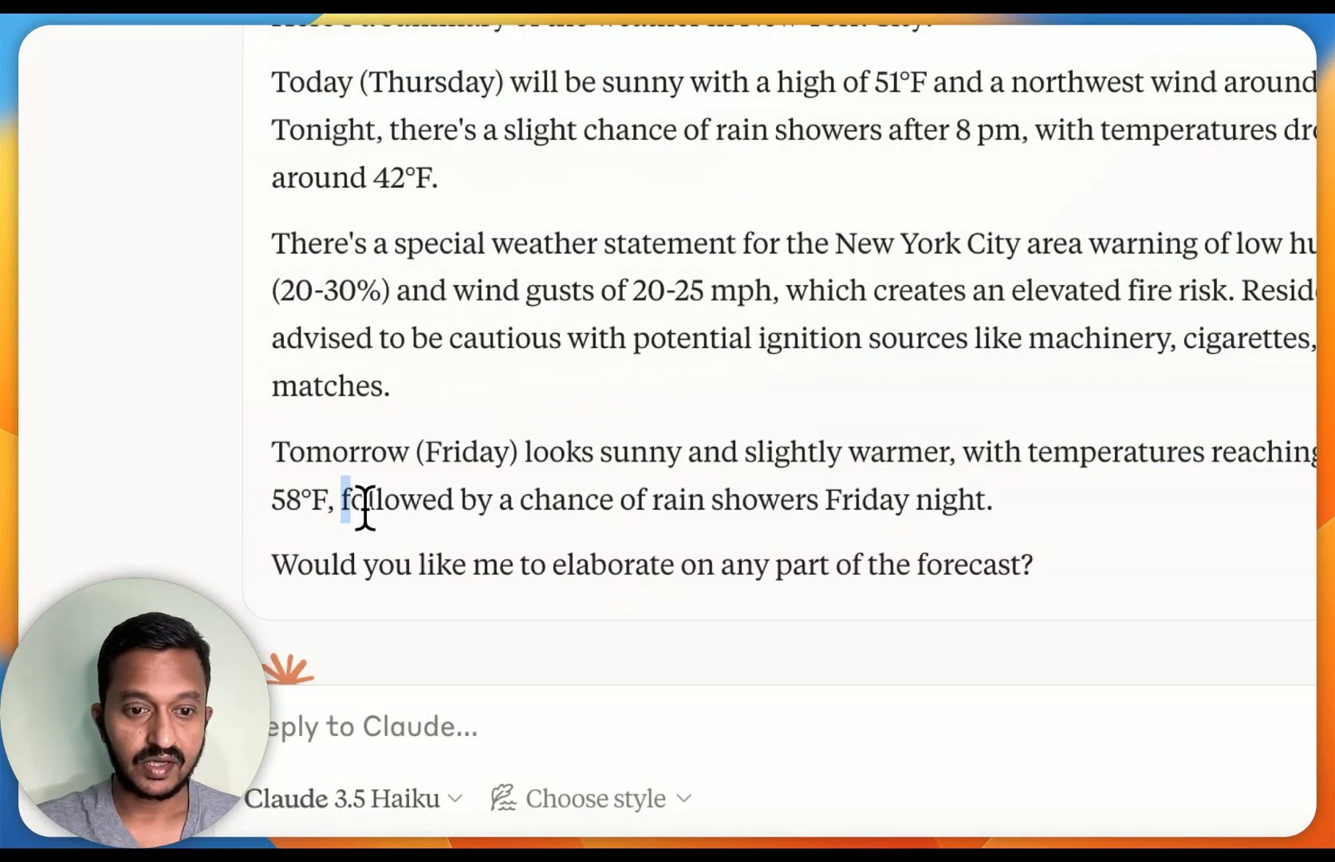
mouse_move(395, 503)
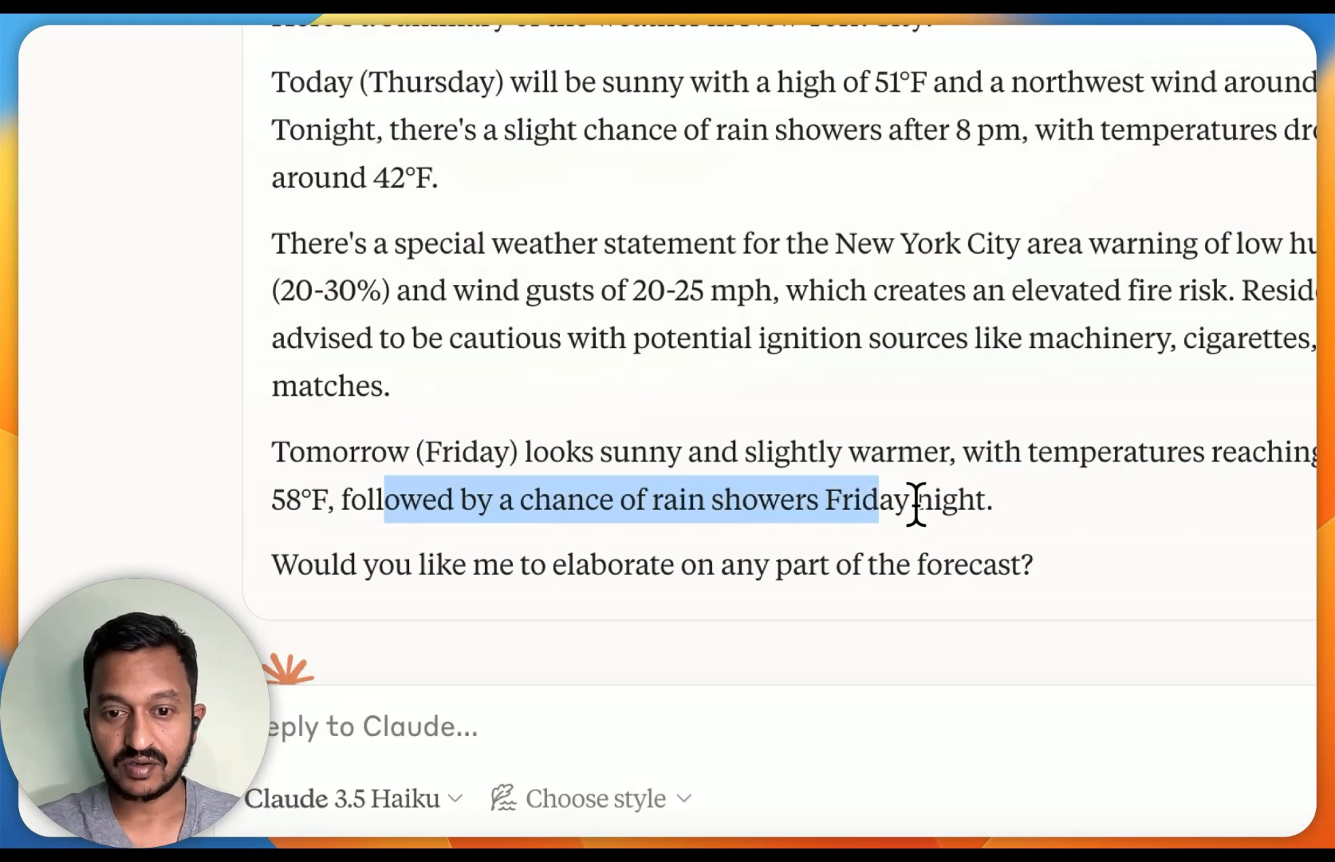
left_click(388, 563)
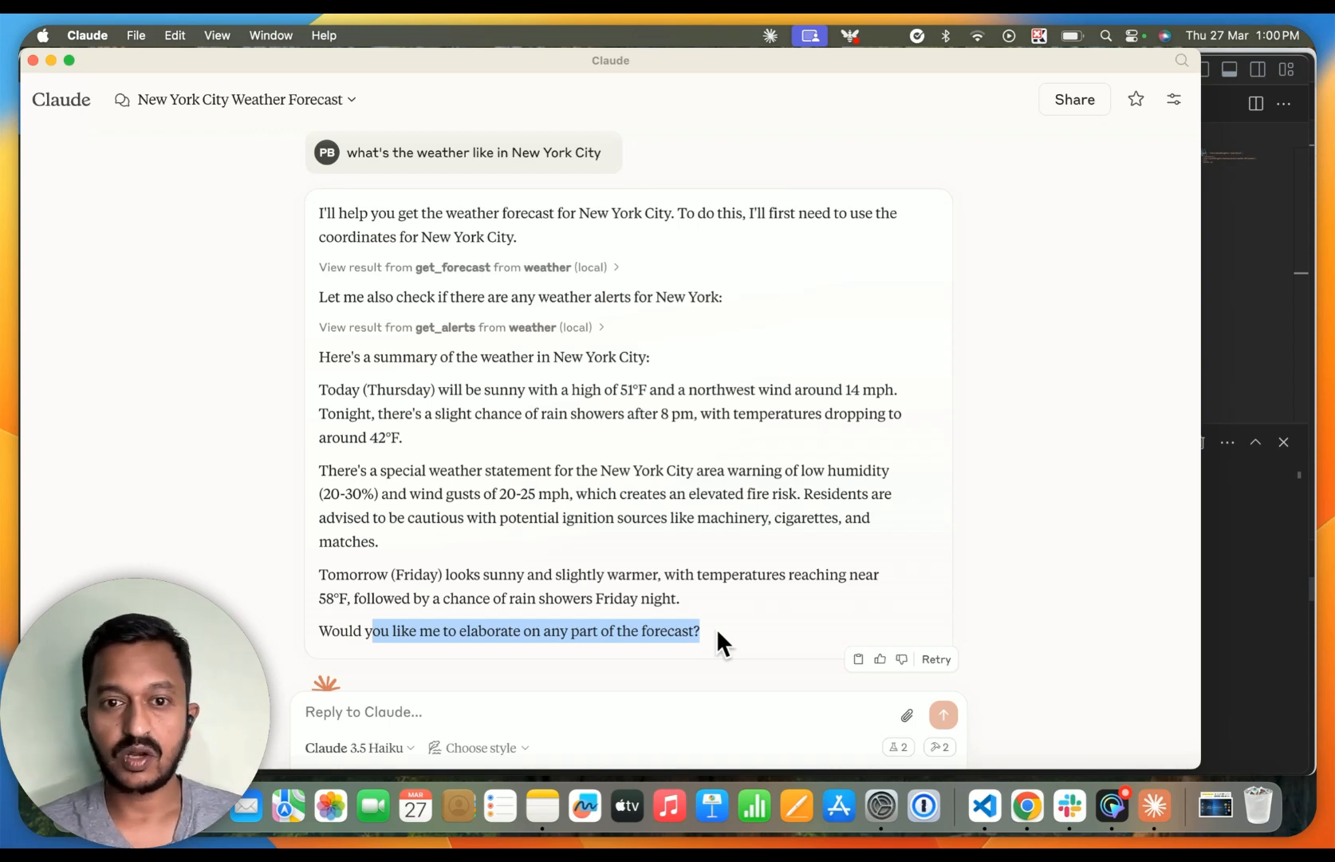
mouse_move(1112, 804)
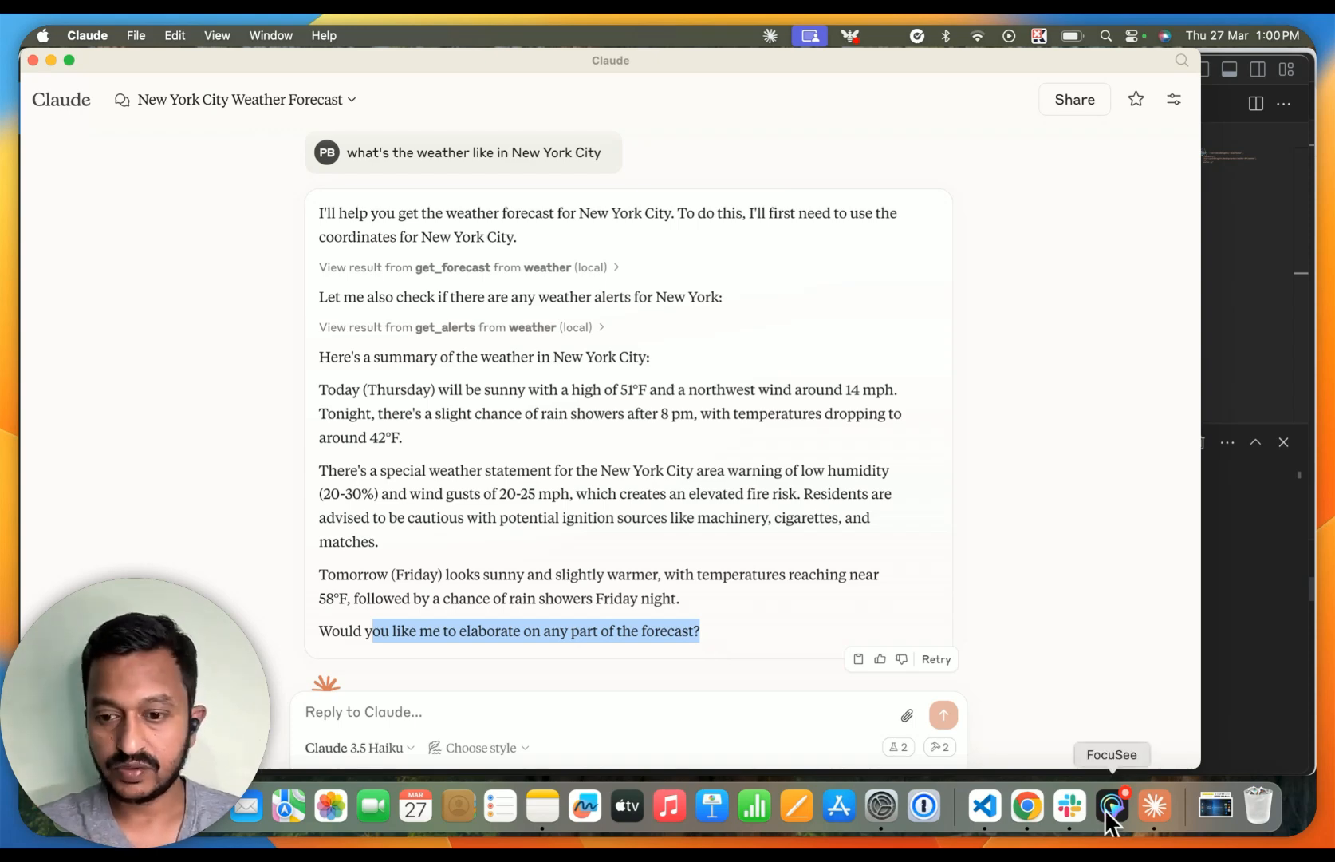
left_click(984, 804)
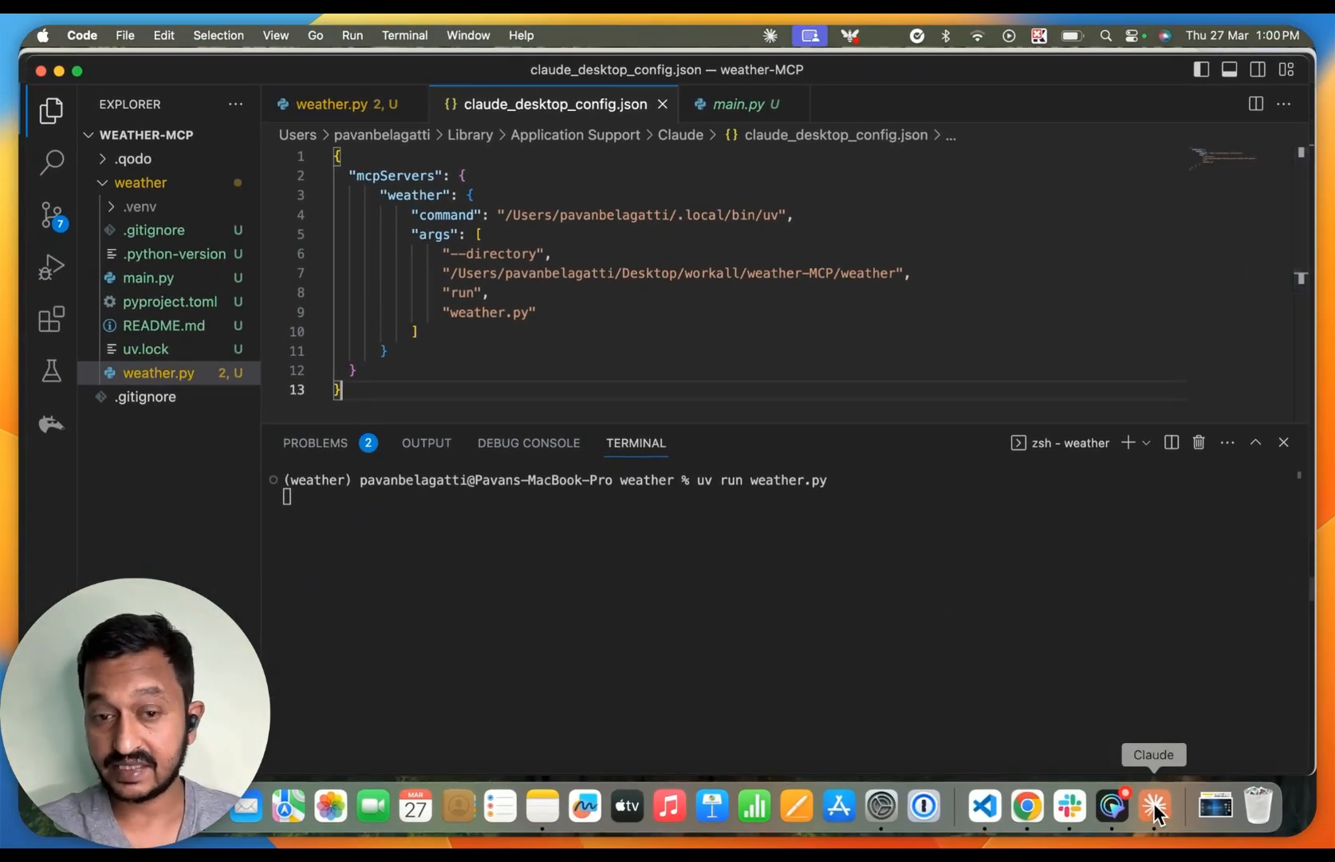
left_click(1152, 804)
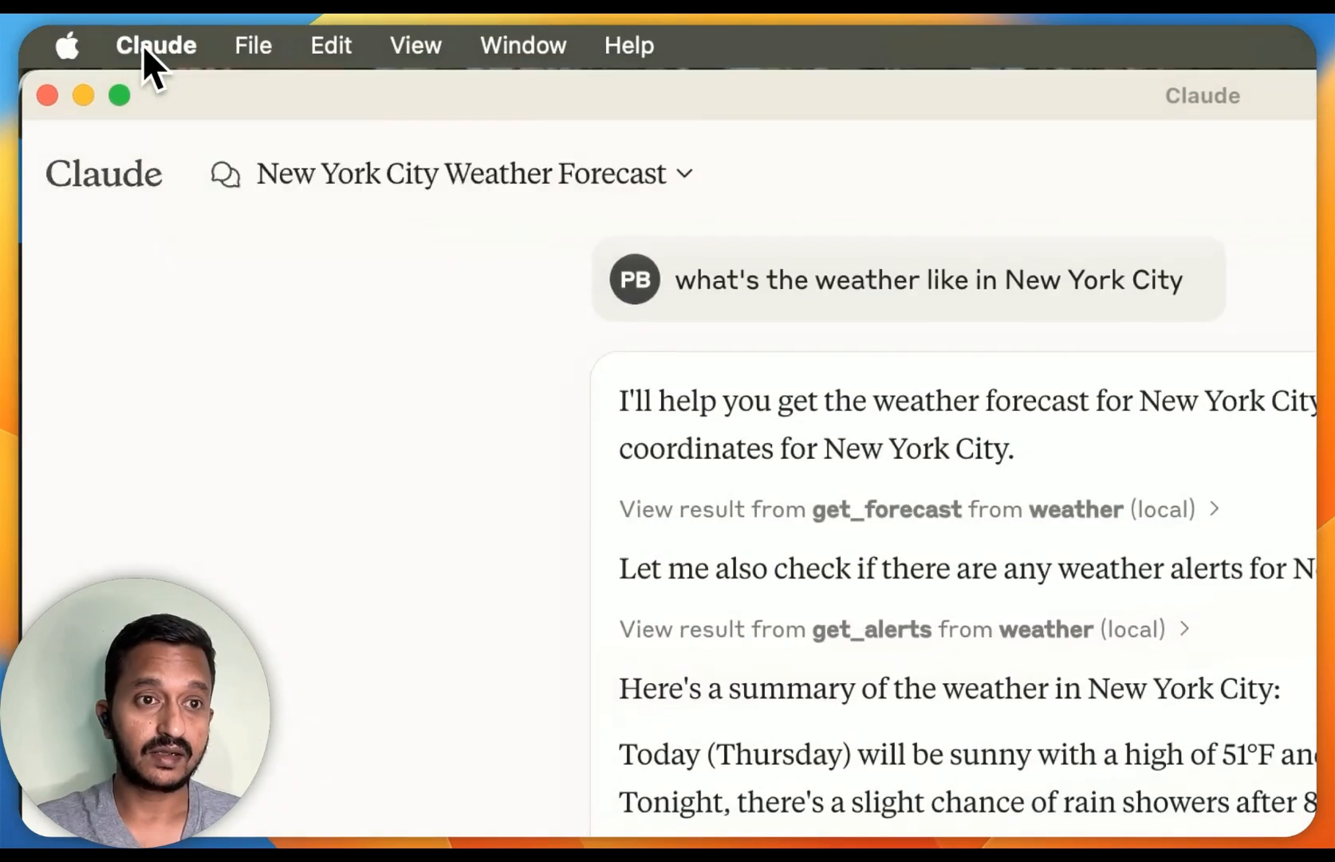
left_click(157, 45)
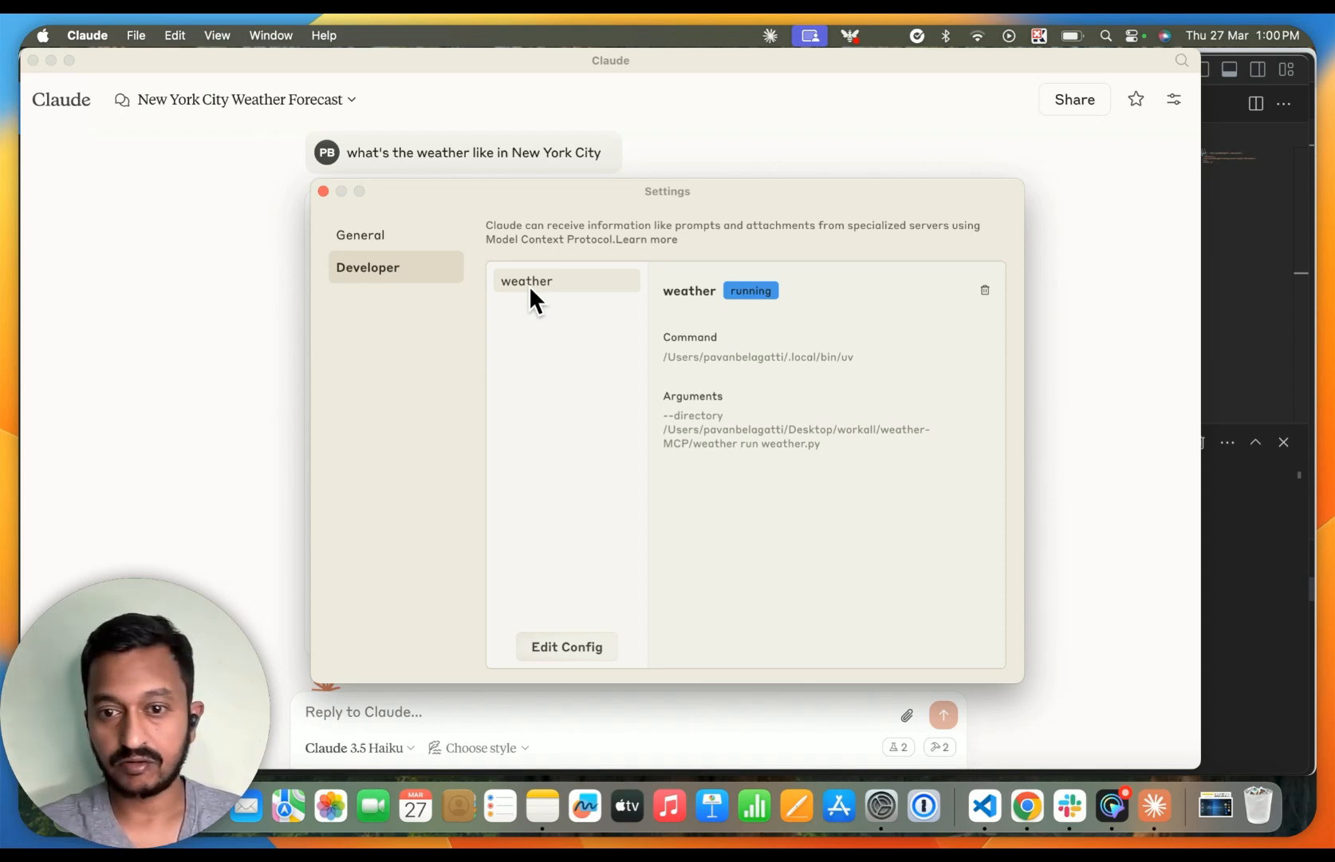
mouse_move(1149, 453)
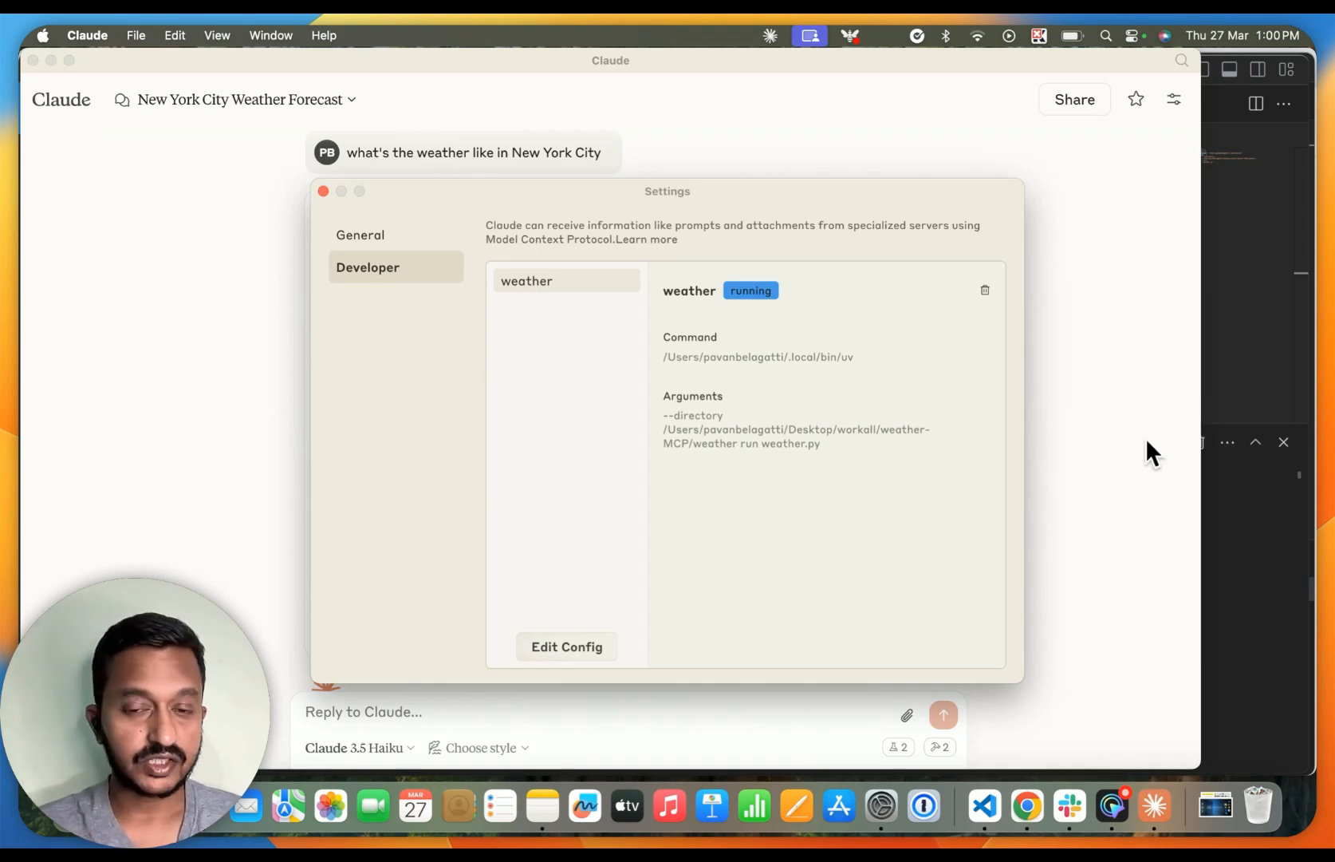
left_click(322, 192)
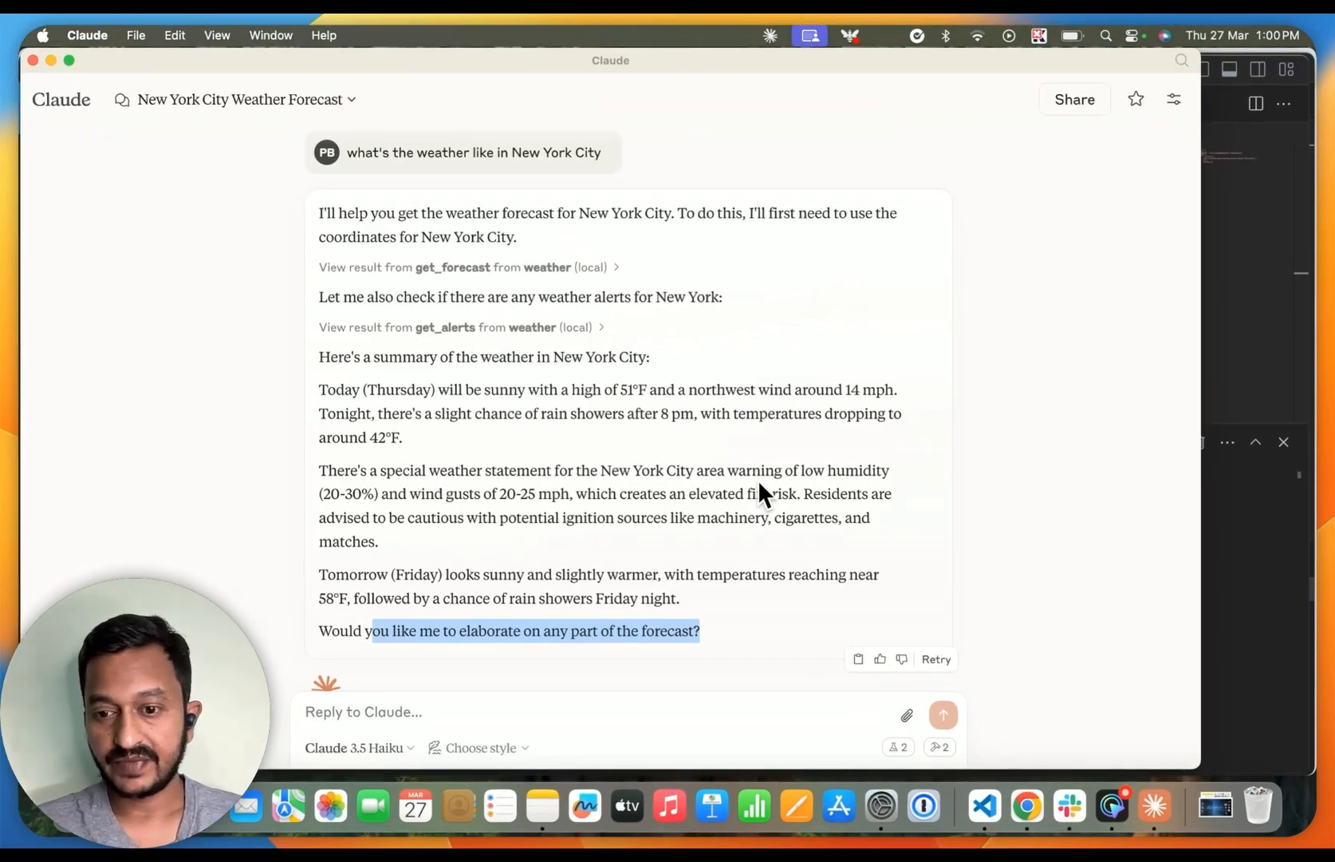
mouse_move(1027, 804)
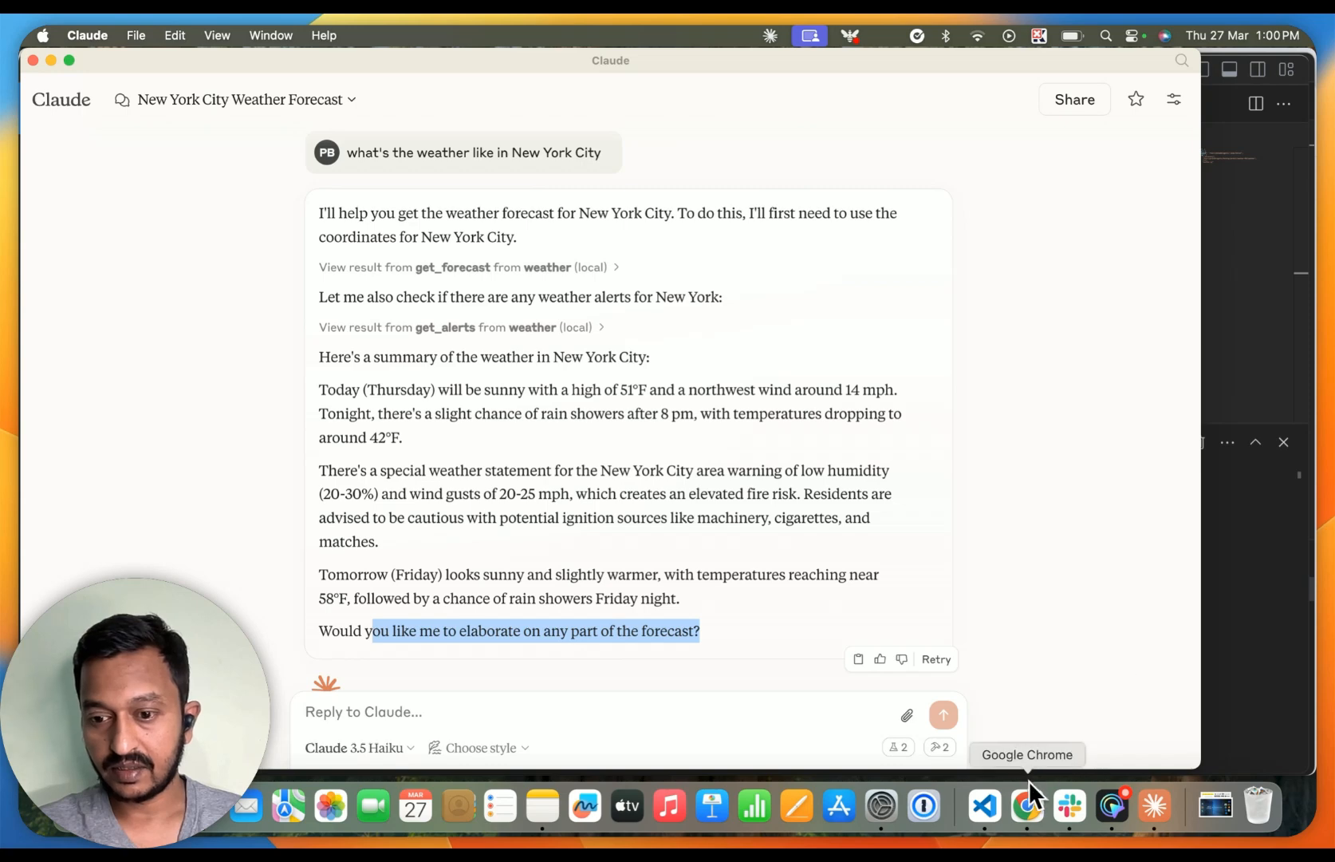
mouse_move(1027, 807)
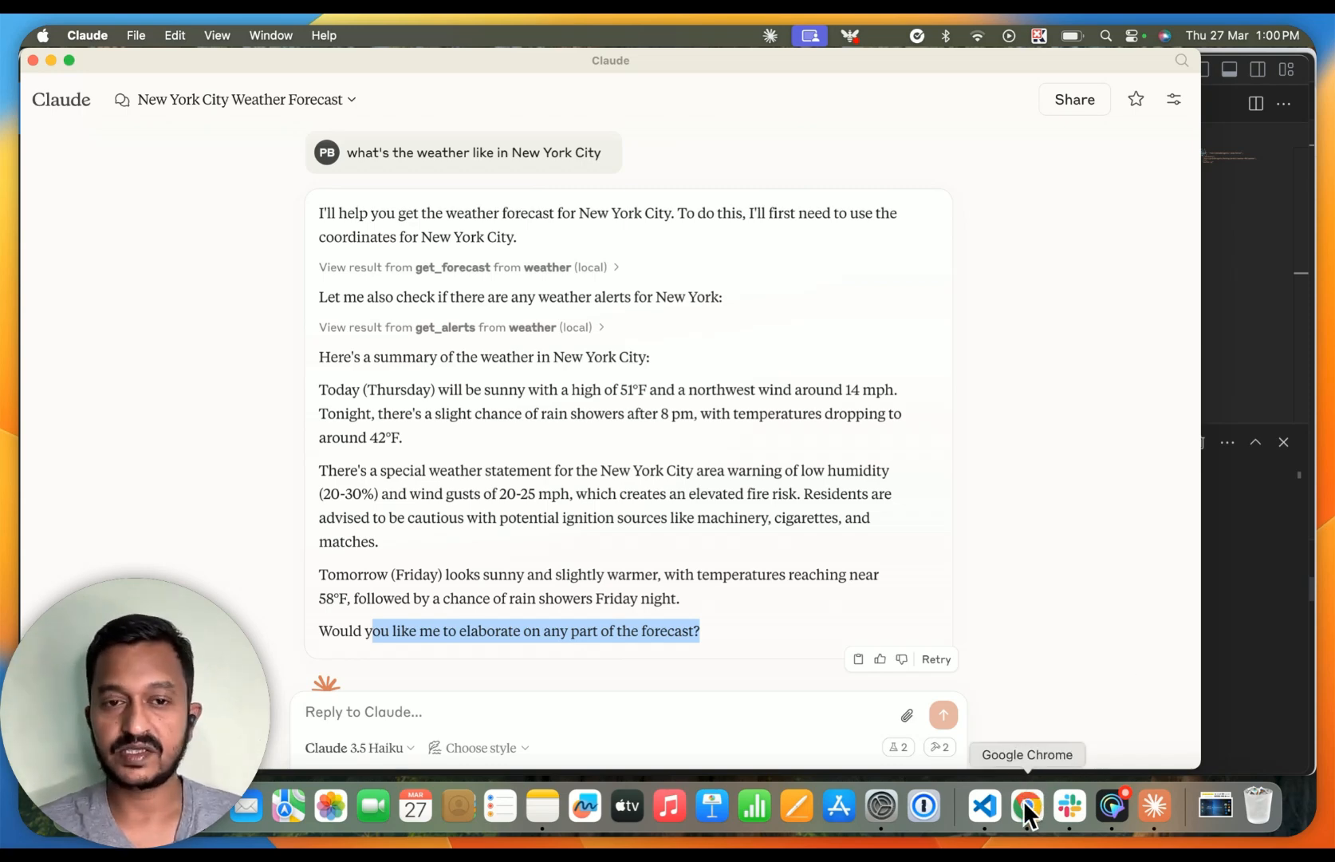